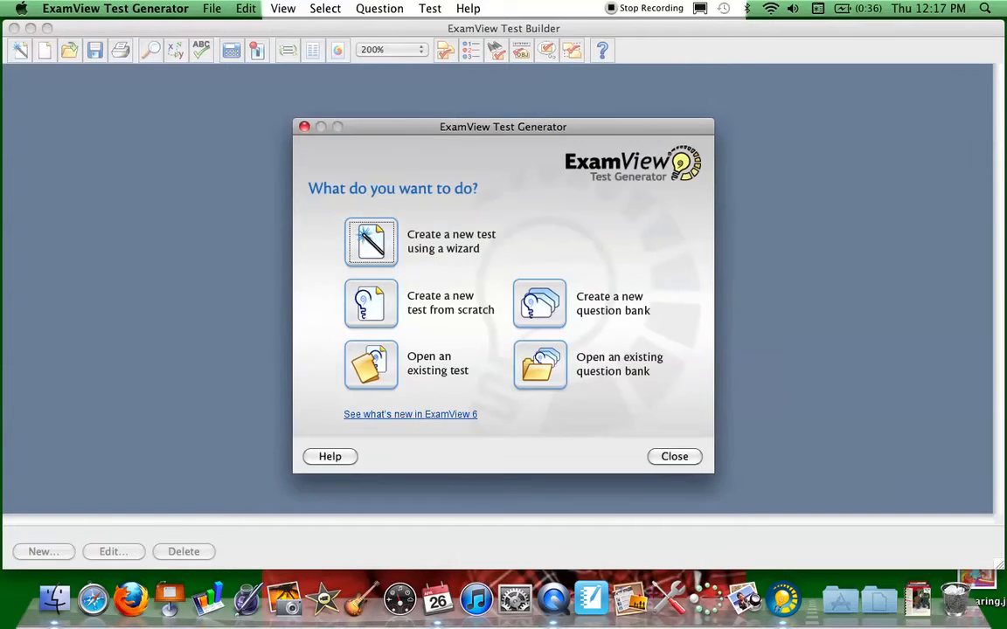
# Start a wizard-built test titled 'Chapter 11'
pyautogui.click(370, 242)
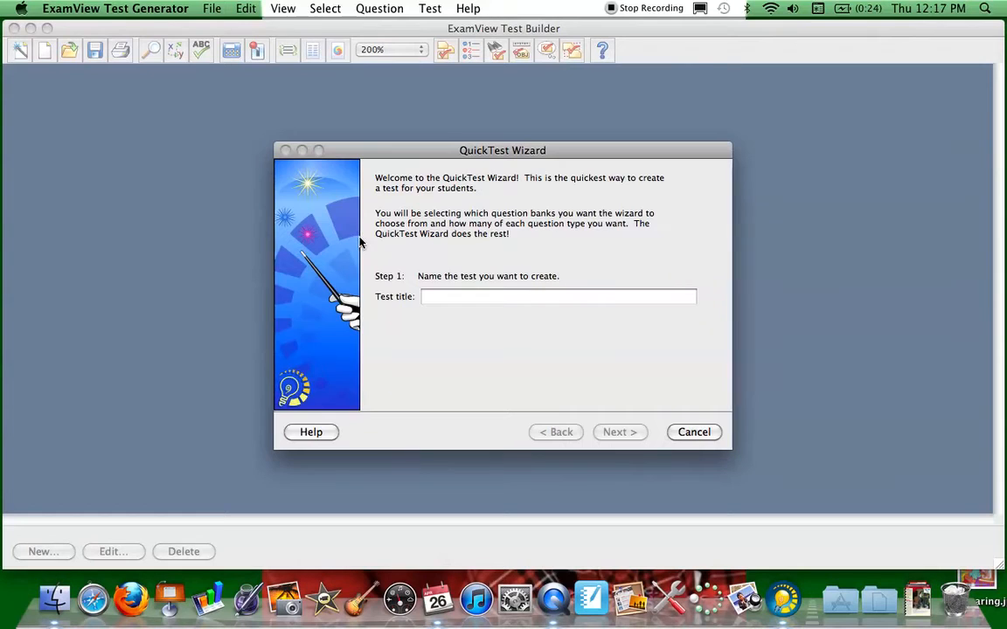
pyautogui.write('Ch')
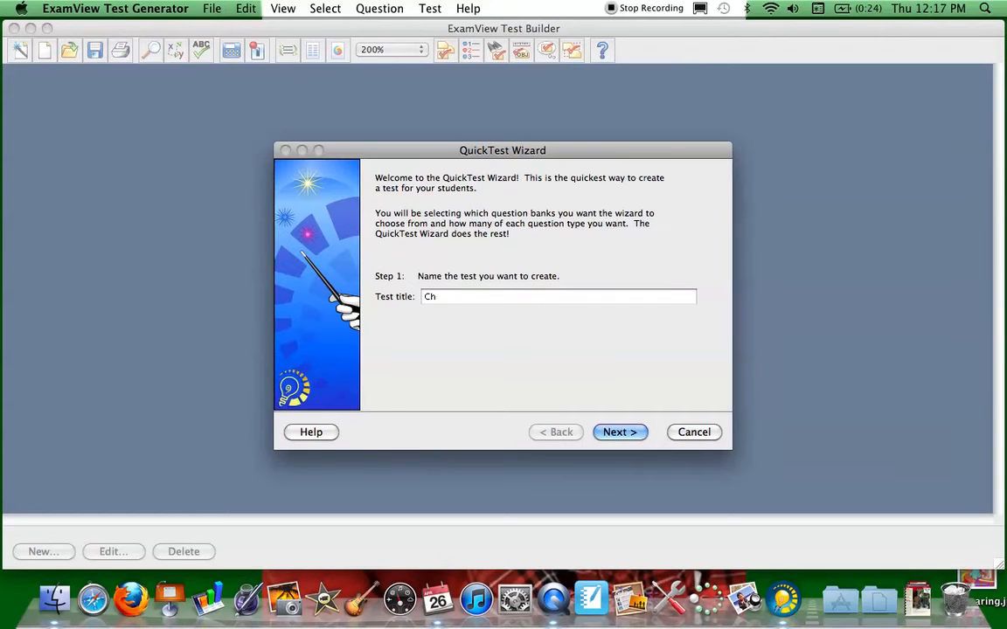
pyautogui.write('apter 11')
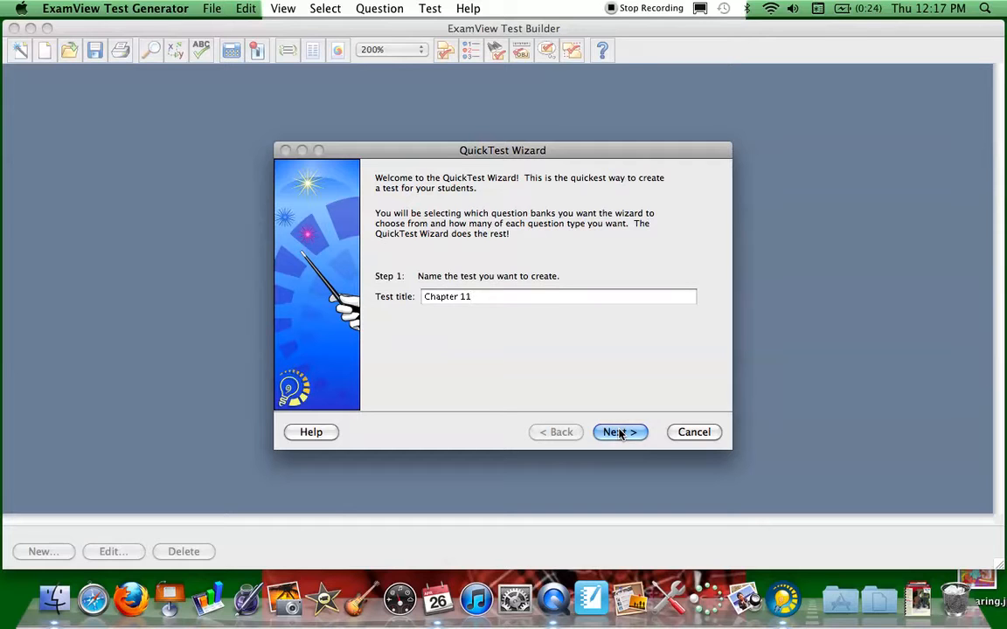
# Go to Spanish > Spanish ExamView Pro > Banks > ¡Así se dice! L1 > Chapter Question Banks and pick Capítulo 11
pyautogui.click(619, 431)
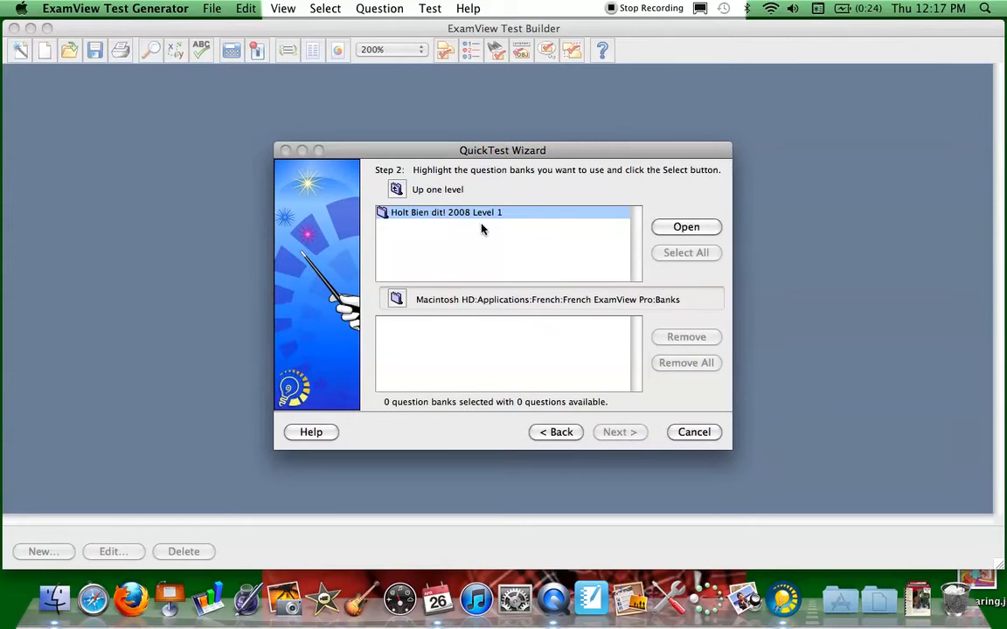
pyautogui.moveTo(494, 175)
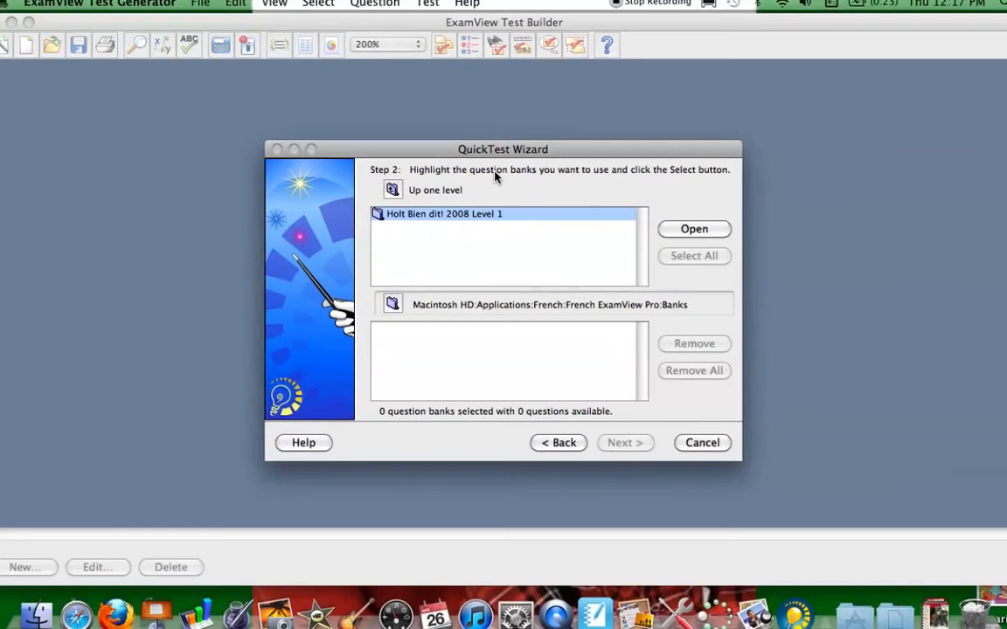
pyautogui.click(393, 190)
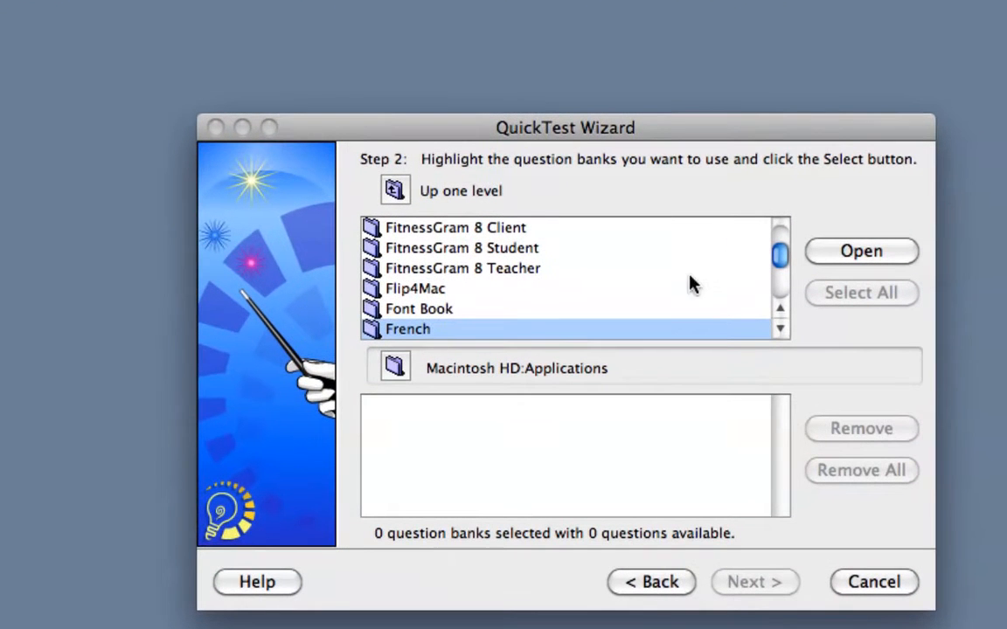
pyautogui.moveTo(777, 339)
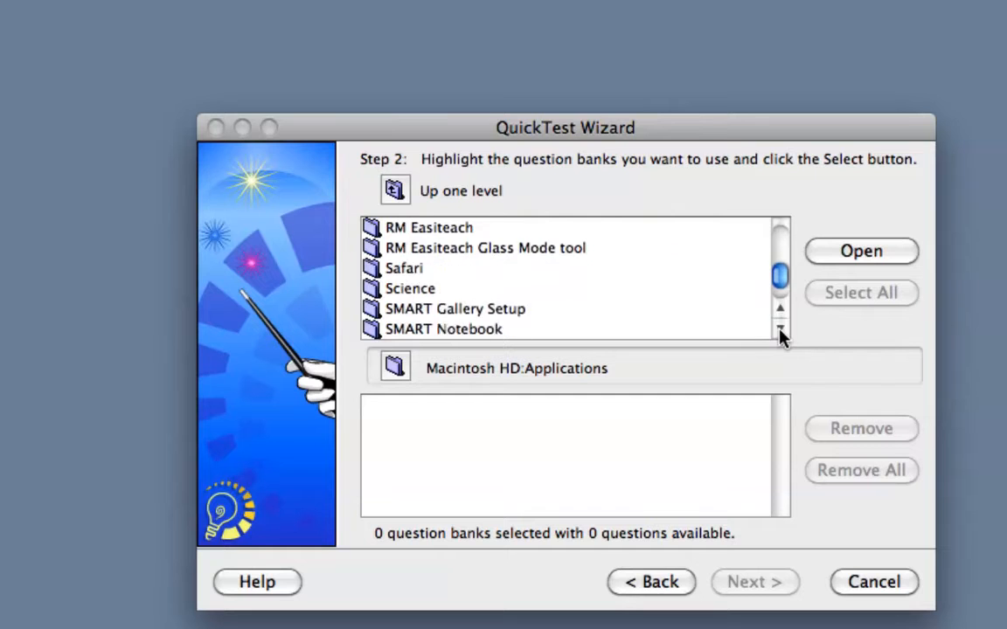
pyautogui.scroll(-3)
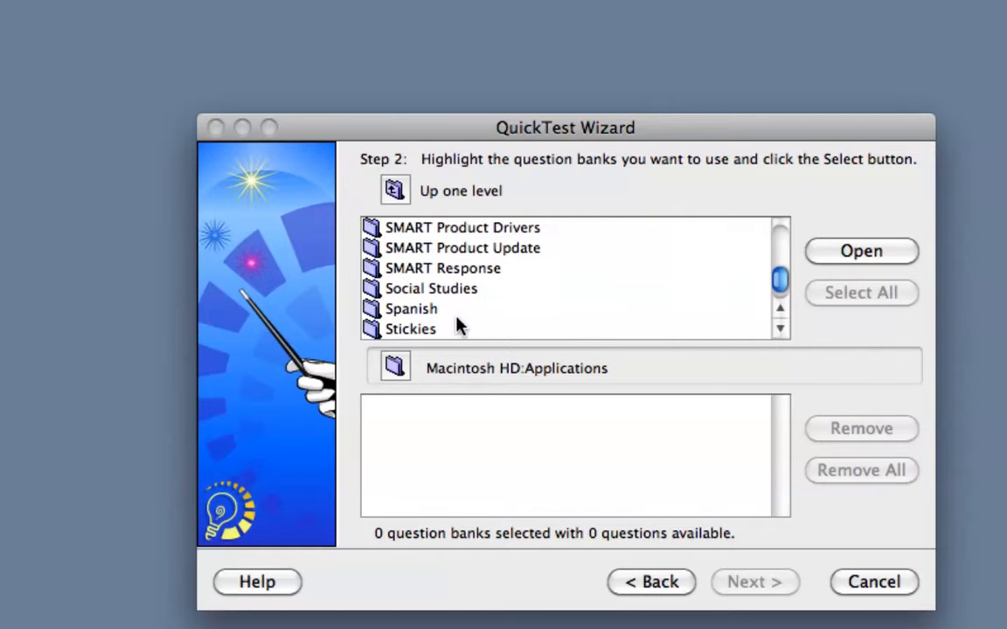
pyautogui.doubleClick(411, 308)
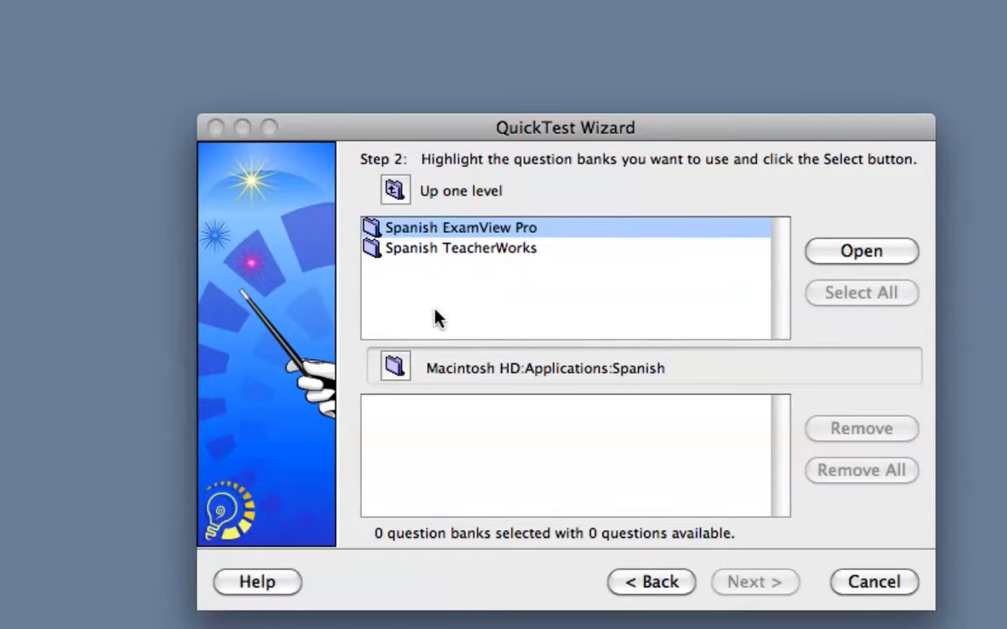
pyautogui.doubleClick(461, 227)
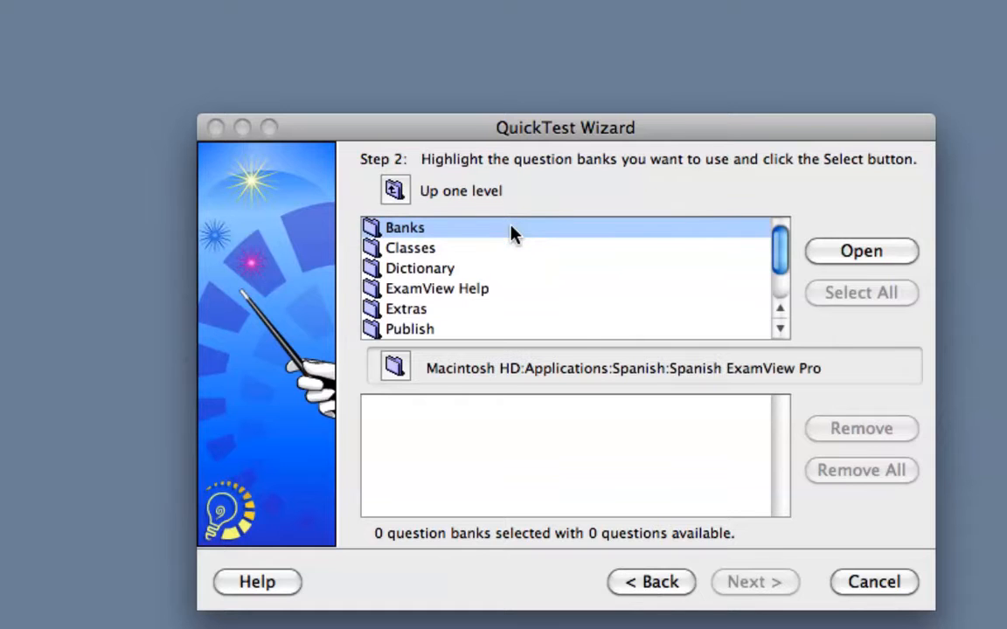
pyautogui.doubleClick(404, 228)
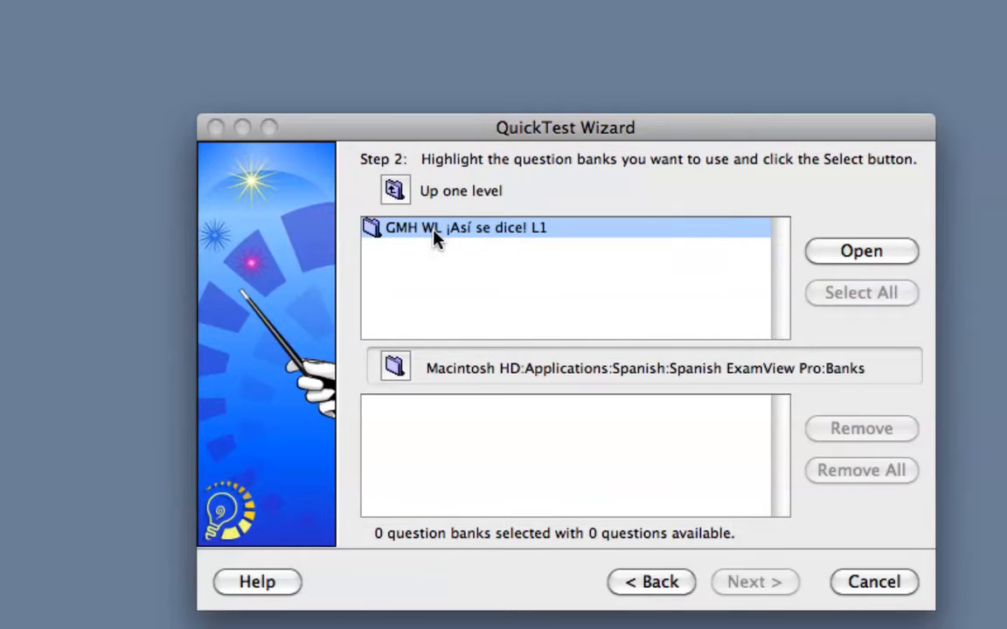
pyautogui.doubleClick(466, 227)
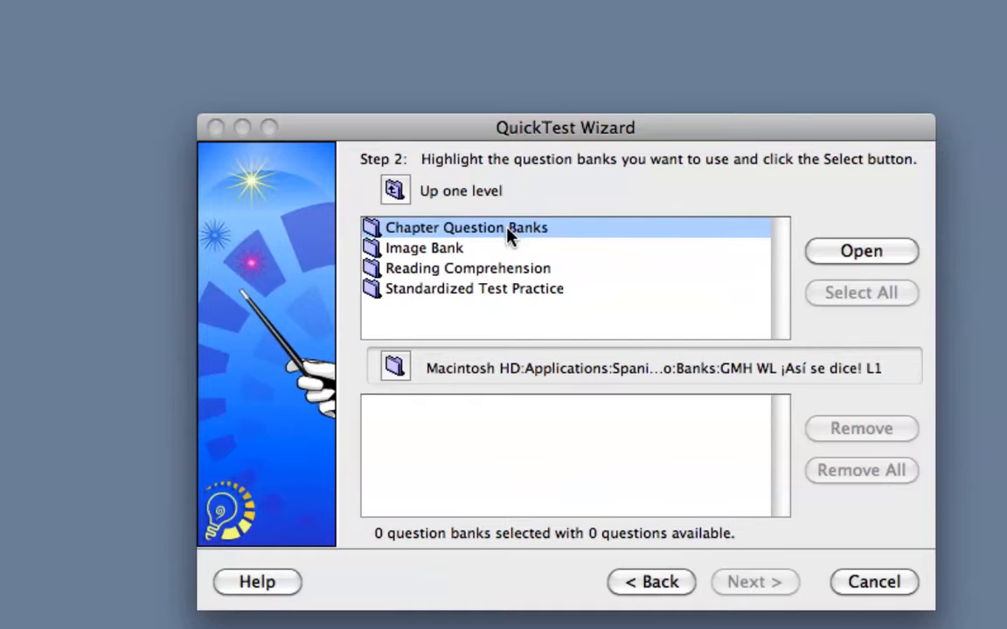
pyautogui.doubleClick(465, 228)
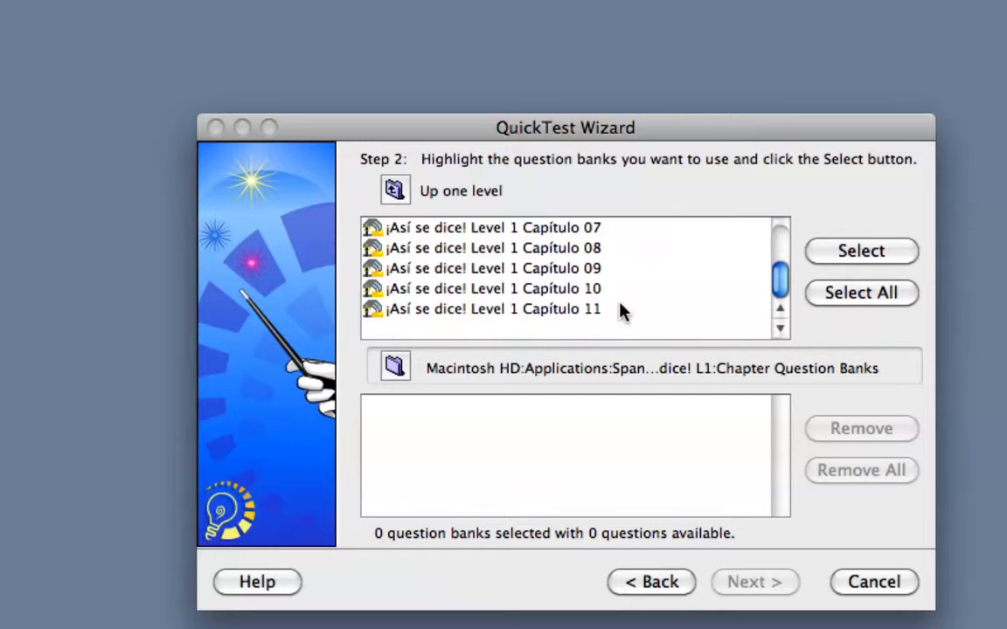
pyautogui.moveTo(612, 315)
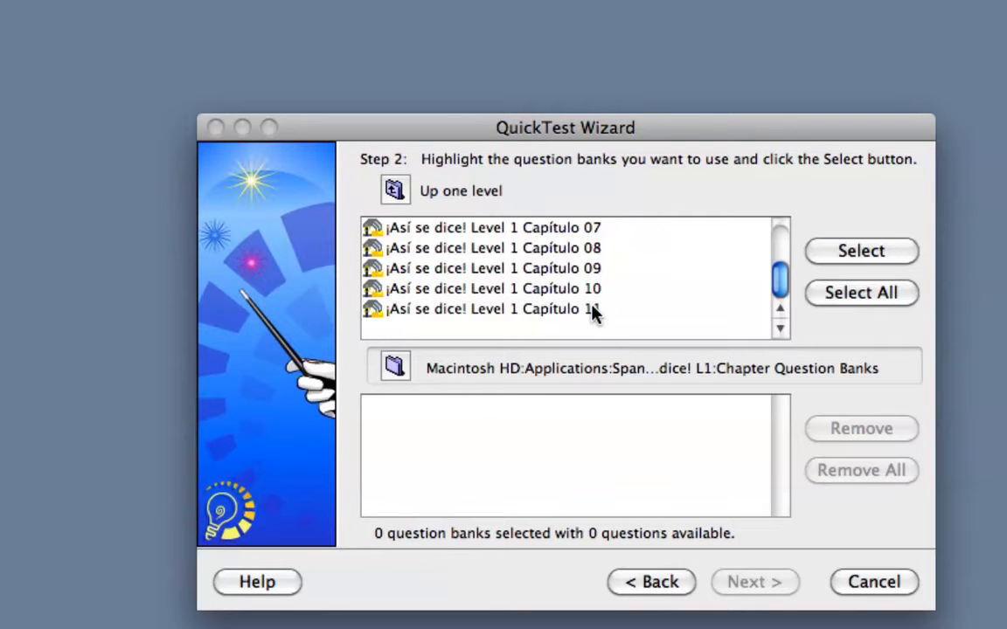
pyautogui.moveTo(577, 313)
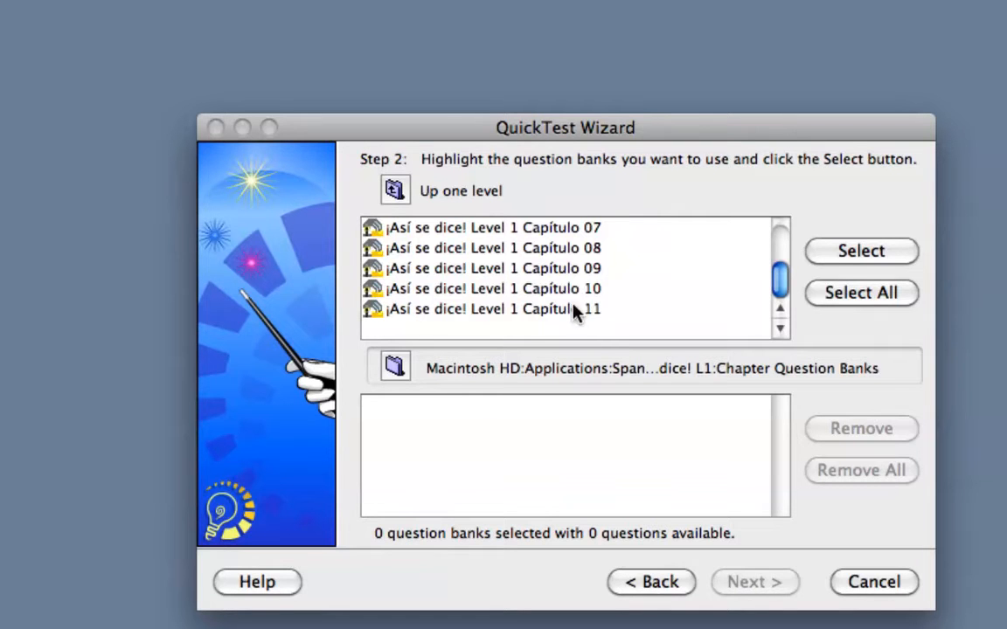
pyautogui.click(492, 308)
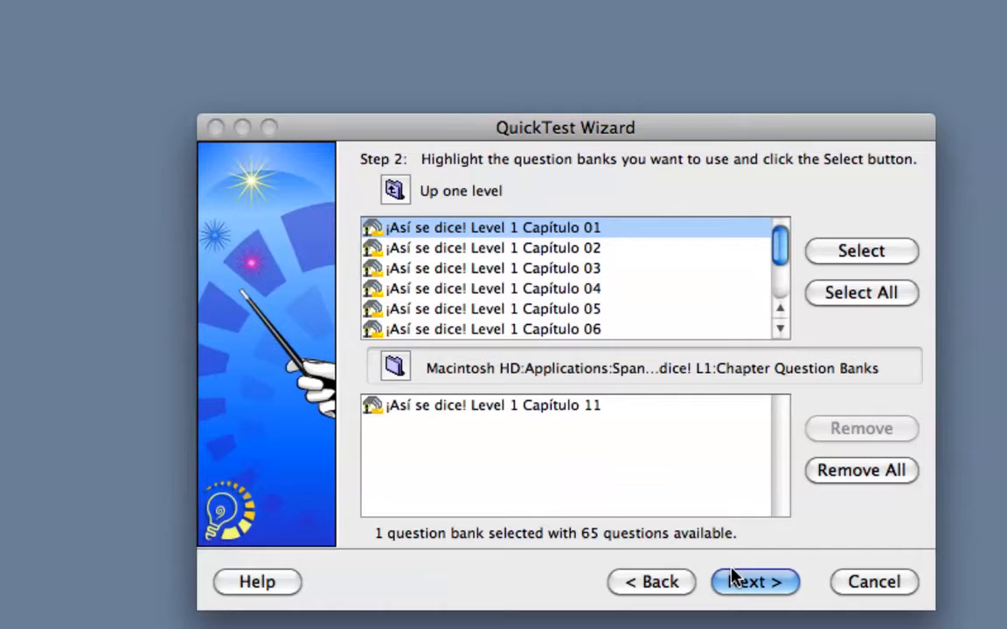
# Select all available questions but set Essay to 0, reaching the 62-question summary
pyautogui.click(753, 582)
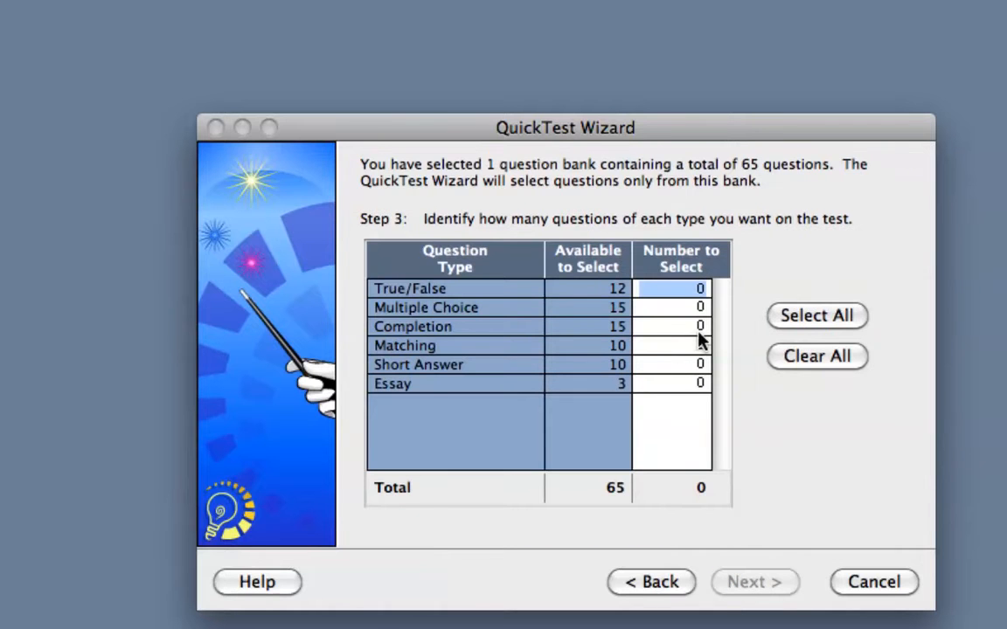
pyautogui.moveTo(793, 253)
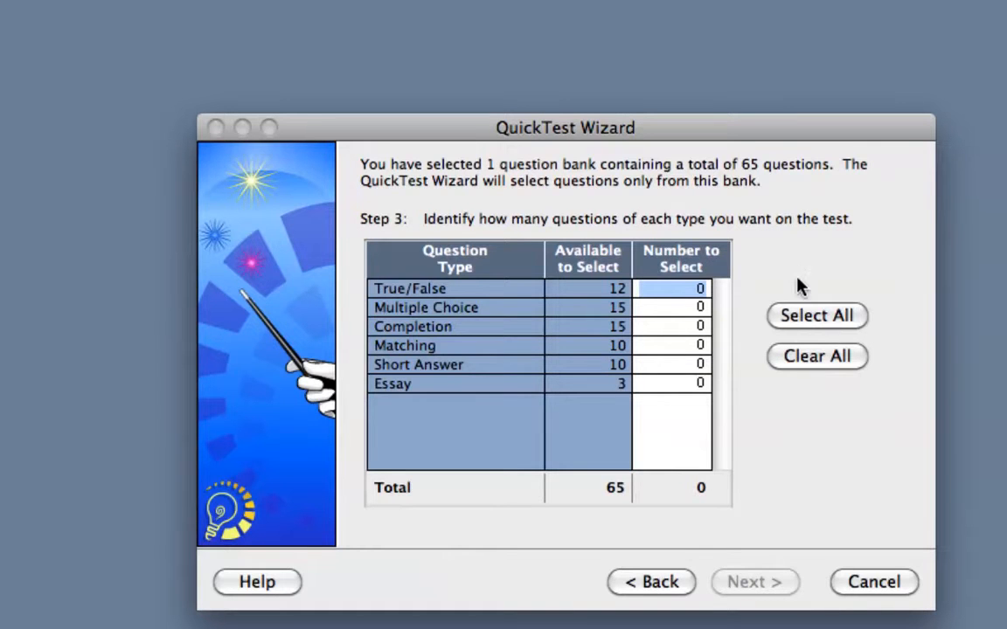
pyautogui.click(816, 315)
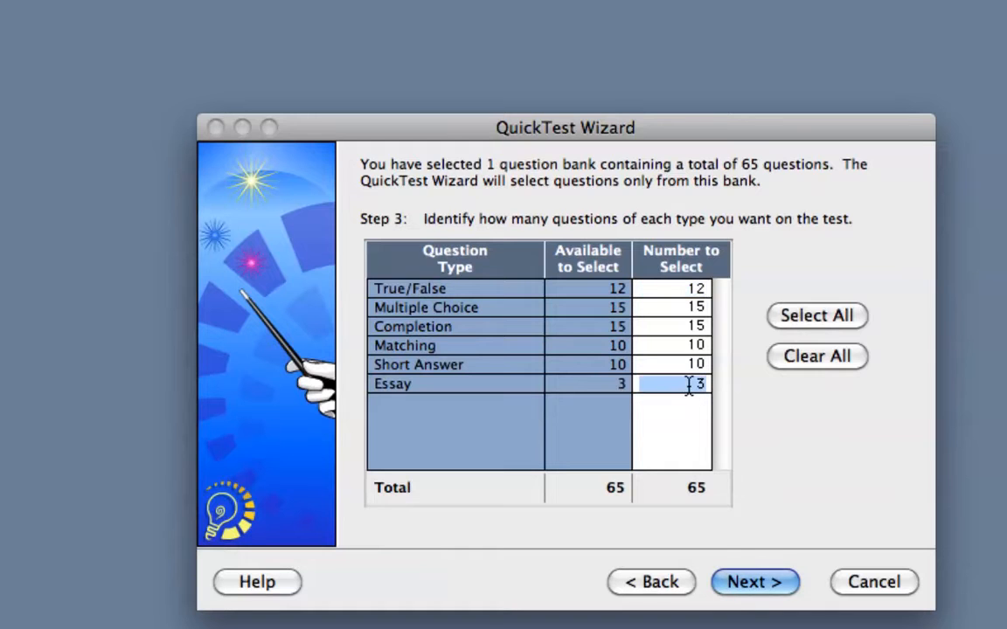
pyautogui.write('0')
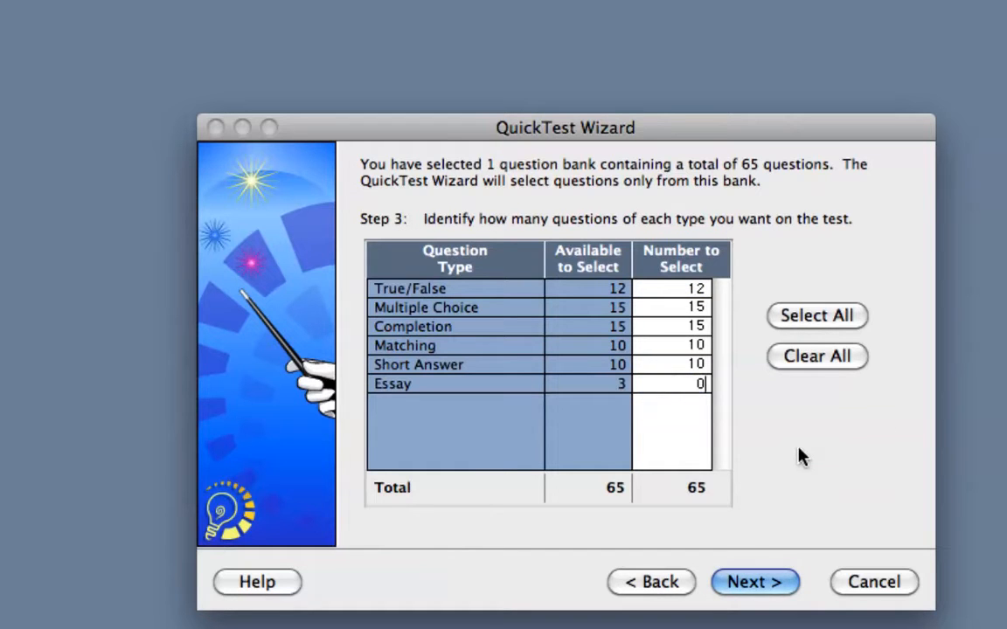
pyautogui.moveTo(708, 391)
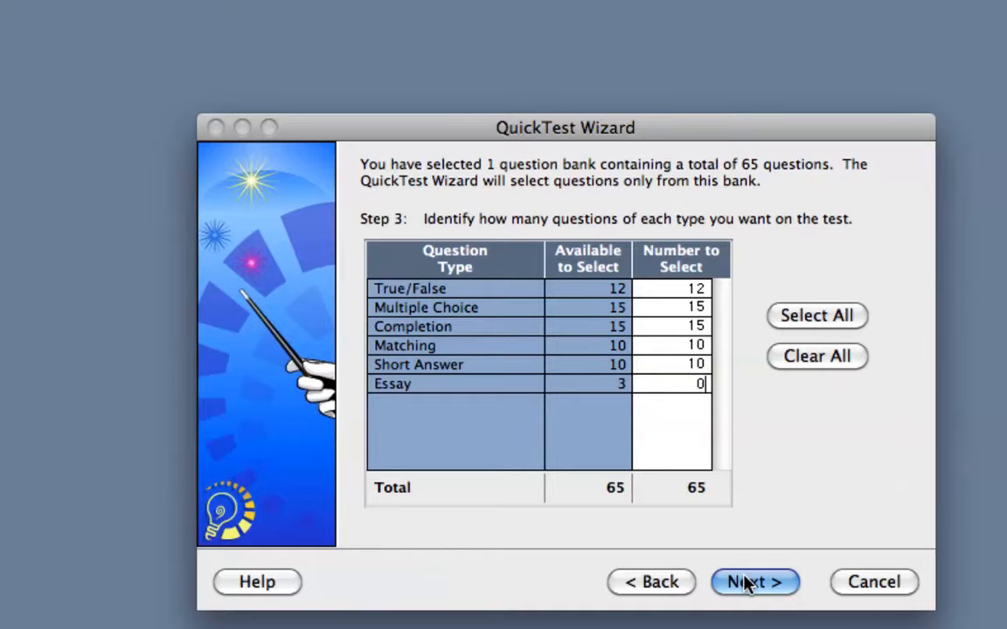
pyautogui.click(754, 583)
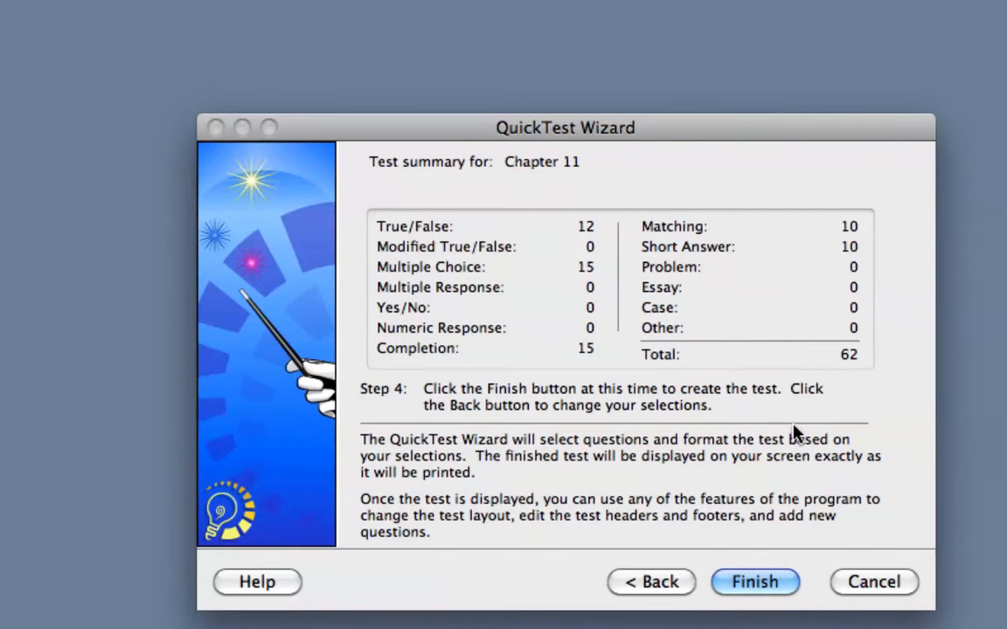
# Finish the wizard so the 62-question Chapter 11 test is built
pyautogui.click(754, 582)
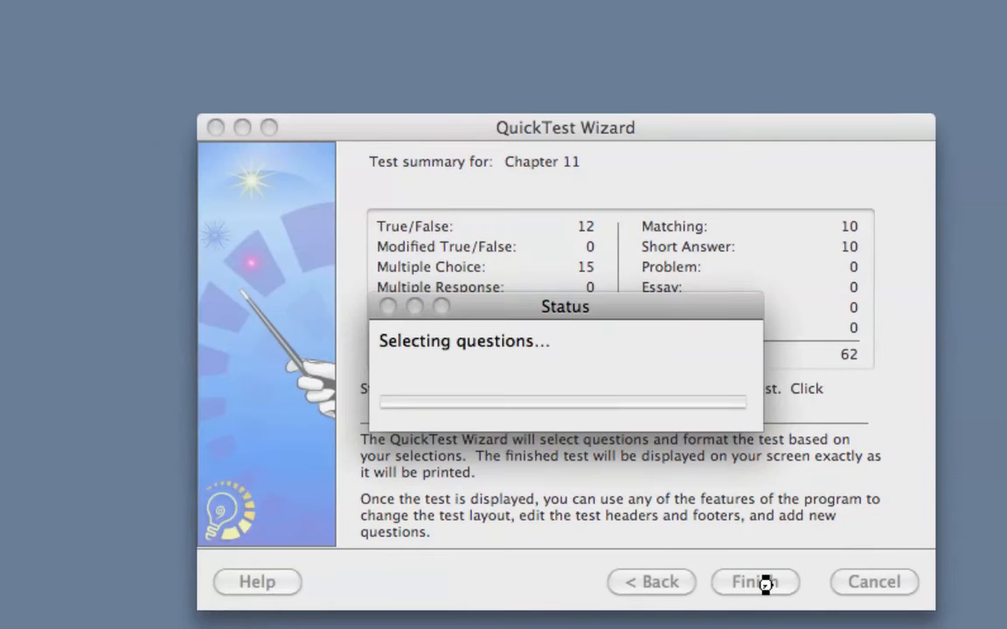
pyautogui.click(754, 582)
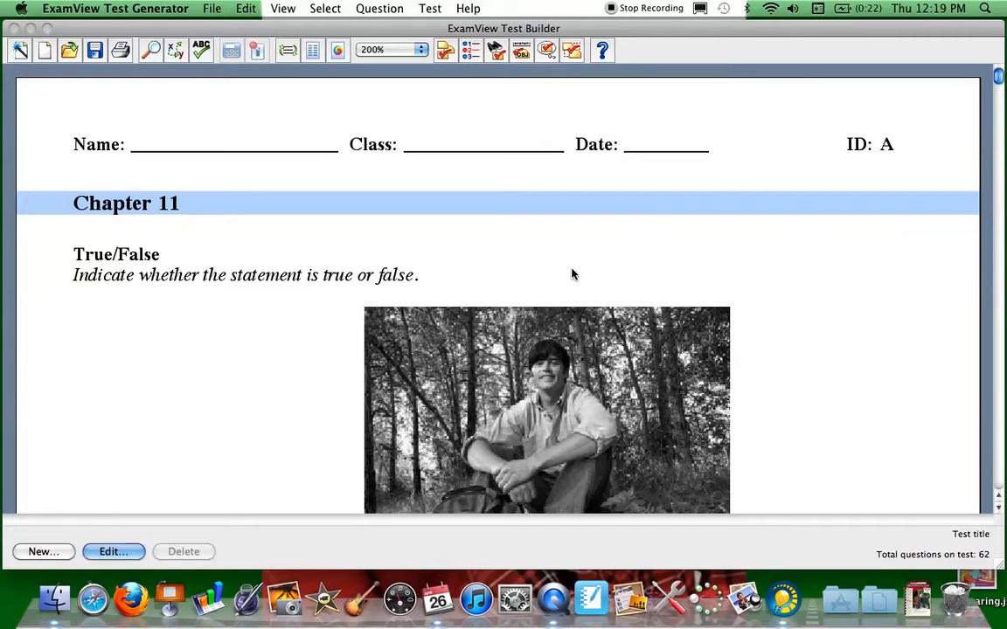
pyautogui.moveTo(428, 221)
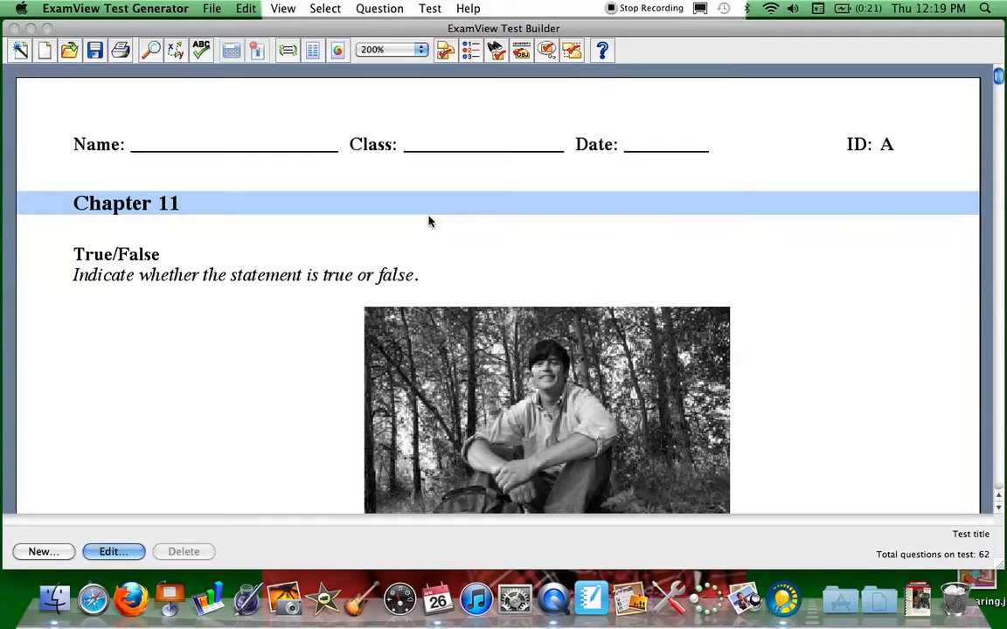
pyautogui.moveTo(447, 220)
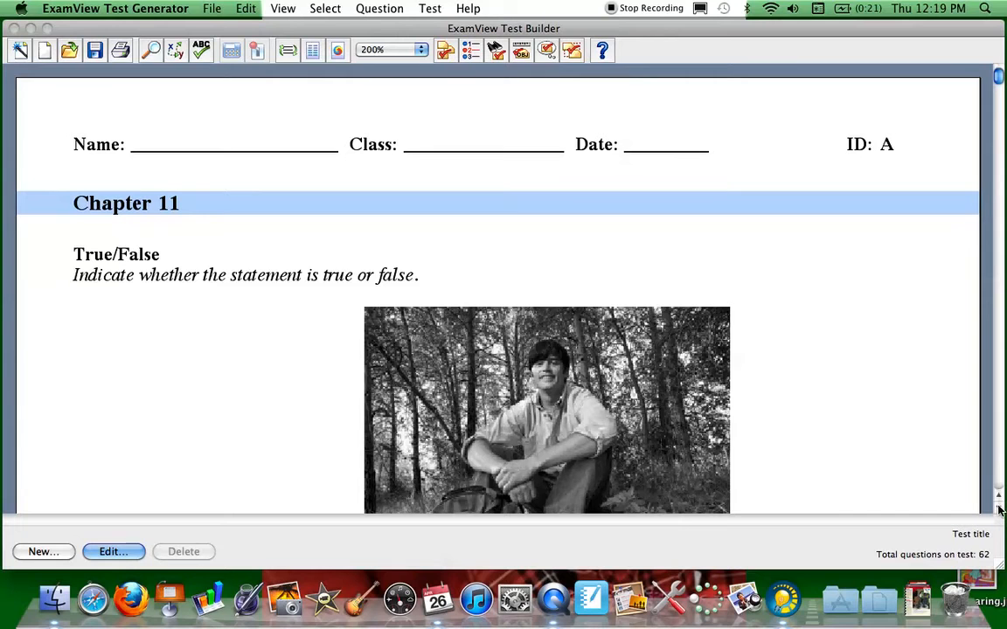
pyautogui.scroll(-3)
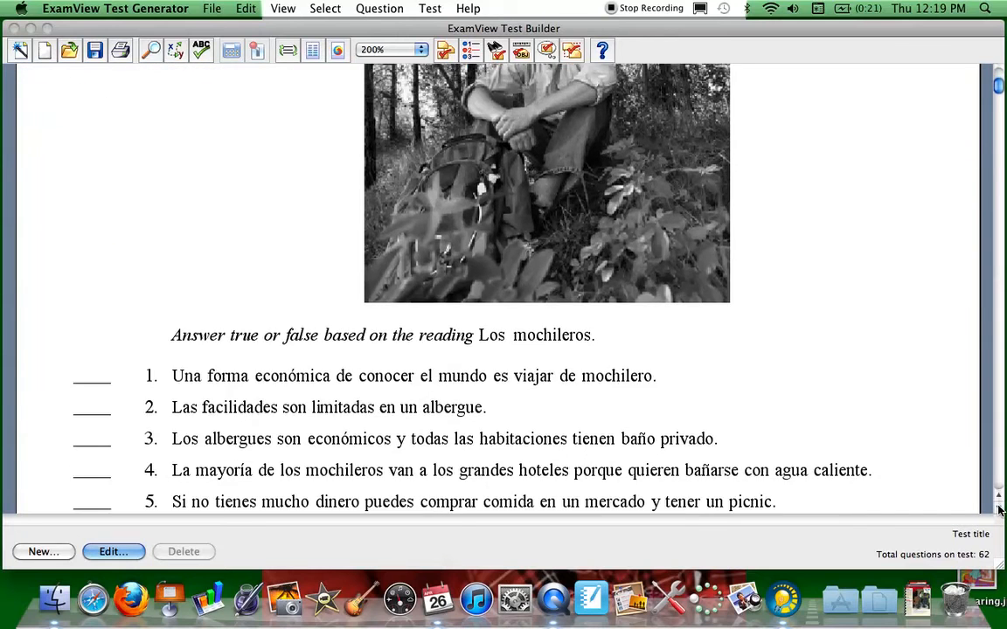
pyautogui.scroll(-3)
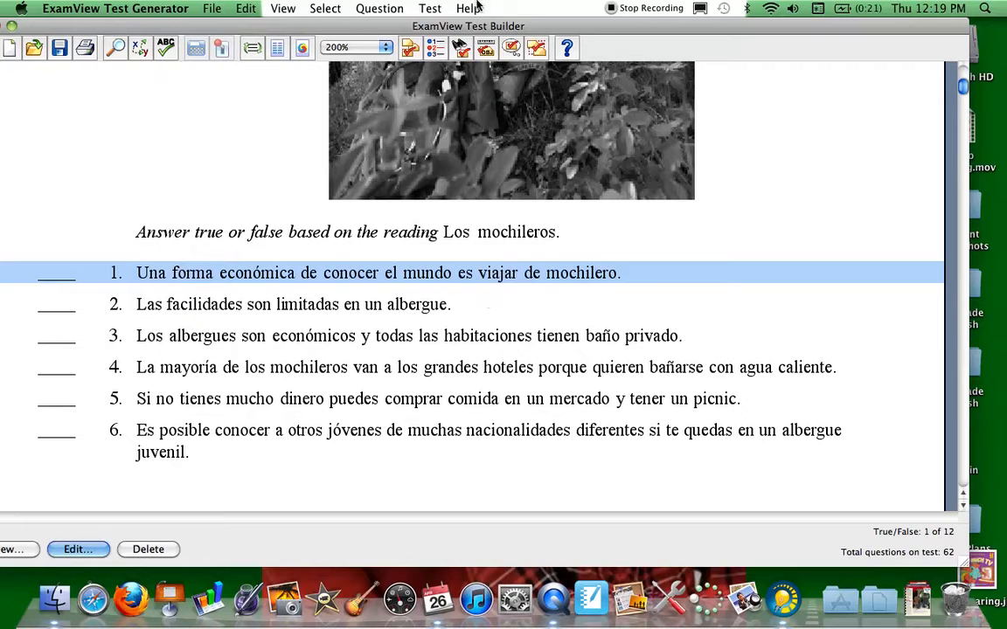
pyautogui.moveTo(461, 47)
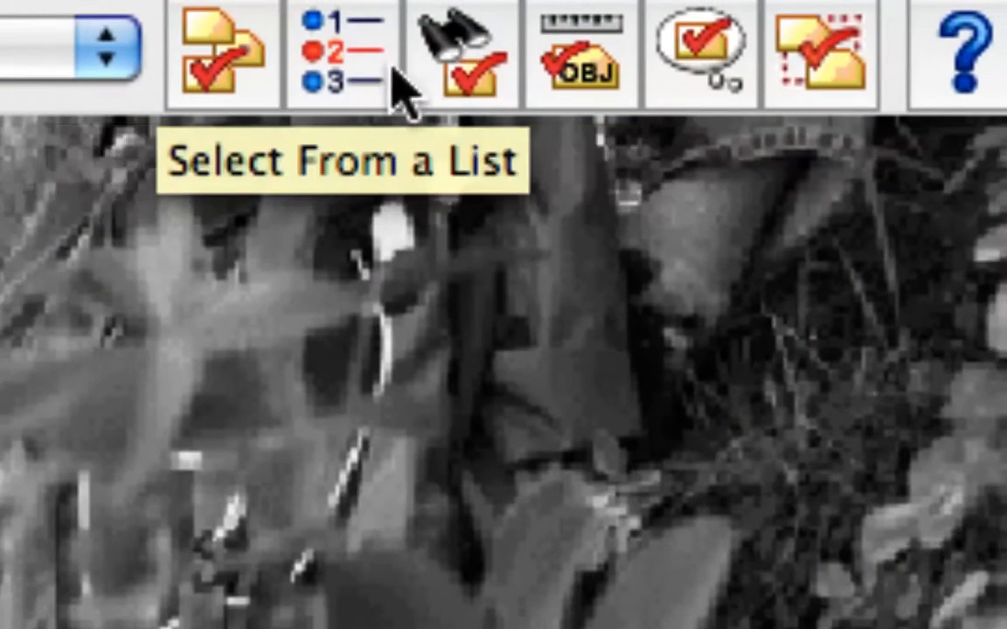
# Add the Capítulo 11 bank in Select Questions While Viewing and continue to its questions
pyautogui.click(462, 54)
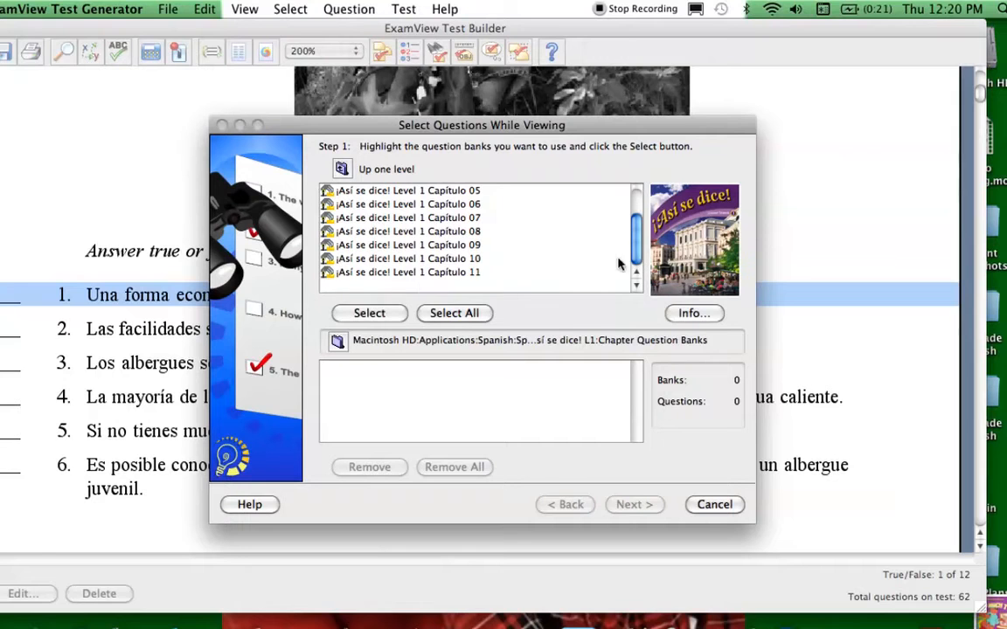
pyautogui.click(407, 271)
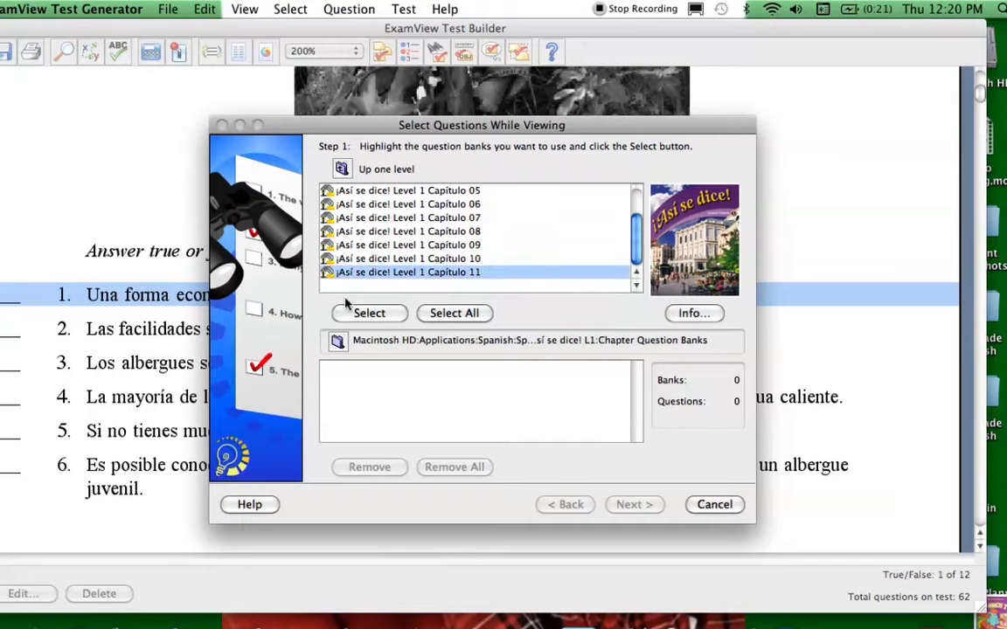
pyautogui.click(369, 313)
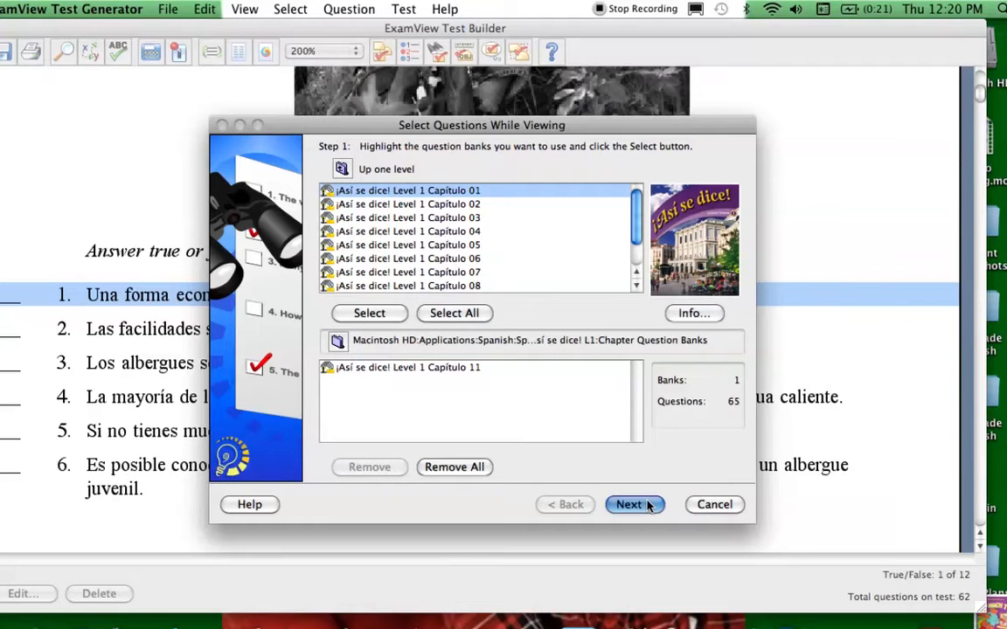
pyautogui.click(629, 504)
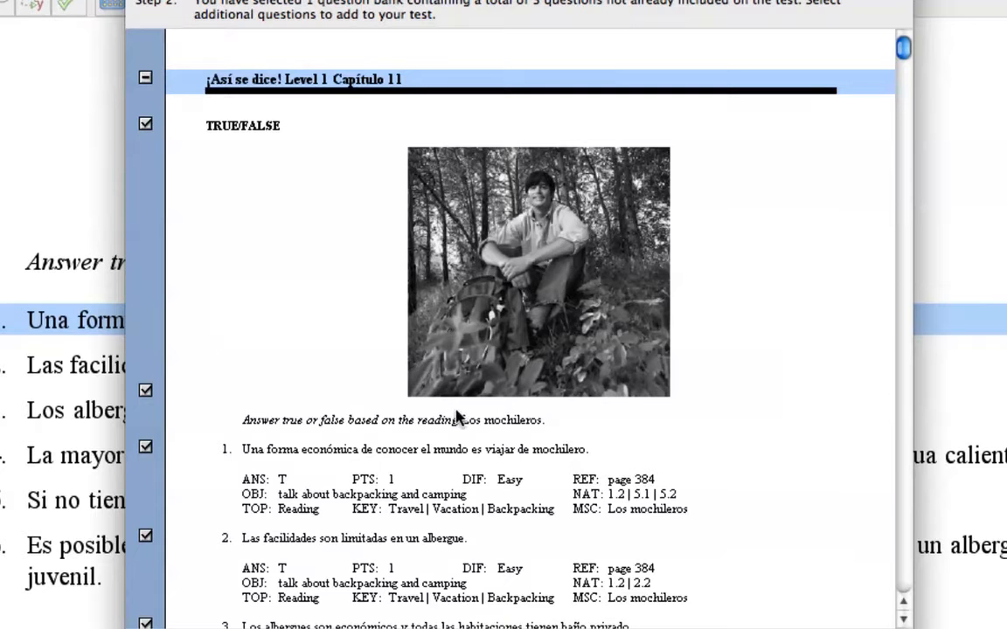
pyautogui.moveTo(172, 400)
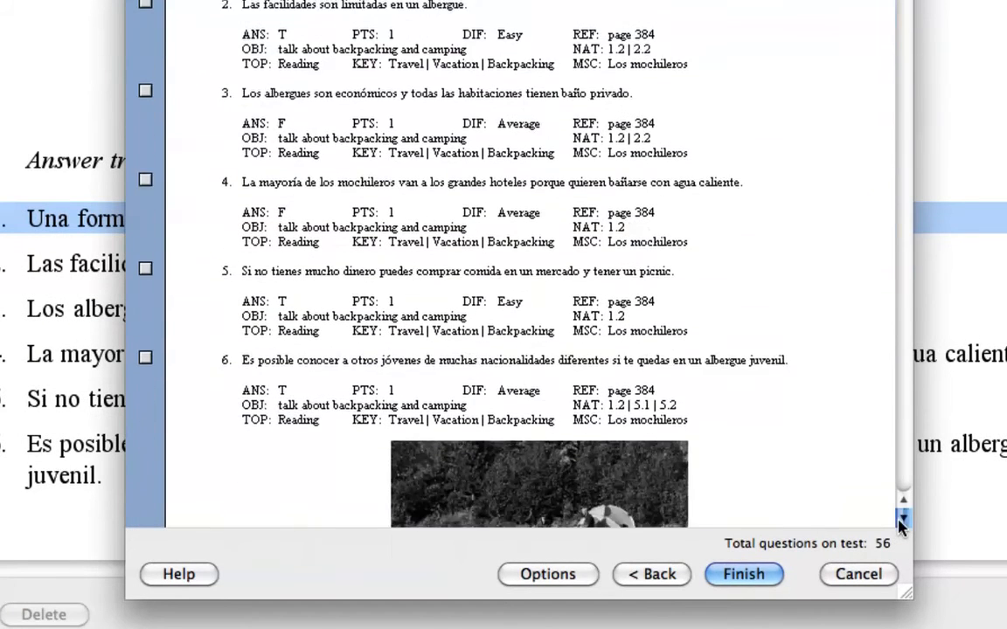
# Uncheck unwanted questions such as 'En la mano tienes cinco' and finish with 47 questions
pyautogui.scroll(-3)
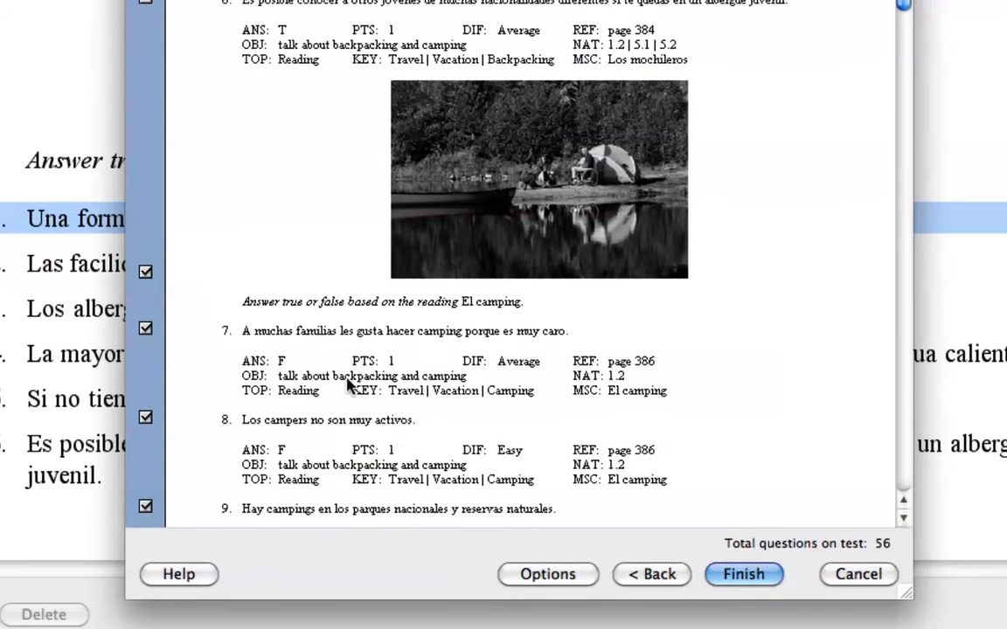
pyautogui.moveTo(389, 328)
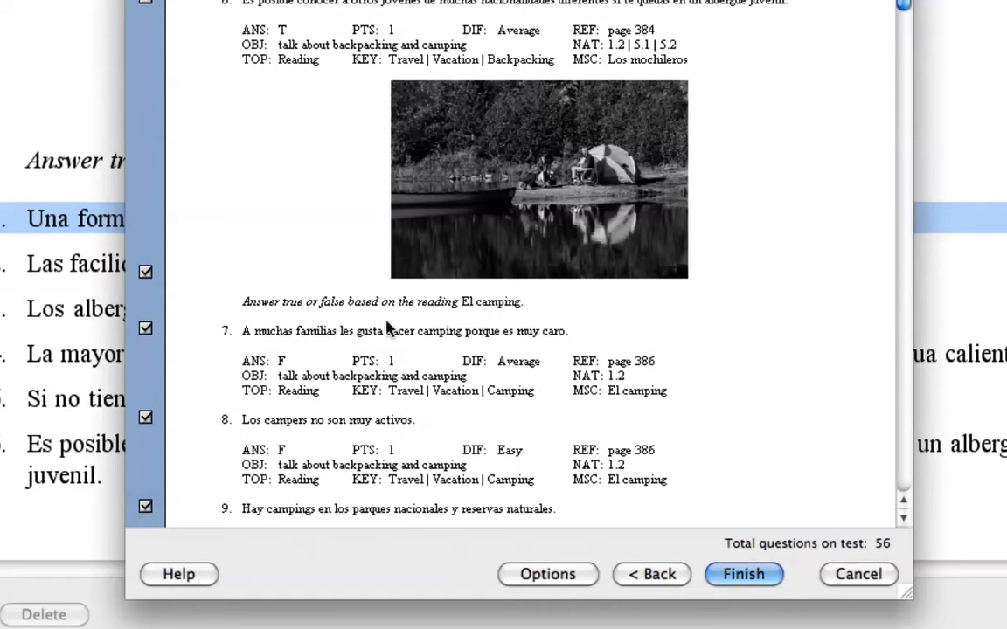
pyautogui.moveTo(893, 525)
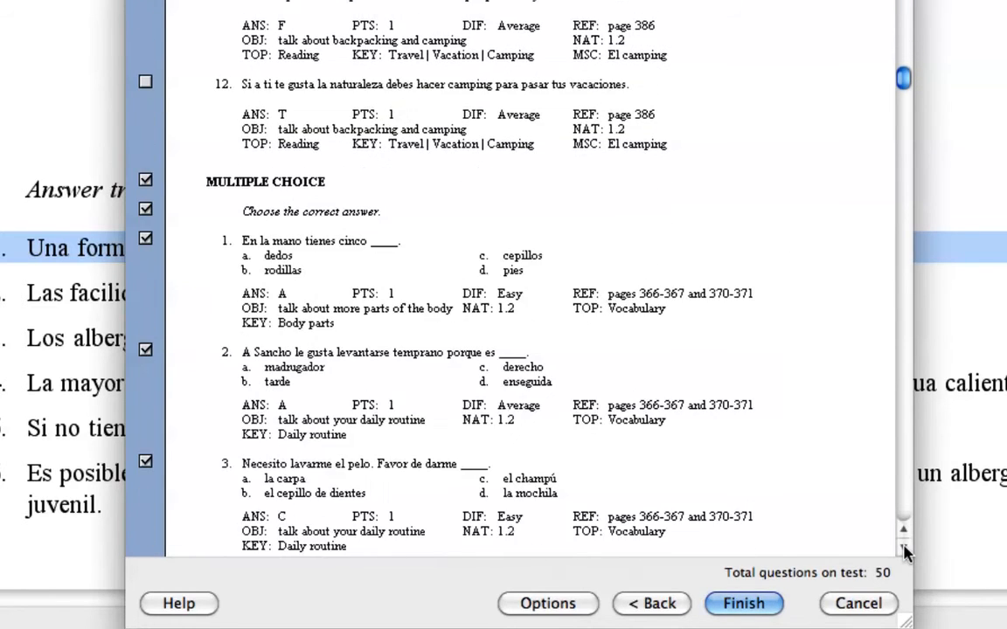
pyautogui.scroll(-3)
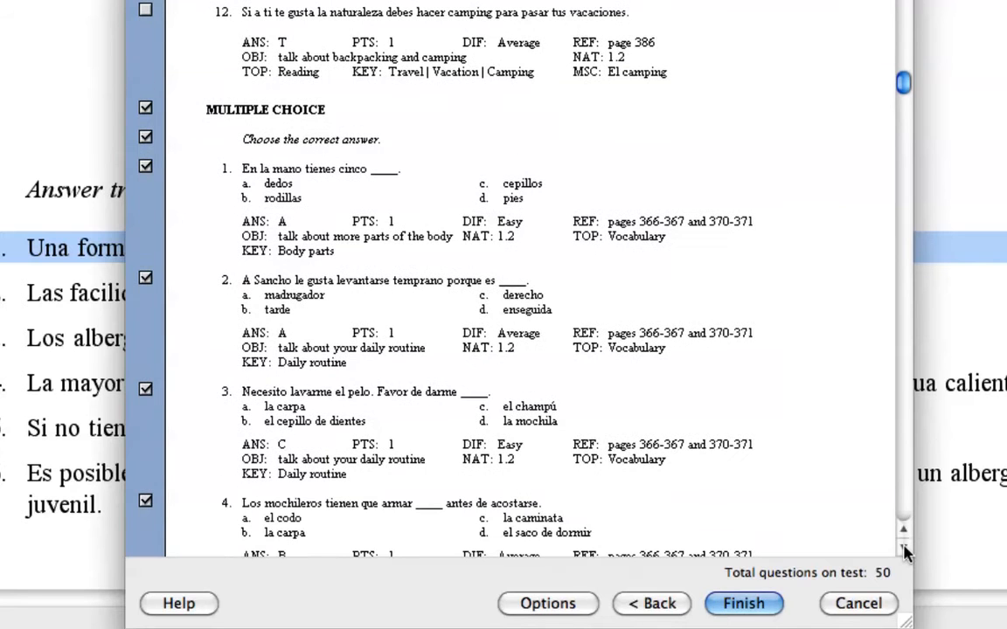
pyautogui.moveTo(344, 204)
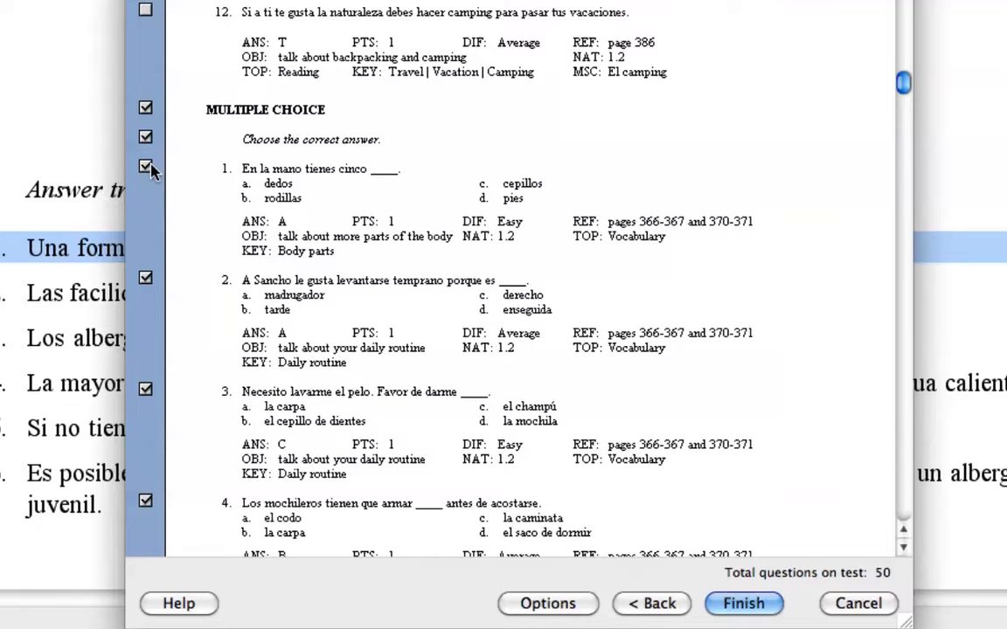
pyautogui.click(146, 391)
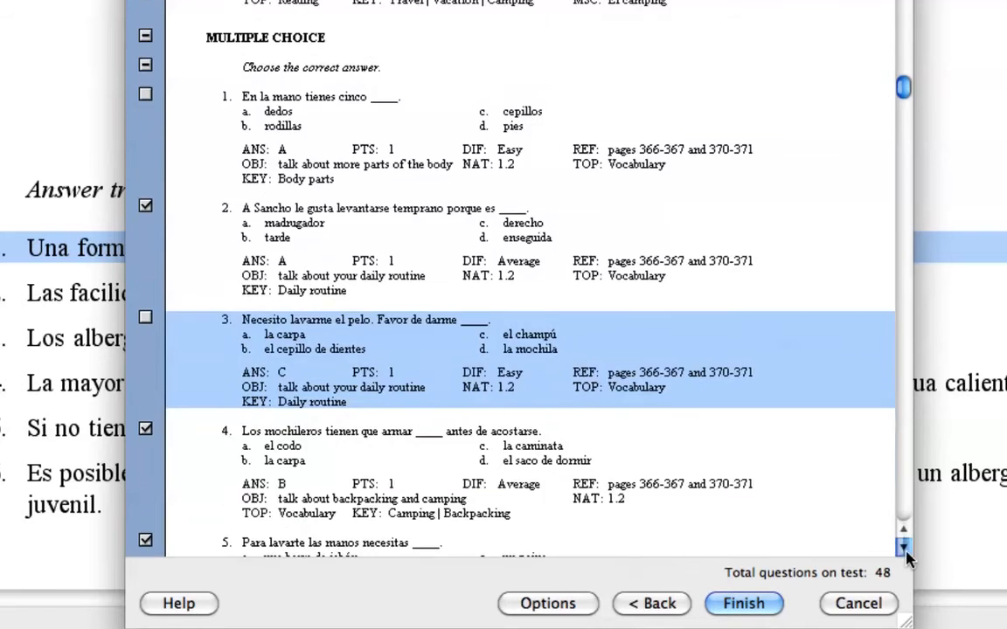
pyautogui.scroll(-3)
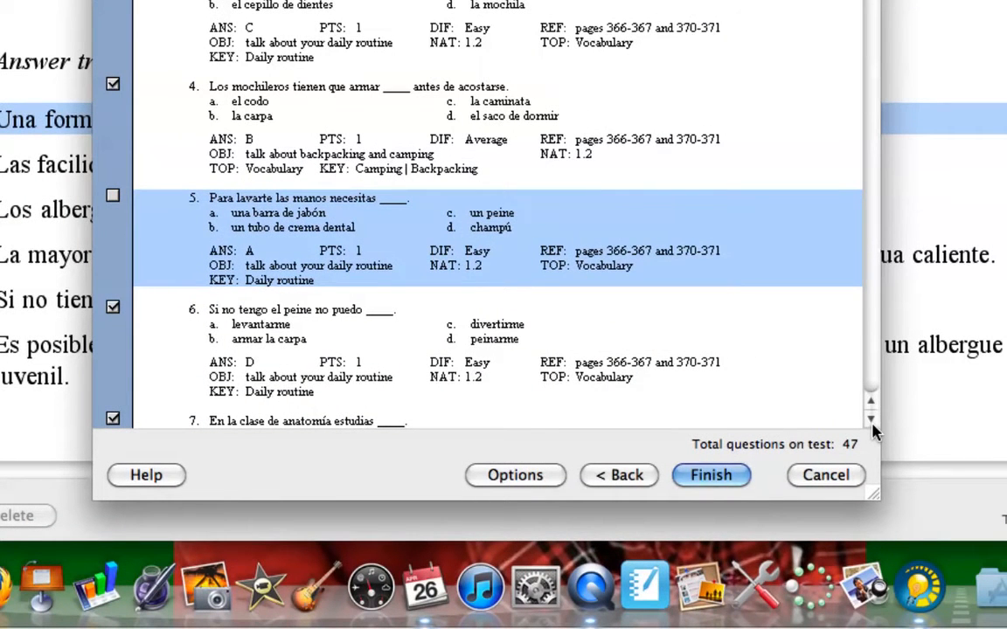
pyautogui.scroll(-3)
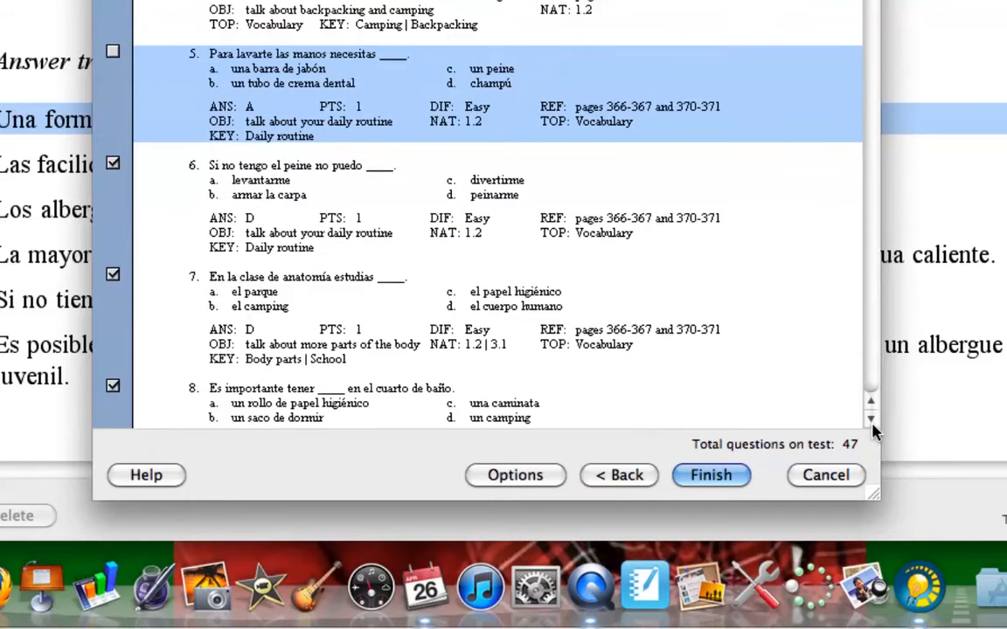
pyautogui.scroll(-3)
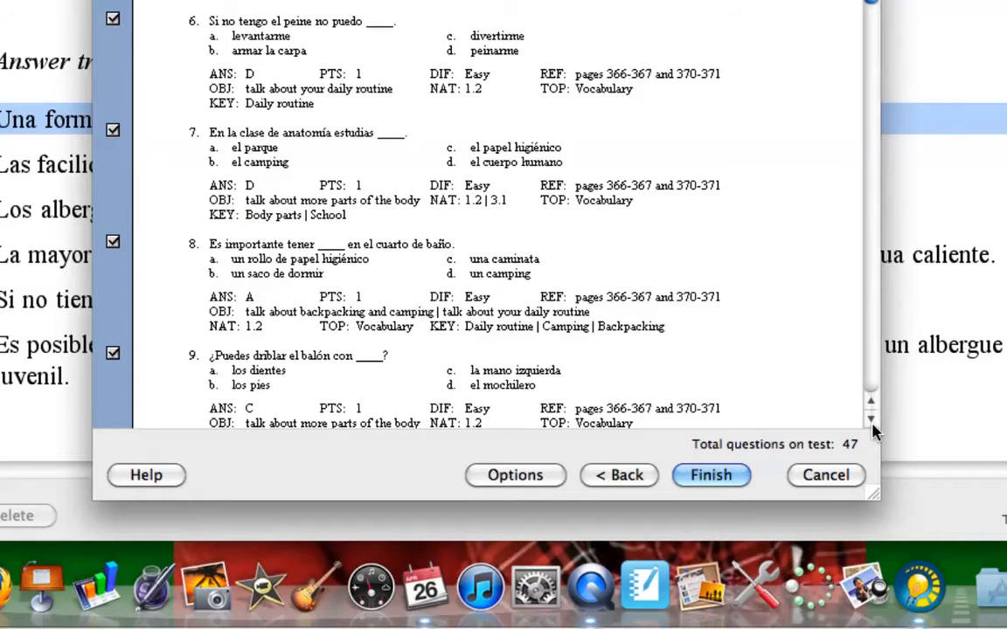
pyautogui.scroll(-3)
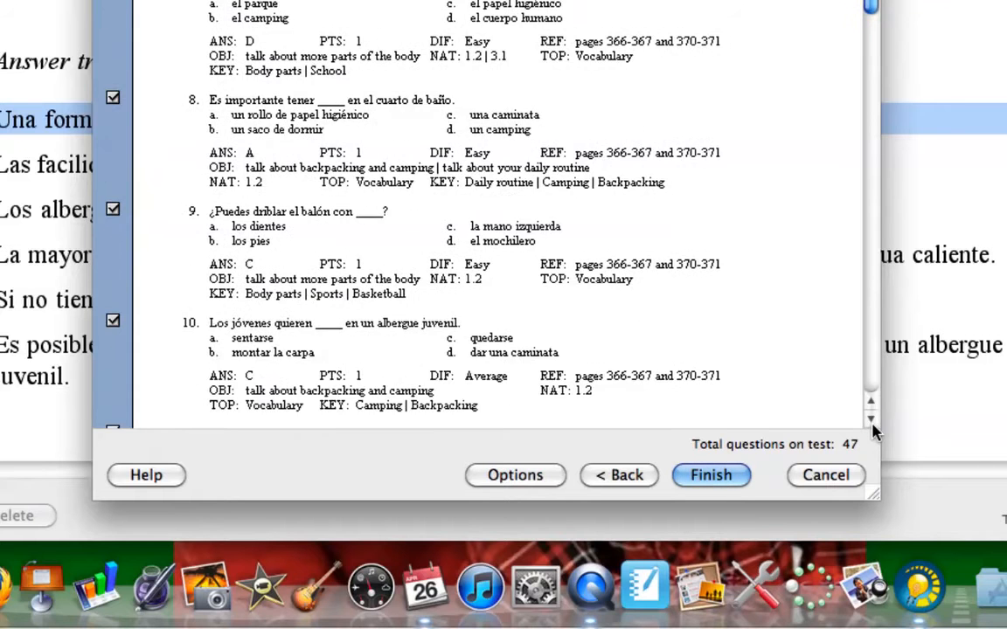
pyautogui.scroll(-3)
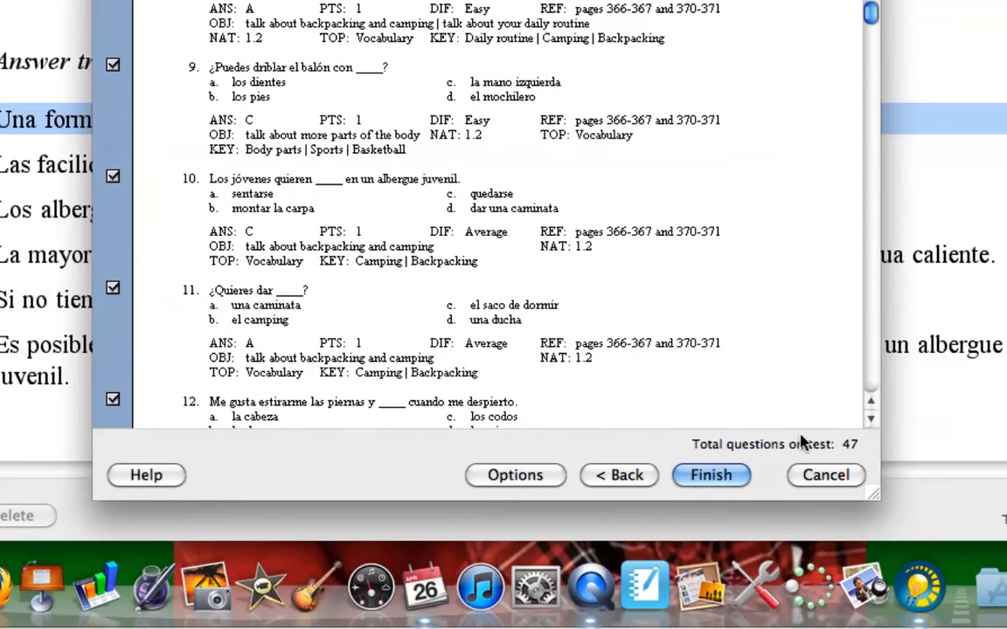
pyautogui.click(711, 474)
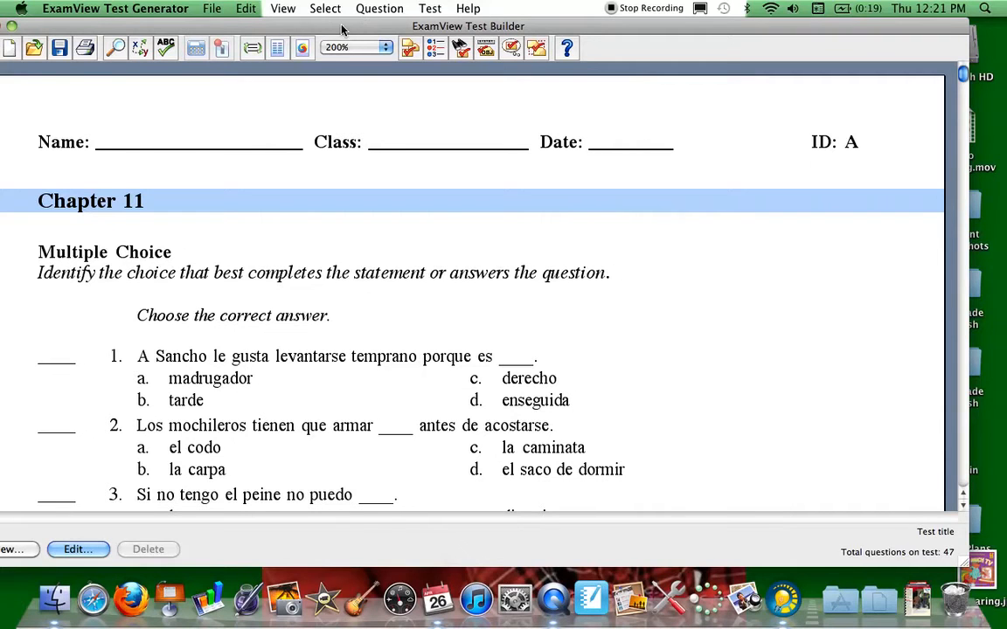
# Open the File menu to reach Export > Rich Text Format
pyautogui.click(212, 7)
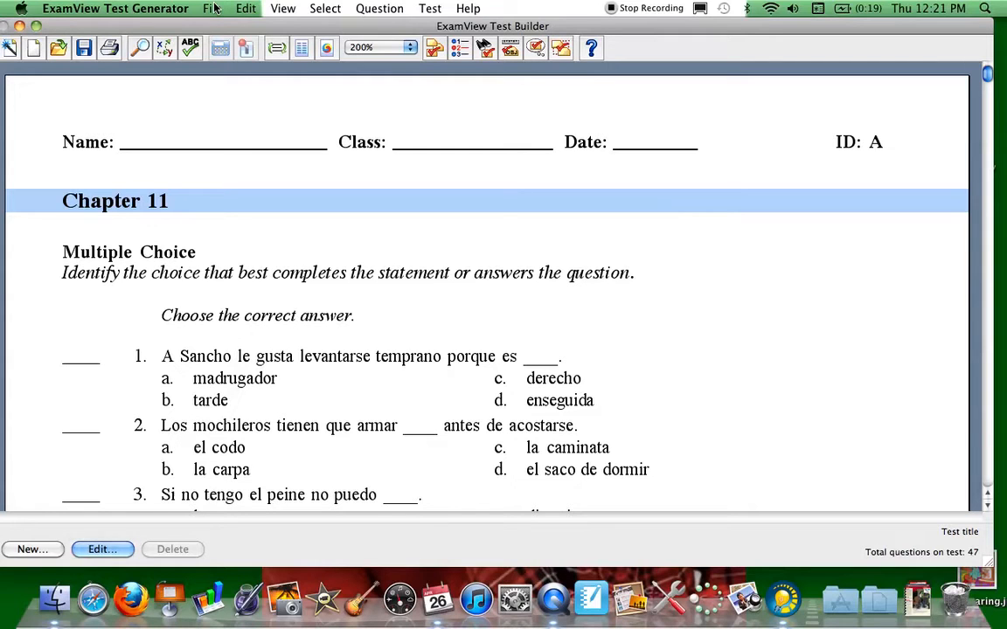
pyautogui.click(214, 8)
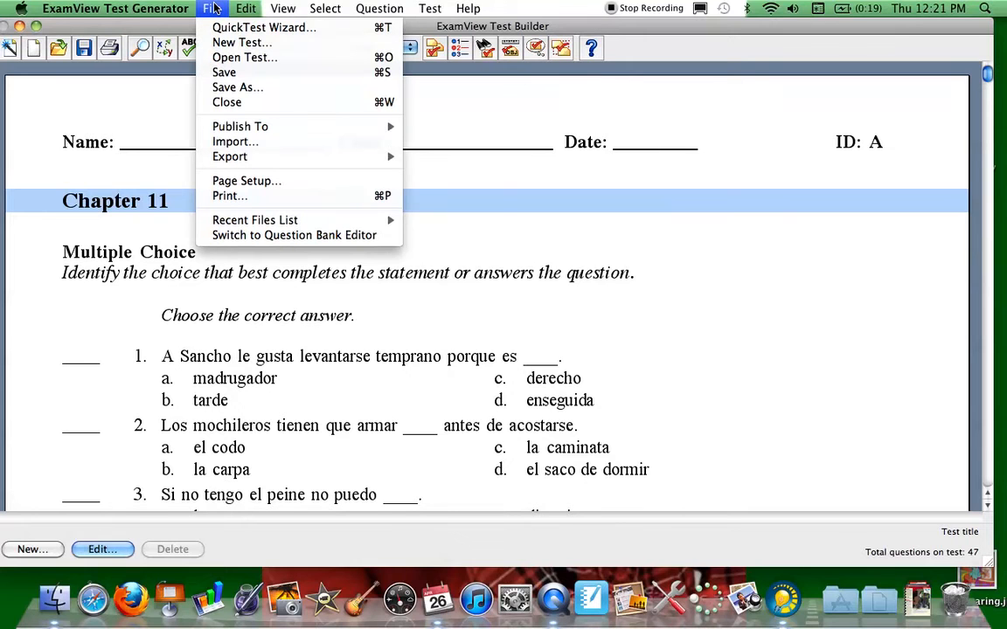
pyautogui.moveTo(224, 73)
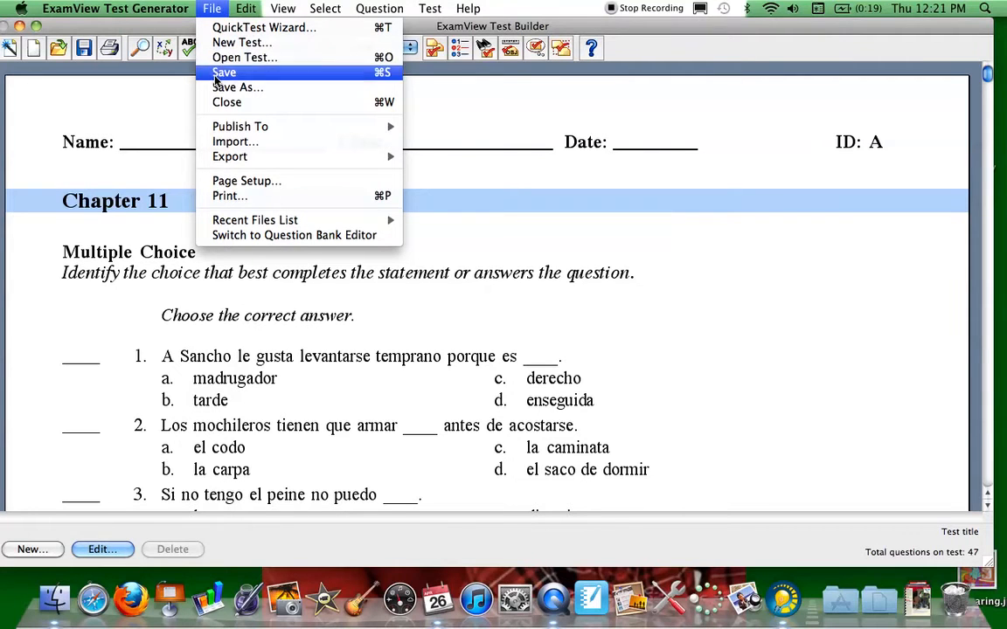
pyautogui.moveTo(224, 21)
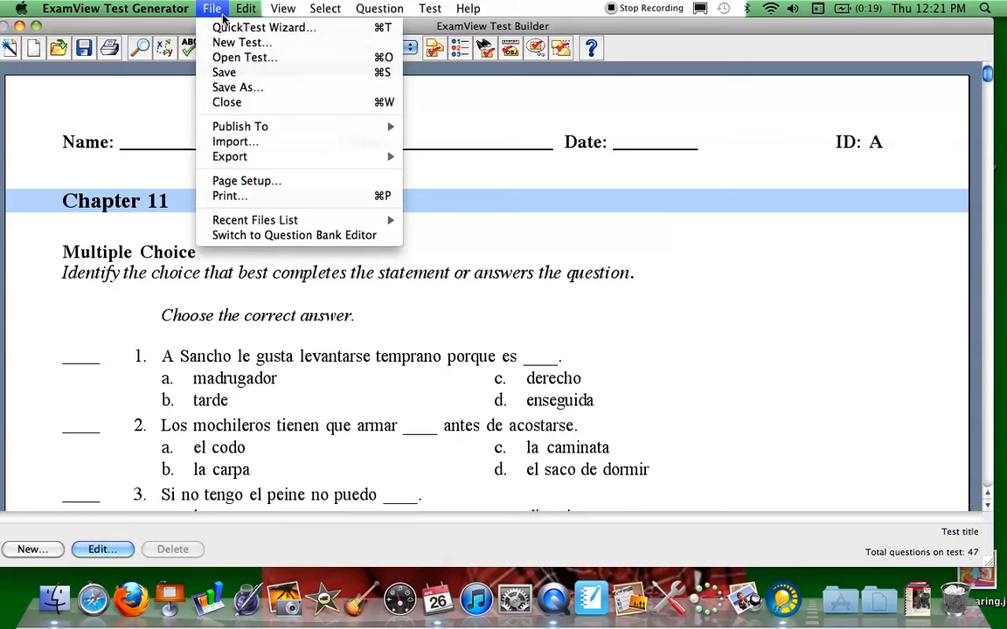
pyautogui.moveTo(230, 156)
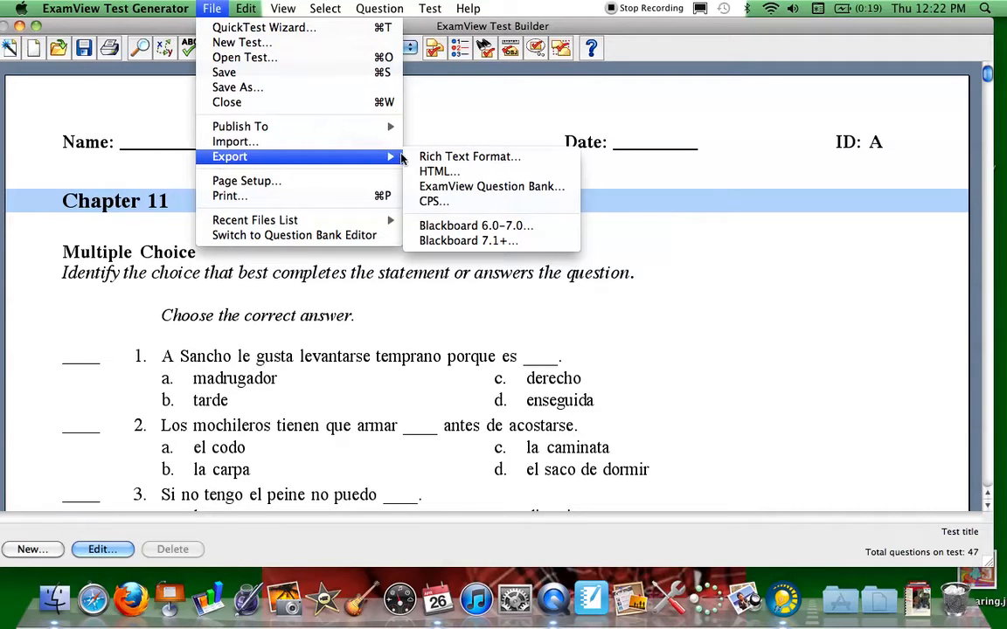
pyautogui.moveTo(470, 157)
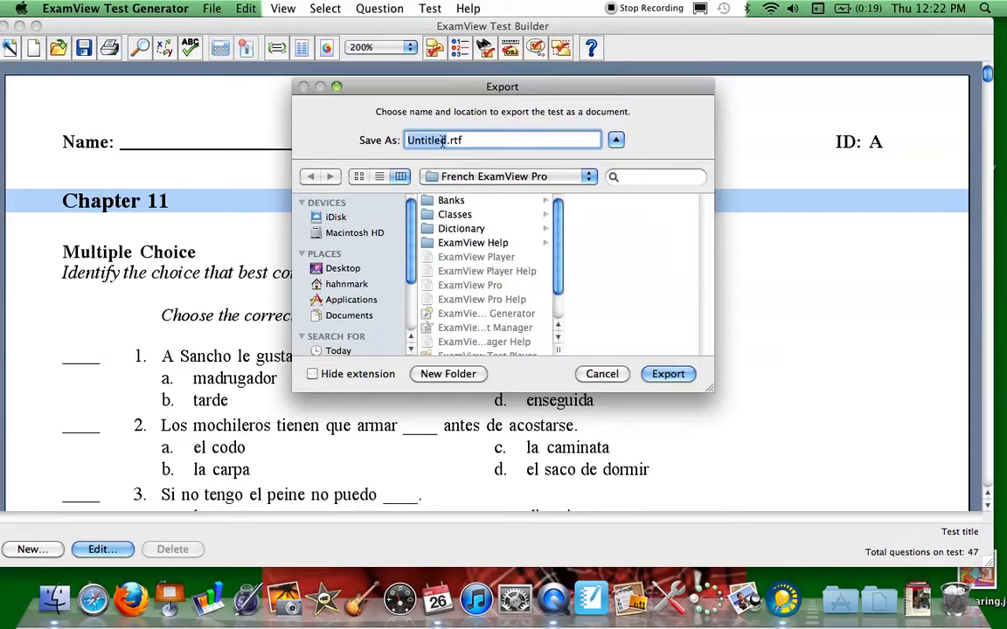
# Export the test to the Desktop as Chapter11PracticeTest.rtf
pyautogui.write('Chapter11PracticeTes')
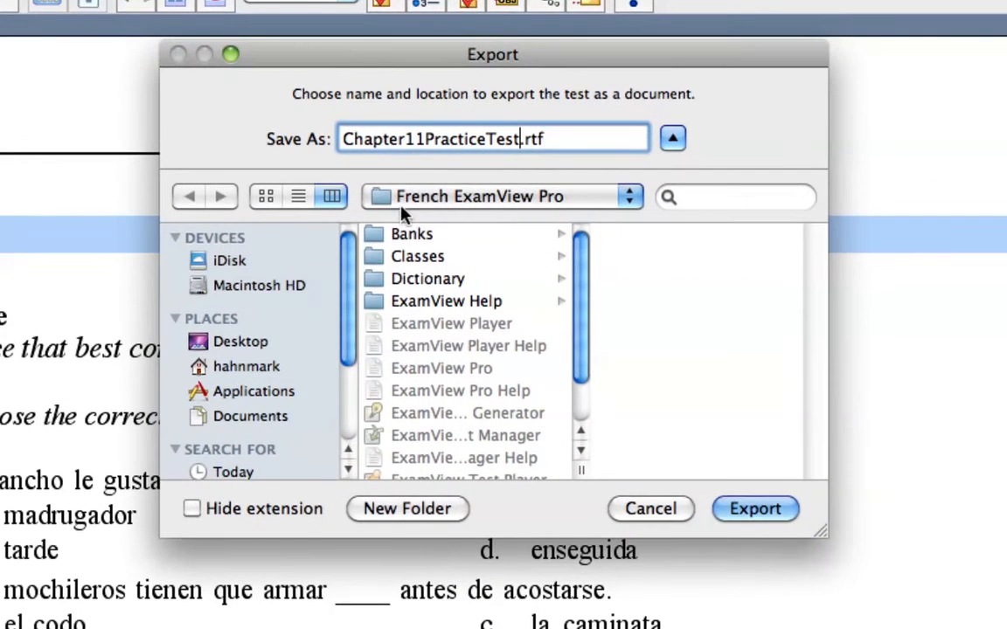
pyautogui.moveTo(466, 221)
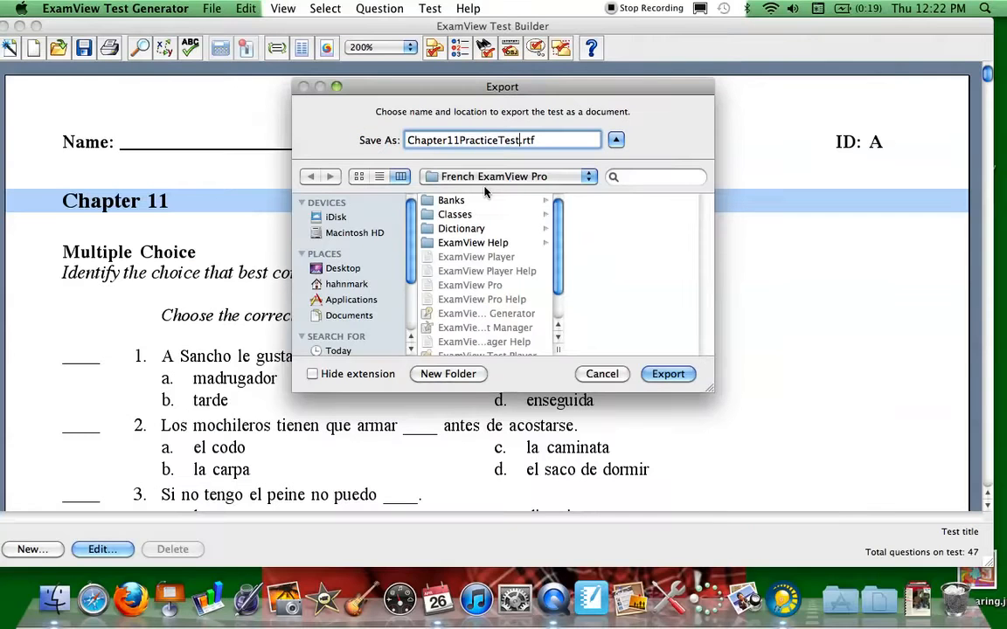
pyautogui.click(985, 8)
pyautogui.write('exam')
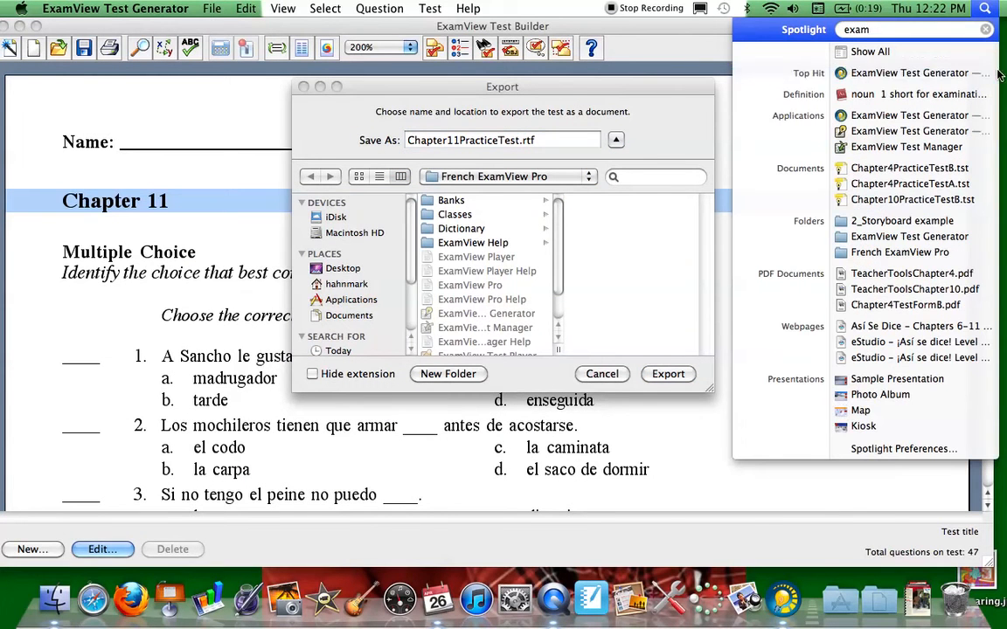
pyautogui.moveTo(909, 73)
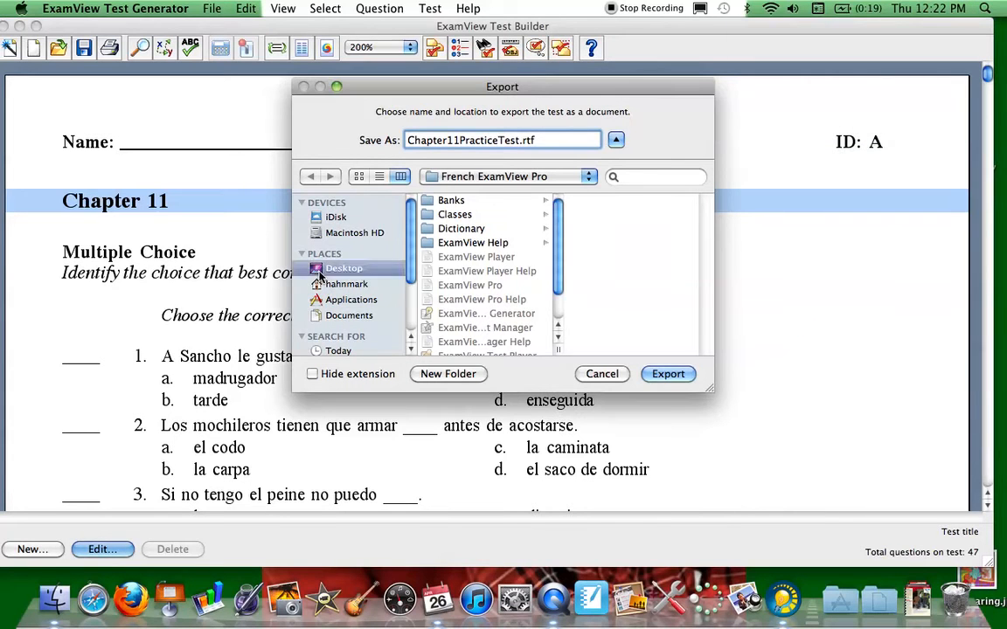
pyautogui.click(344, 268)
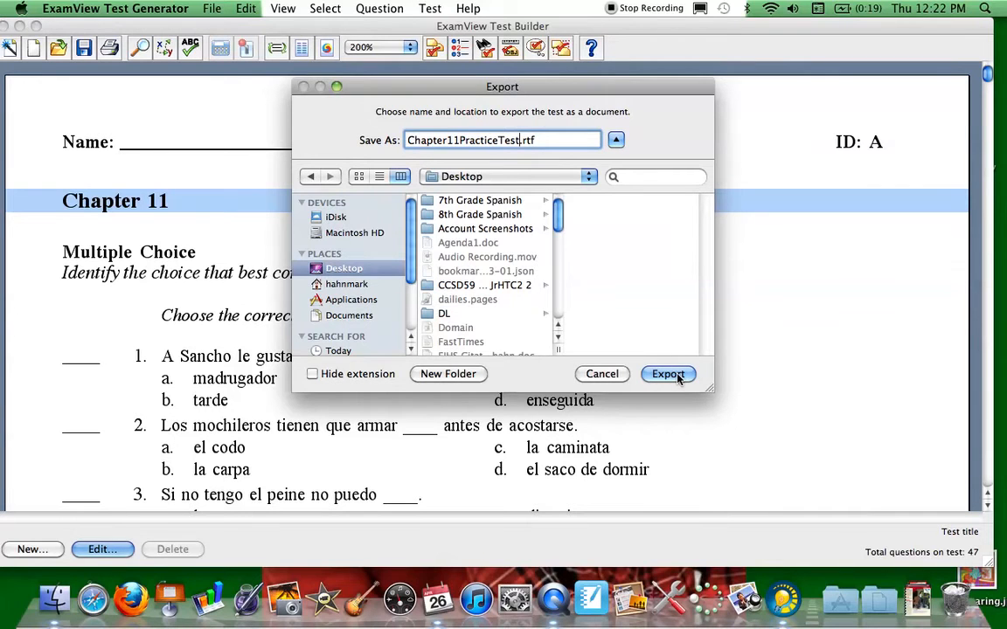
pyautogui.click(668, 374)
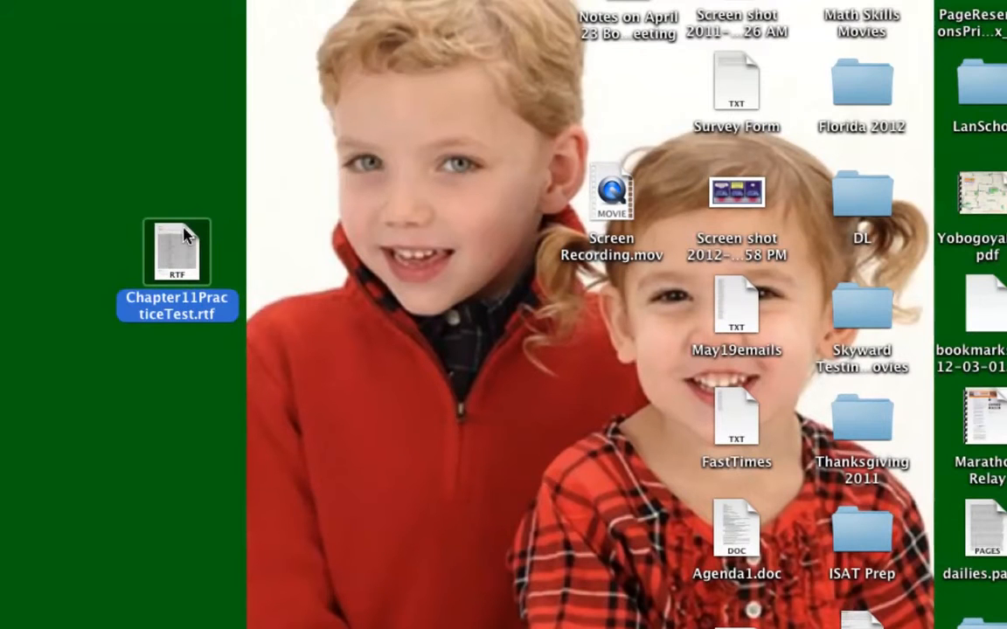
pyautogui.moveTo(174, 256)
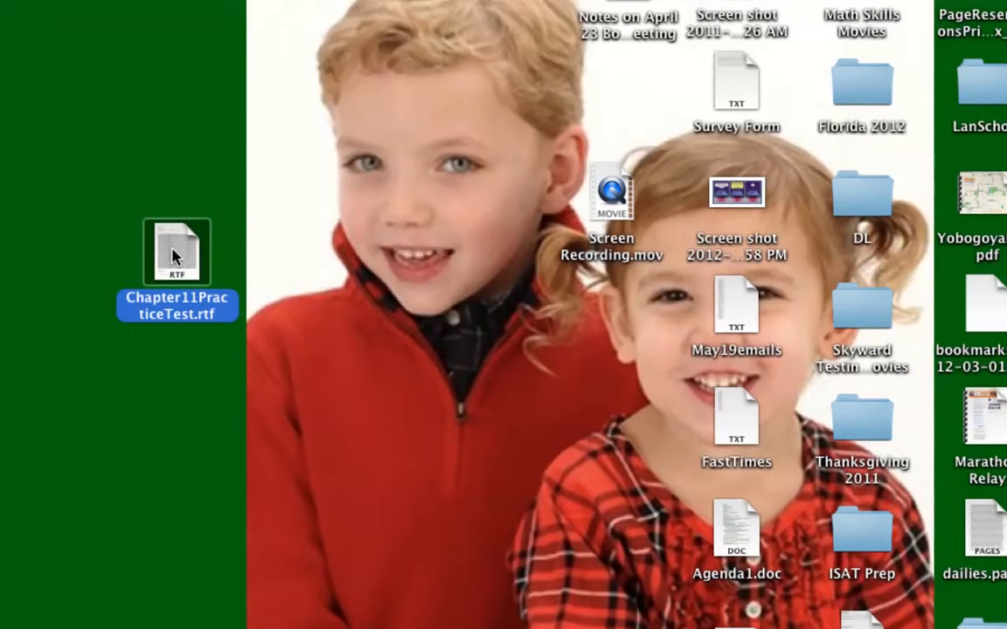
# Open Chapter11PracticeTest.rtf from the desktop in Pages
pyautogui.rightClick(178, 252)
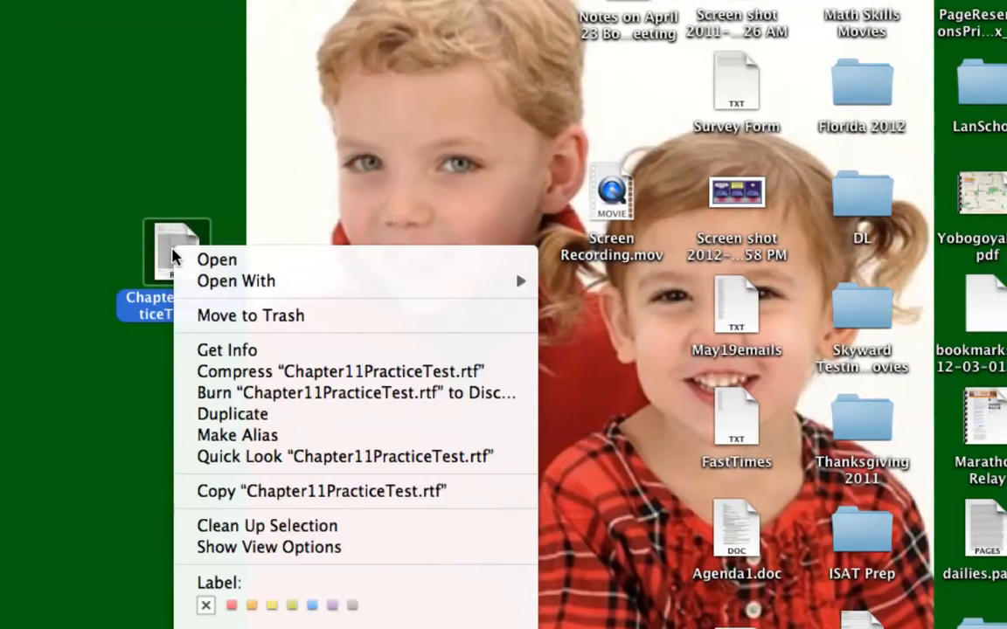
pyautogui.moveTo(236, 280)
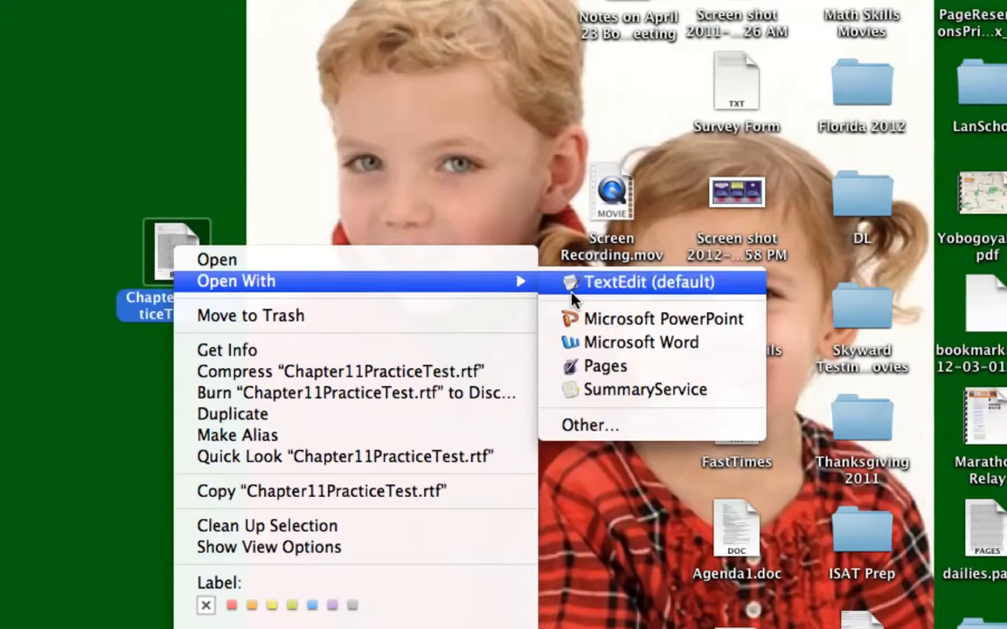
pyautogui.moveTo(605, 366)
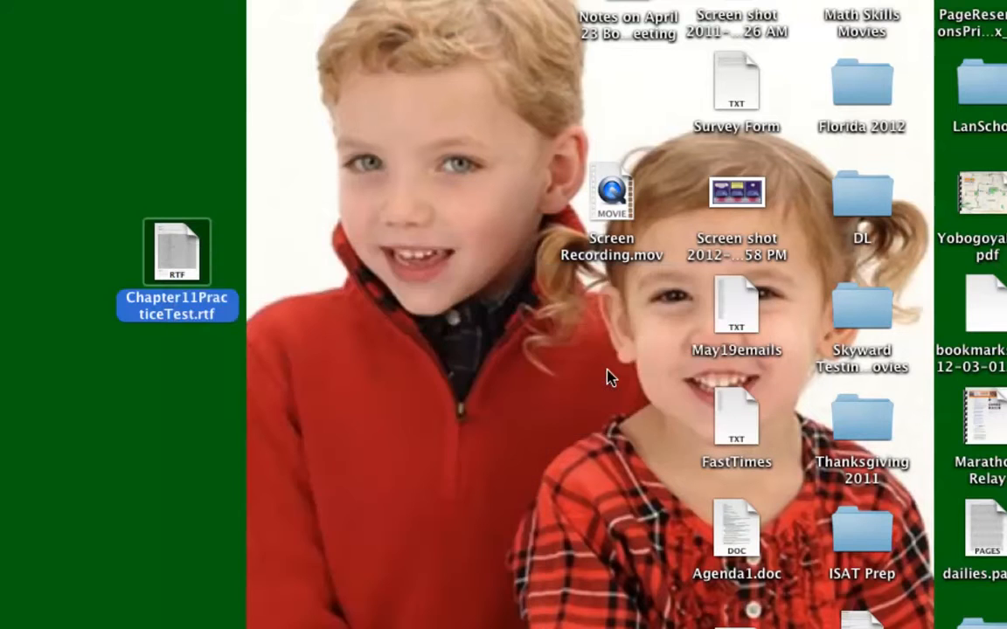
pyautogui.doubleClick(178, 252)
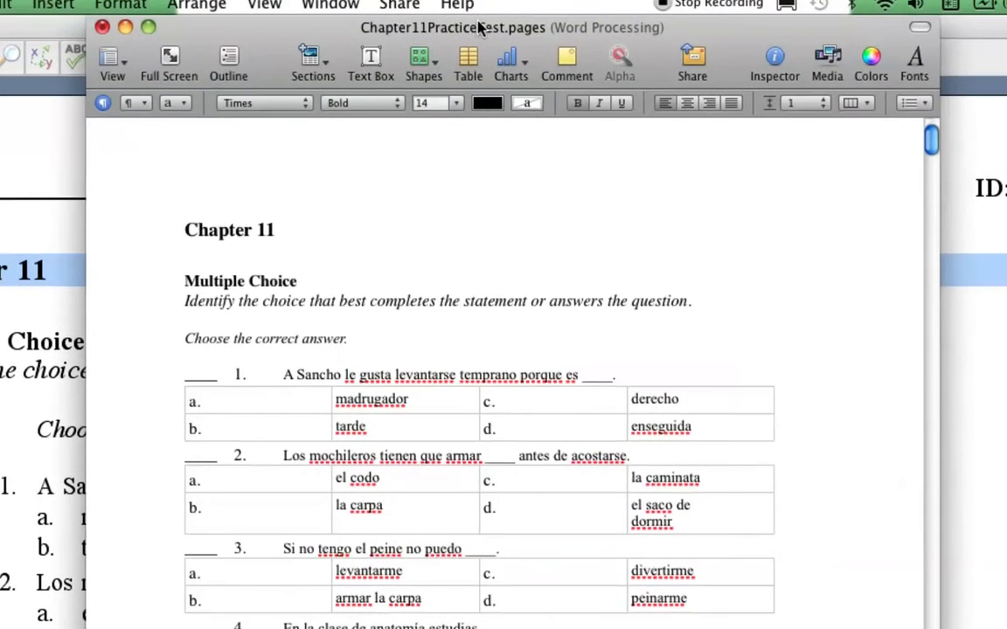
# Type answer 'A' in question 1's blank
pyautogui.scroll(-3)
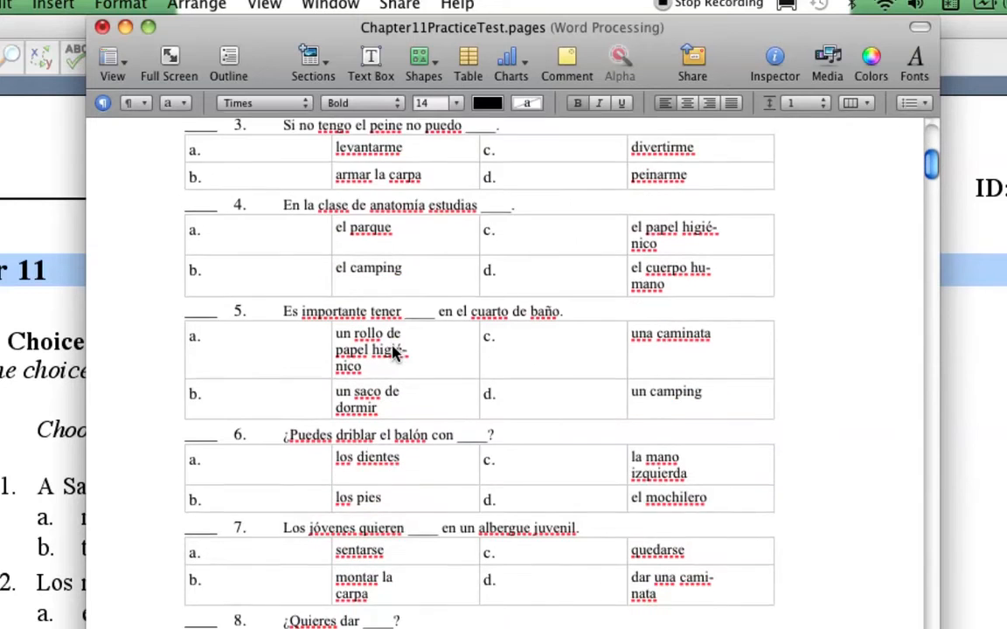
pyautogui.scroll(-3)
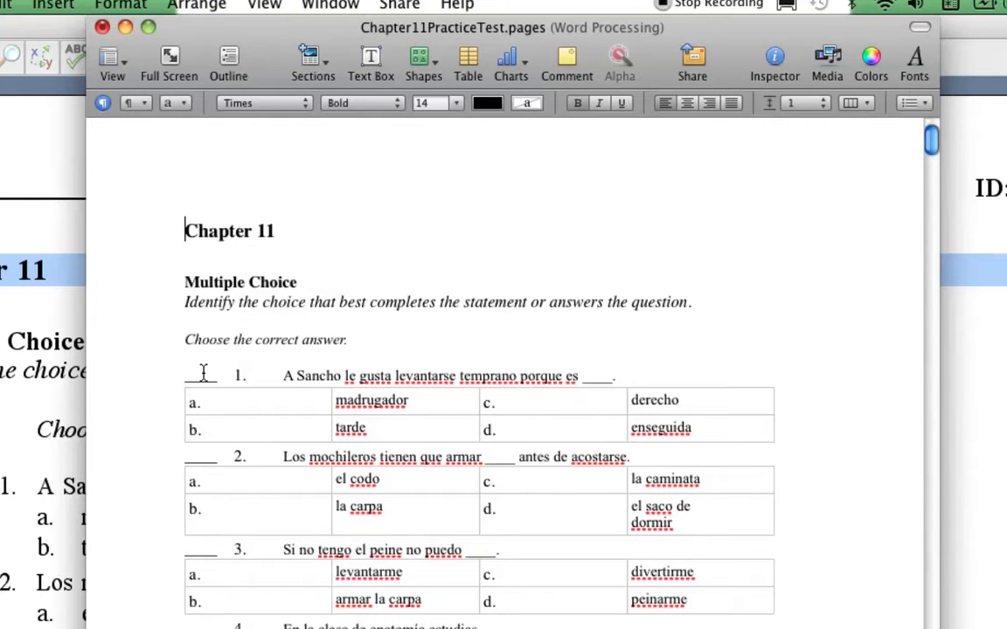
pyautogui.click(201, 375)
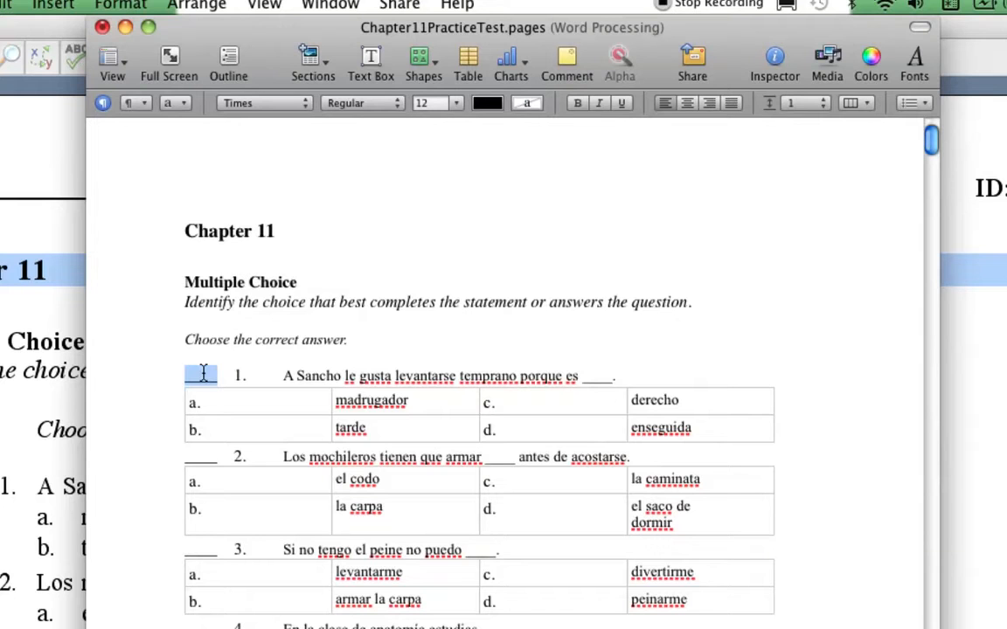
pyautogui.write('A')
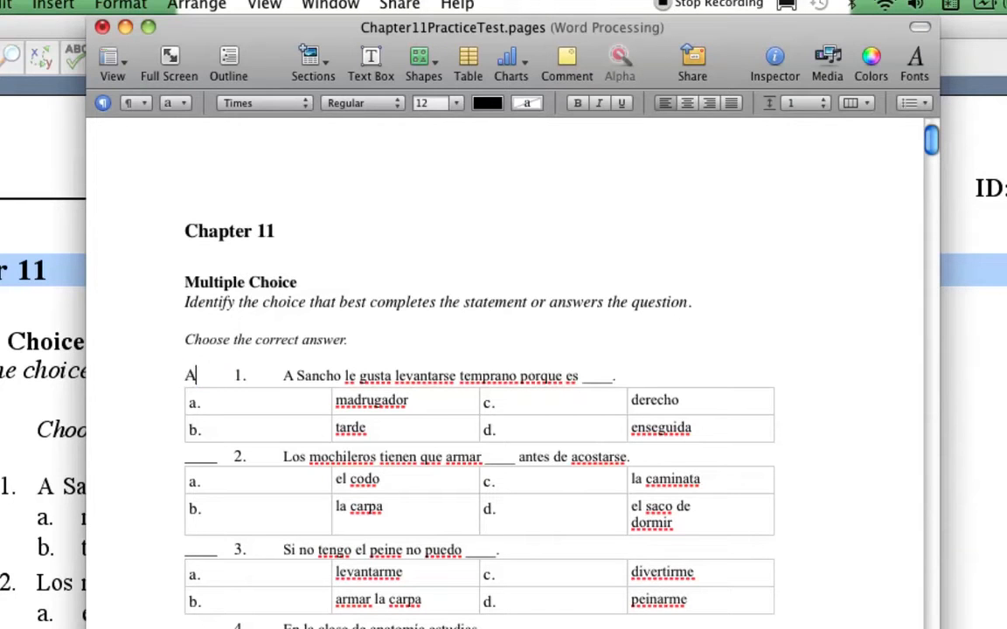
# Fill question 13's blank with 'me'
pyautogui.scroll(-3)
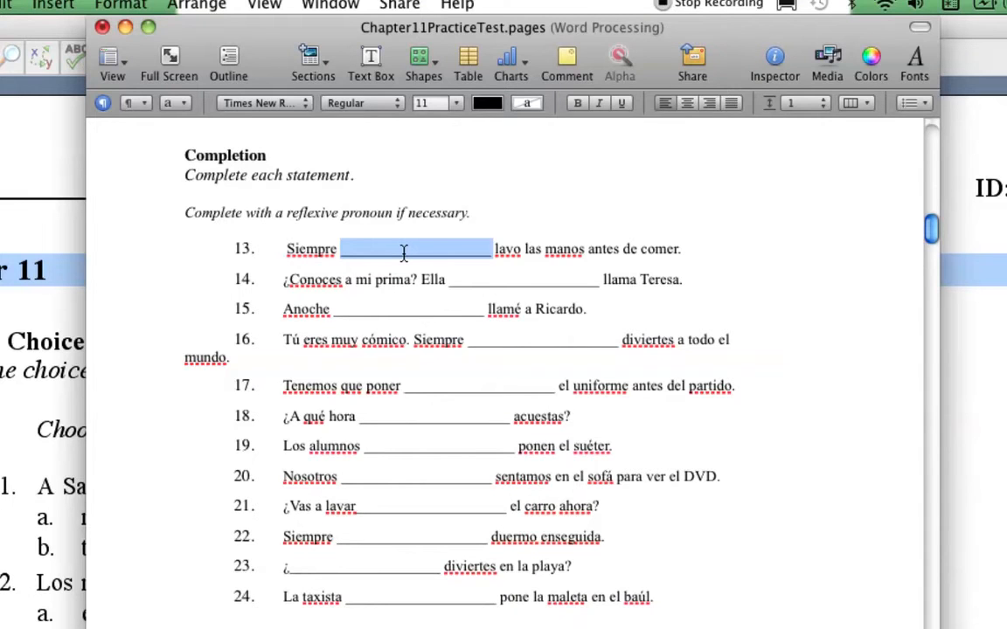
pyautogui.write('ME')
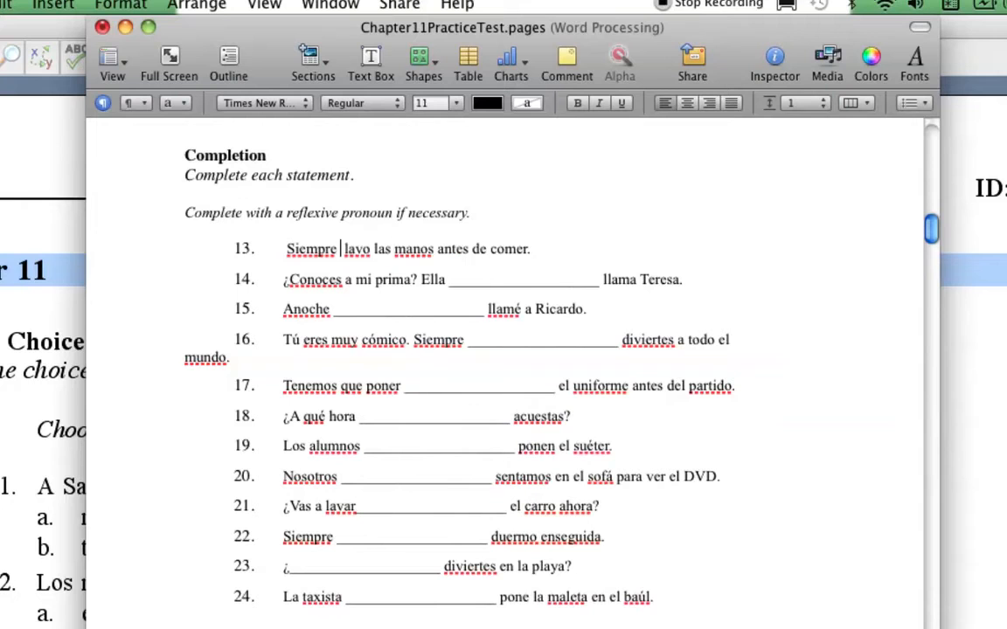
pyautogui.write('me')
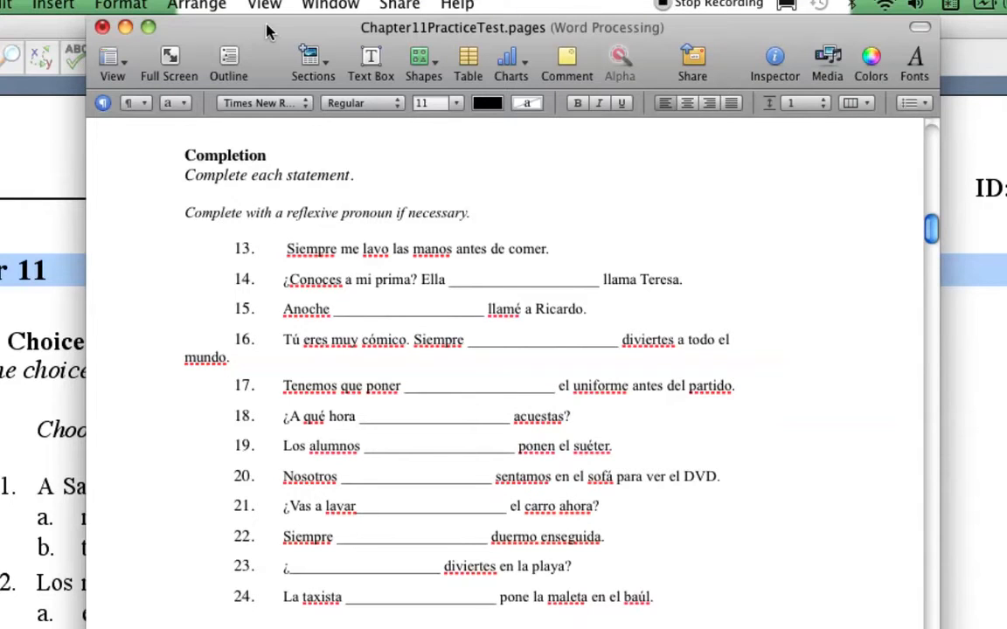
pyautogui.click(98, 8)
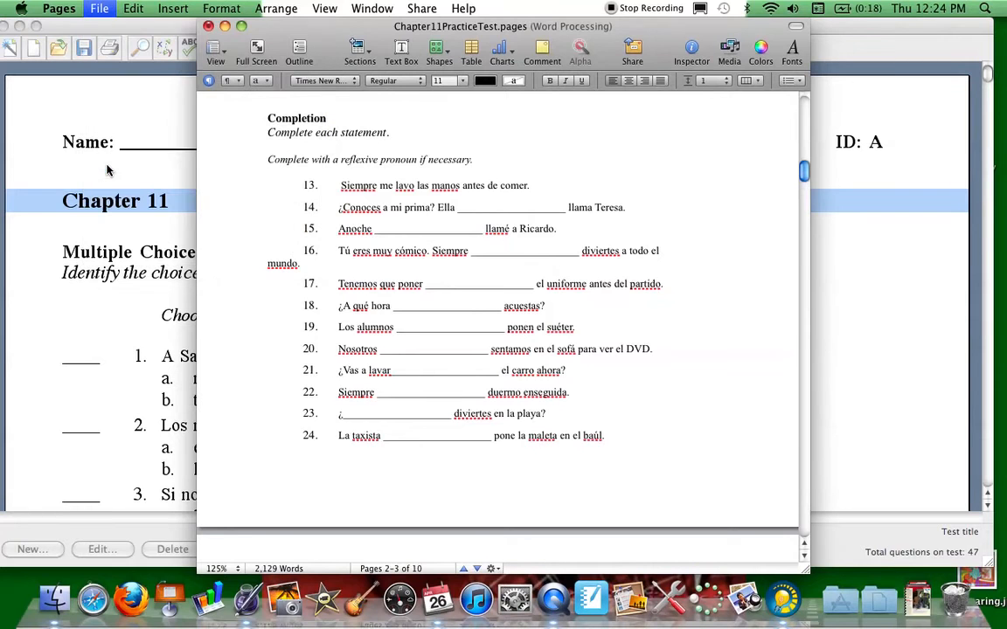
# Open Pages' PDF export options for the practice test with image quality kept at Better
pyautogui.click(99, 8)
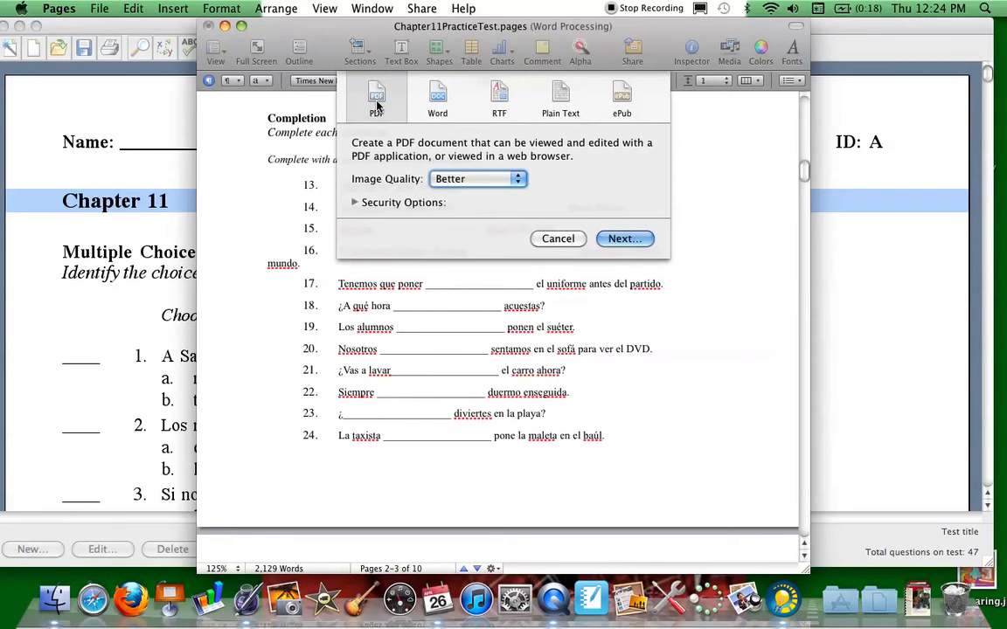
pyautogui.moveTo(379, 101)
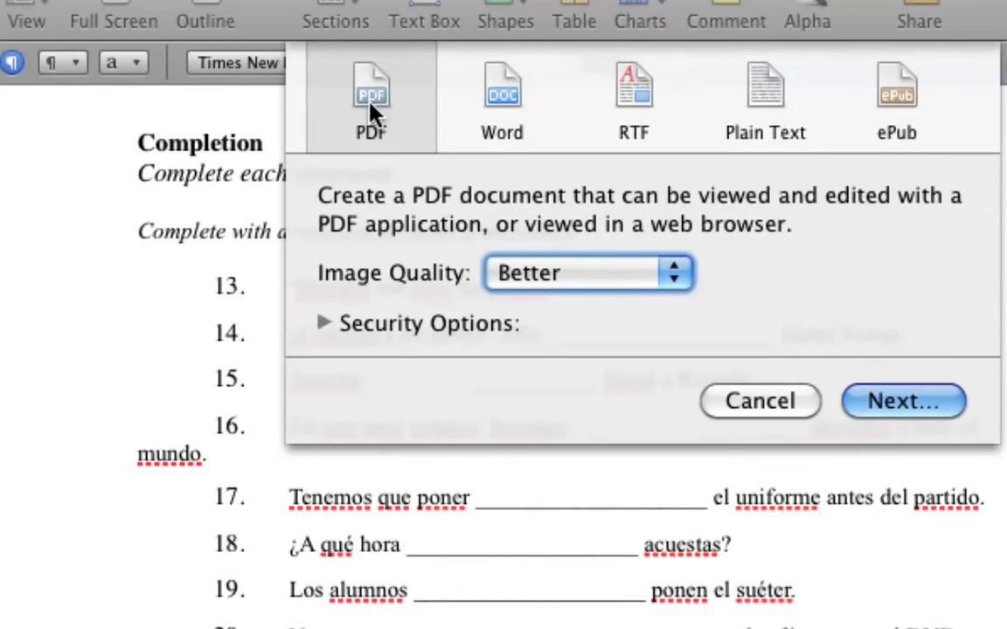
pyautogui.click(586, 272)
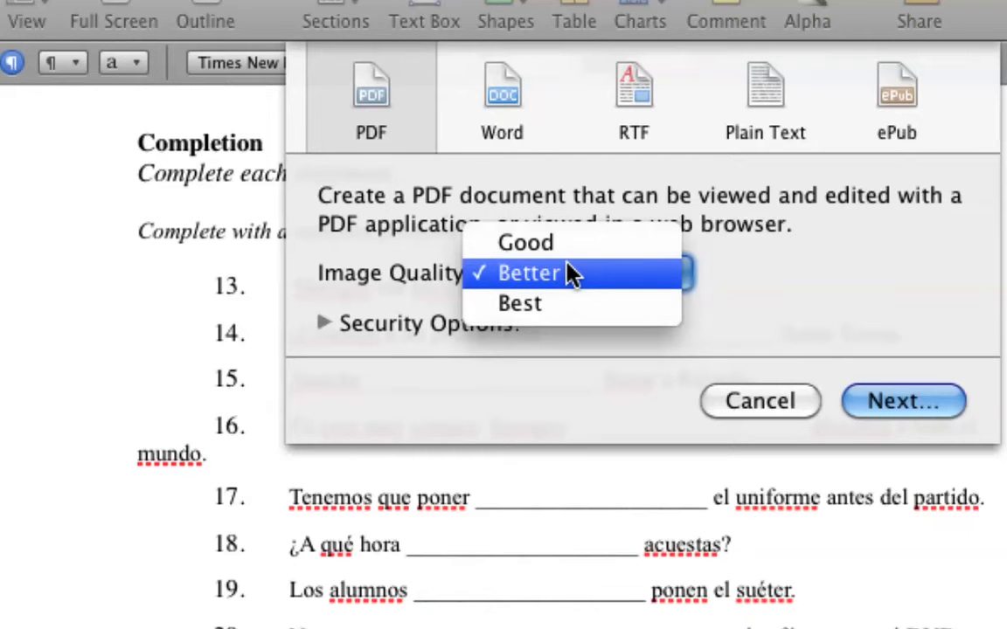
pyautogui.click(528, 273)
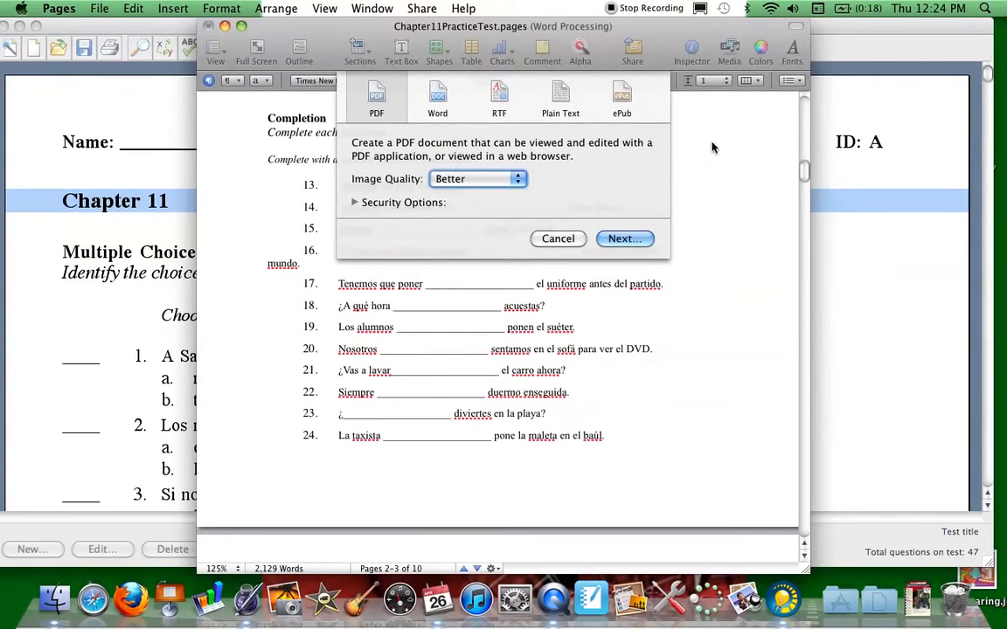
# Save the export as Chapter11PracticeTest.pdf on the Desktop
pyautogui.click(624, 238)
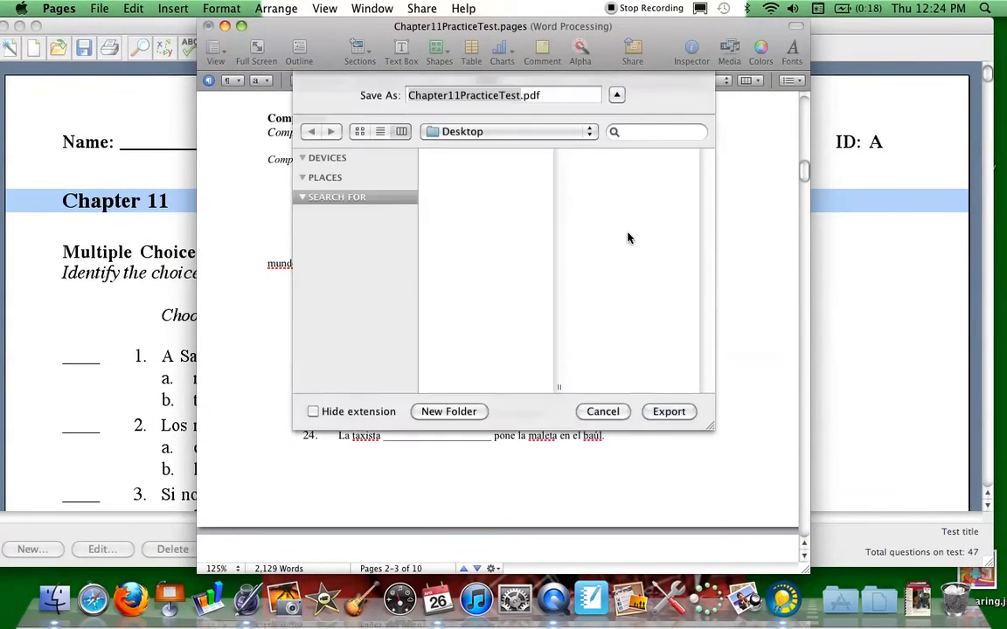
pyautogui.click(616, 97)
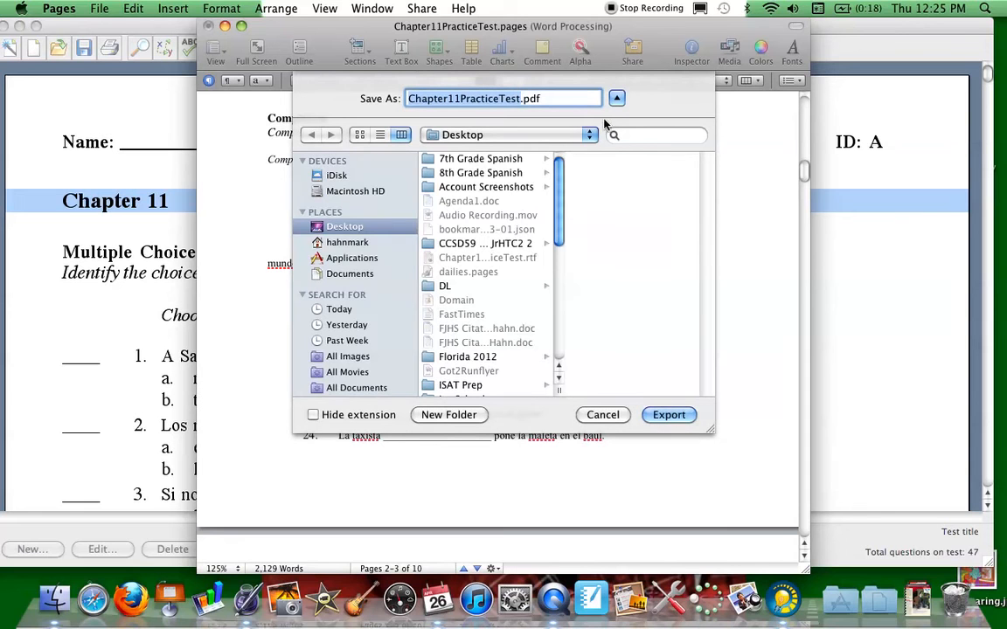
pyautogui.moveTo(444, 359)
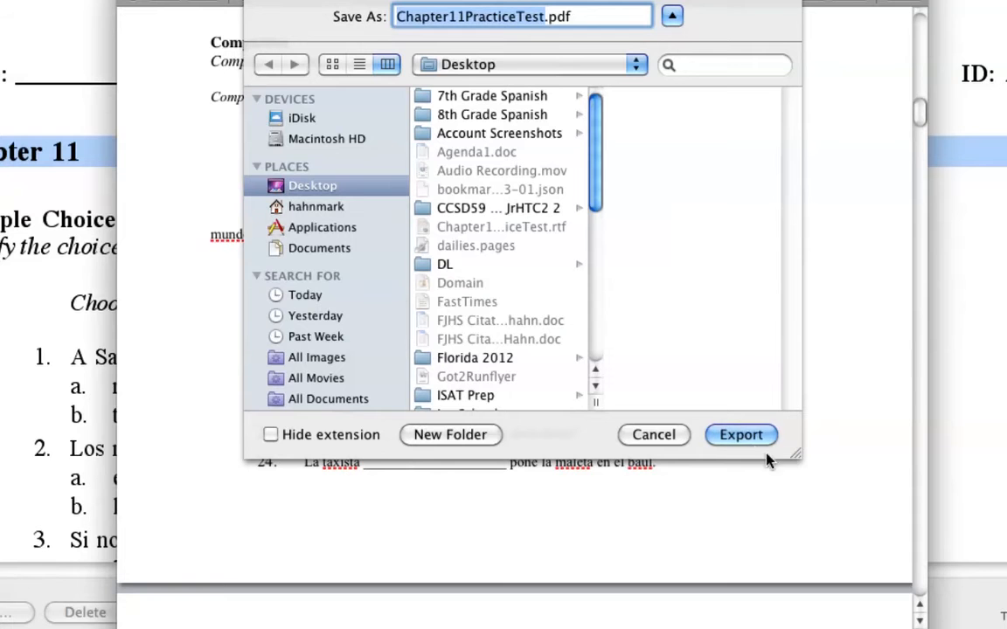
pyautogui.click(741, 434)
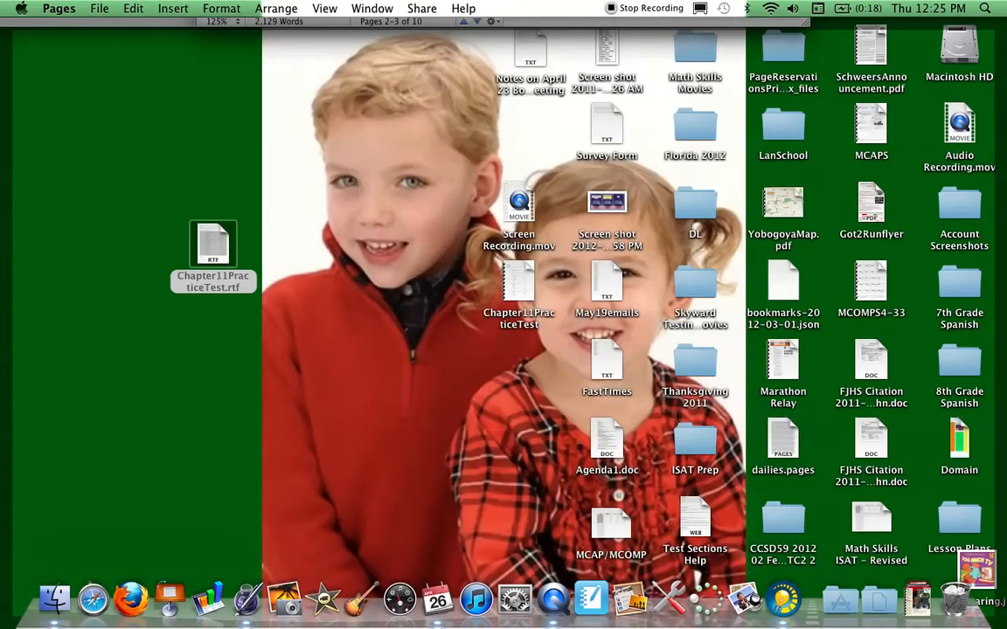
# Move the new PDF beside the RTF file and open it in Preview
pyautogui.moveTo(213, 245); pyautogui.dragTo(518, 293)
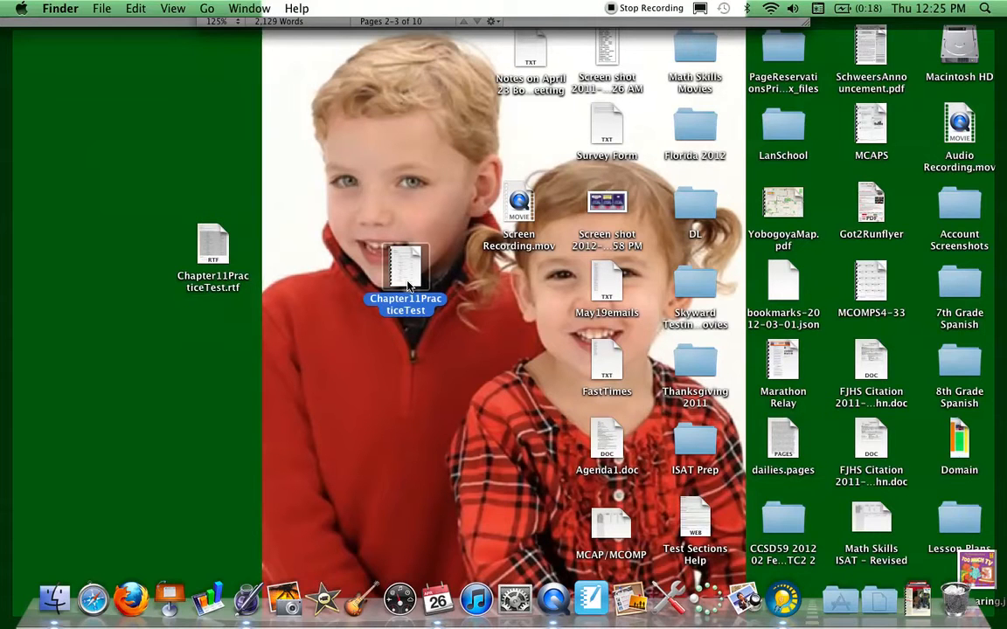
pyautogui.doubleClick(405, 271)
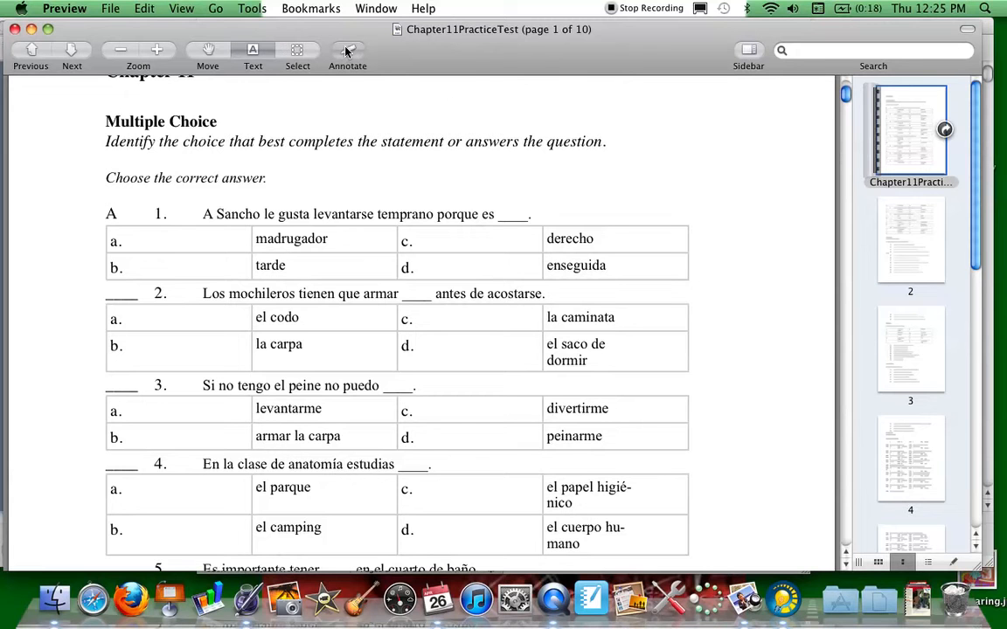
pyautogui.moveTo(347, 54)
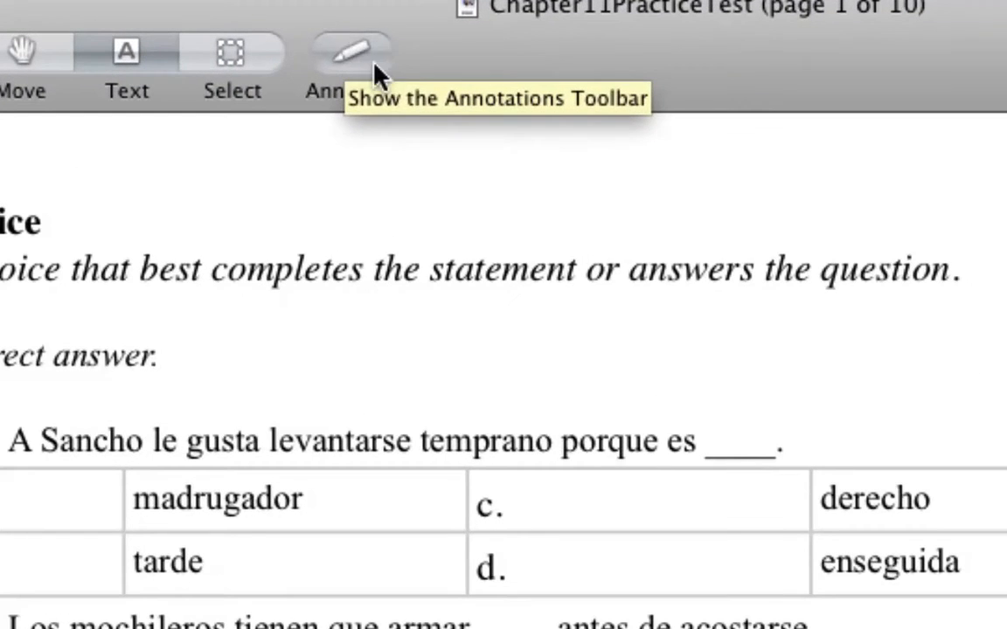
pyautogui.moveTo(363, 65)
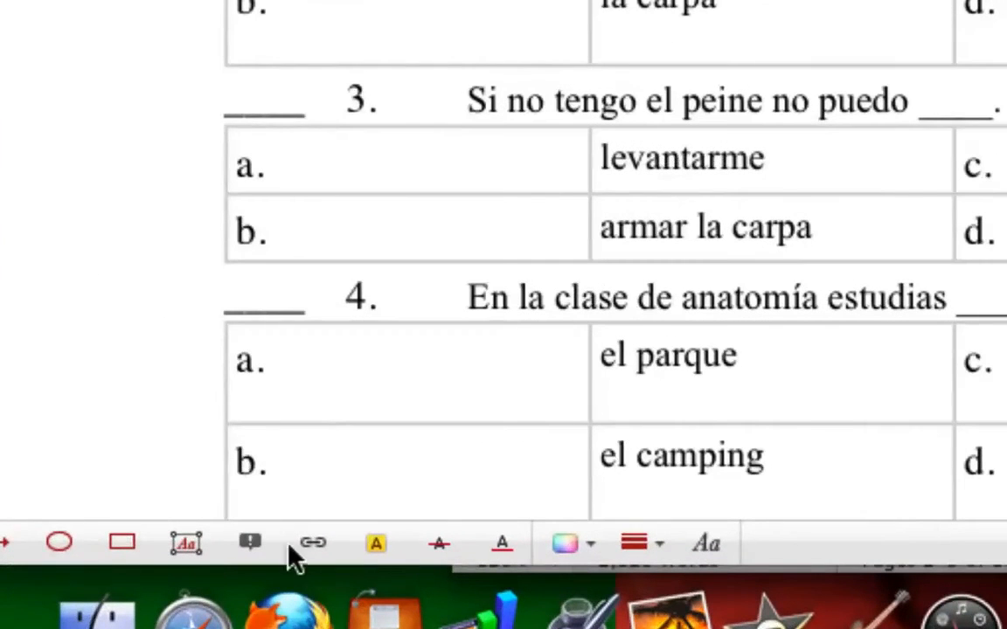
pyautogui.moveTo(471, 339)
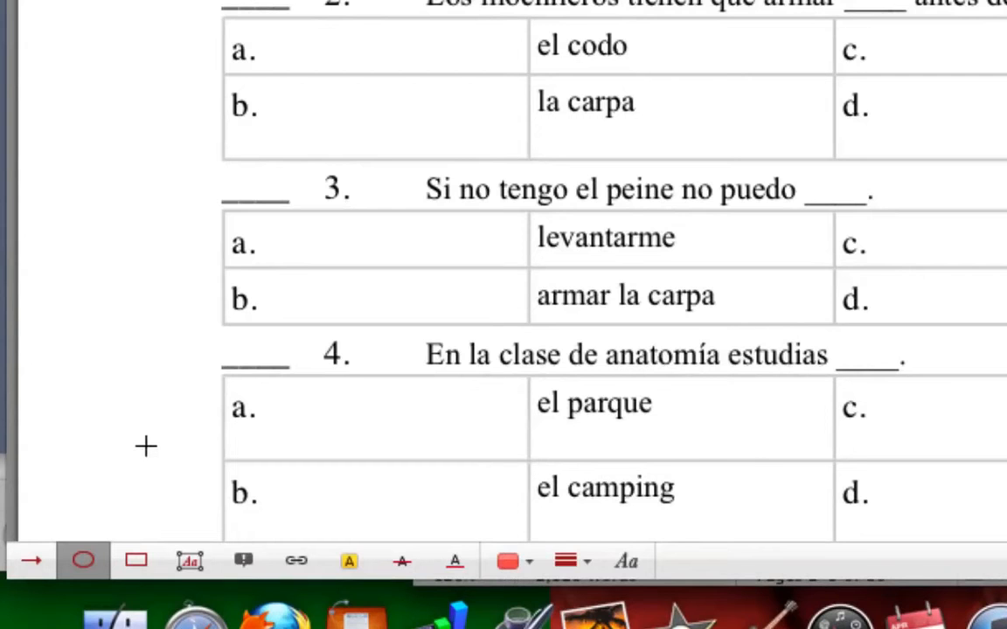
pyautogui.moveTo(371, 194)
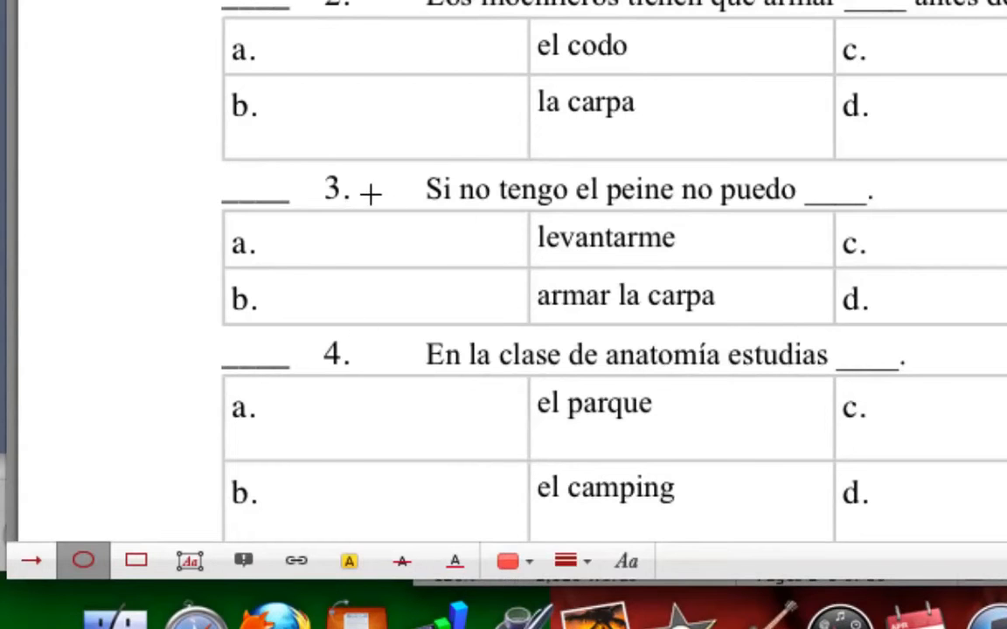
# Draw red ovals around the multiple-choice answers and scroll down to the Completion section
pyautogui.moveTo(219, 293); pyautogui.dragTo(253, 310)
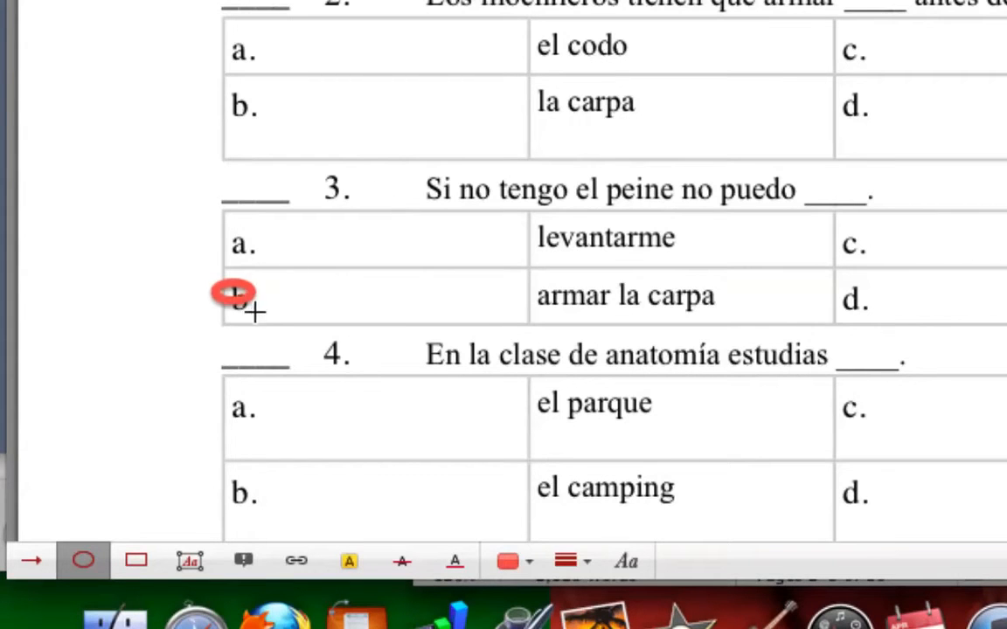
pyautogui.click(242, 303)
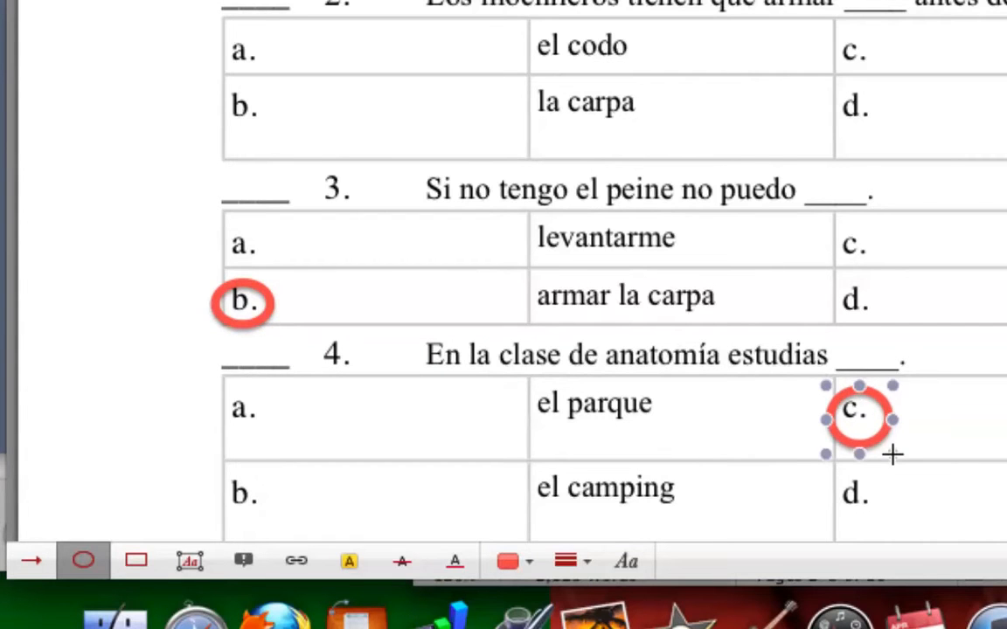
pyautogui.scroll(-3)
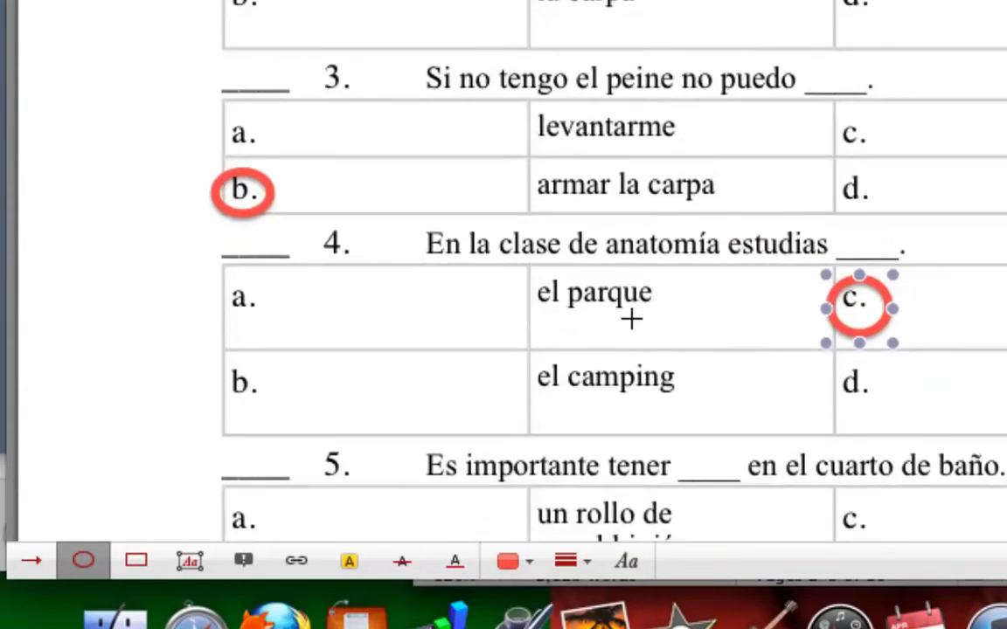
pyautogui.scroll(-3)
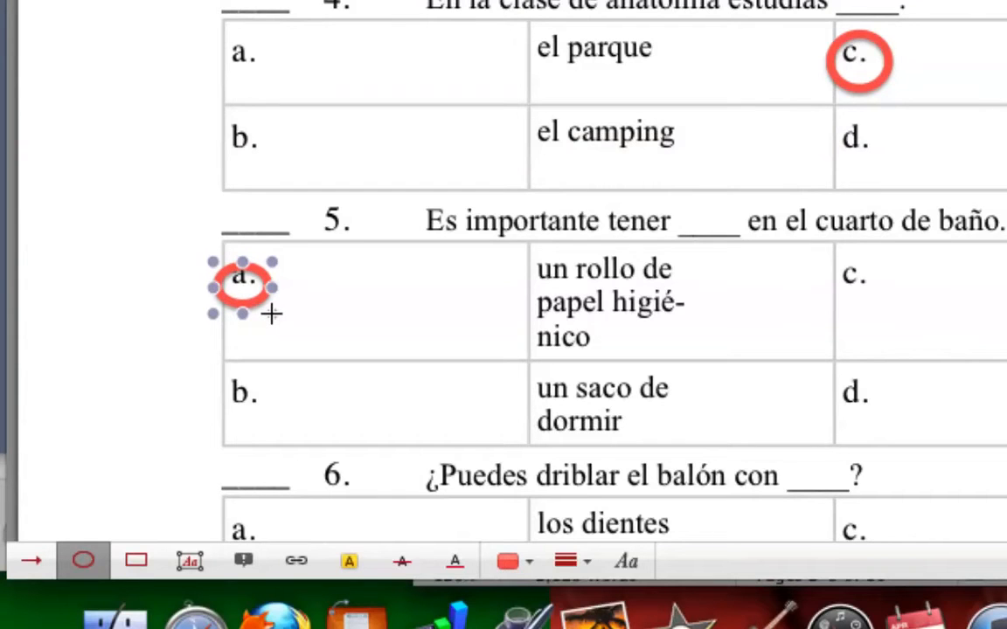
pyautogui.moveTo(254, 227)
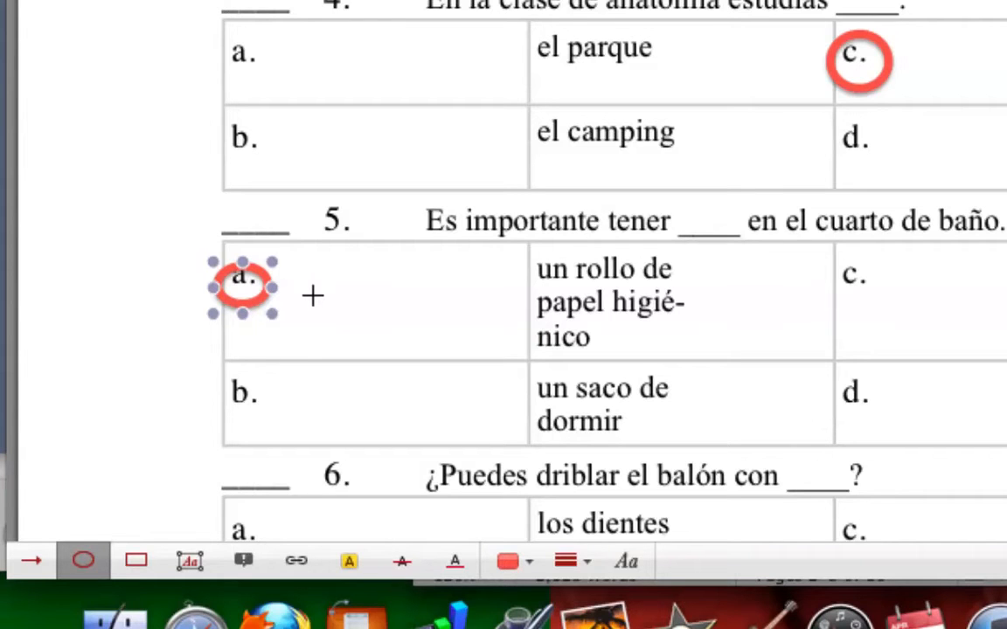
pyautogui.scroll(-3)
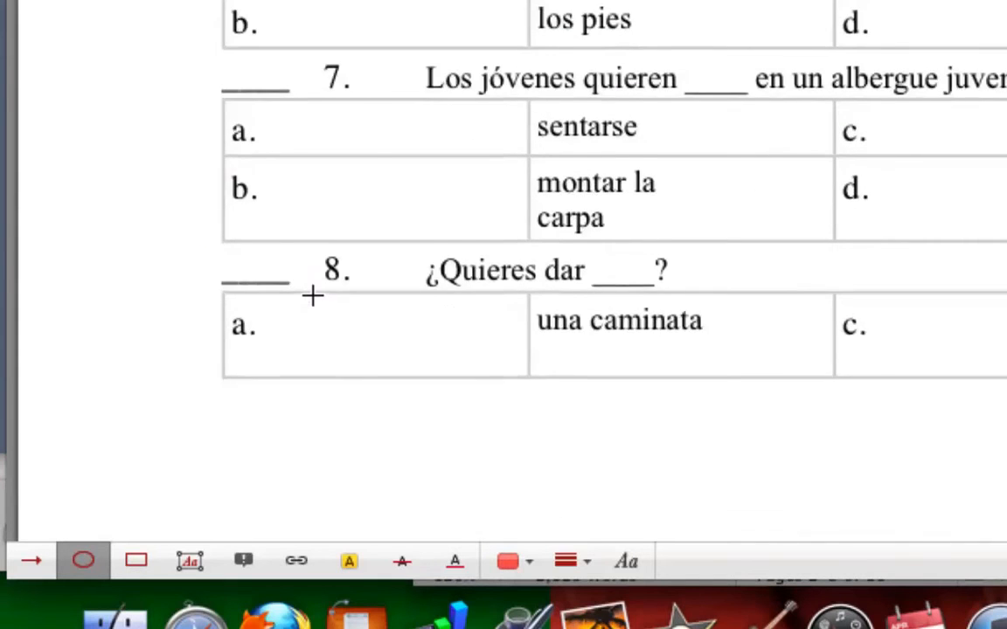
pyautogui.scroll(-3)
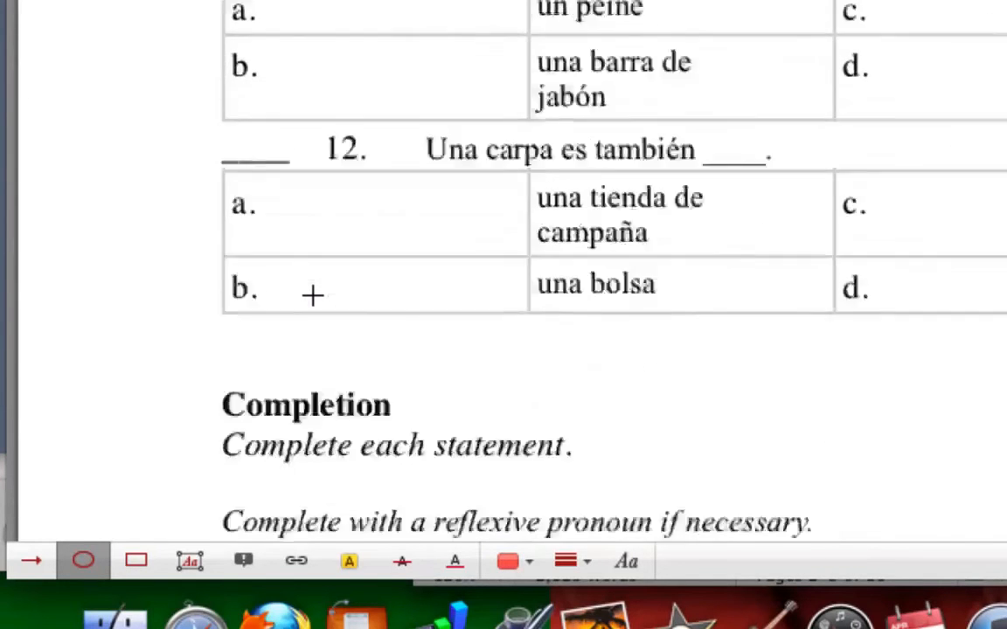
pyautogui.scroll(-3)
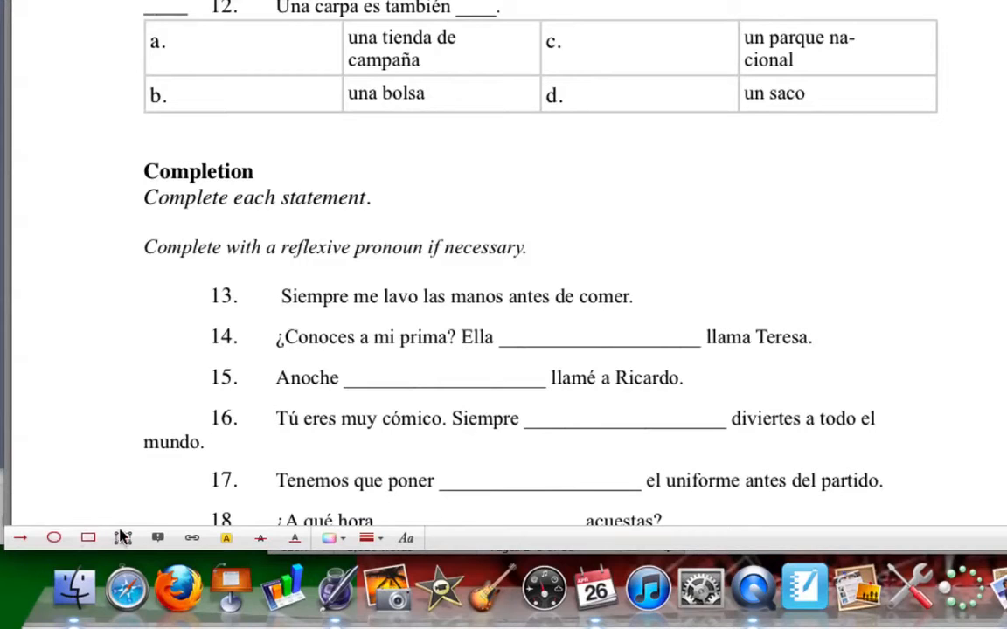
# Place a text box reading 'whatever' over the blank after 'Anoche' in question 15
pyautogui.click(53, 538)
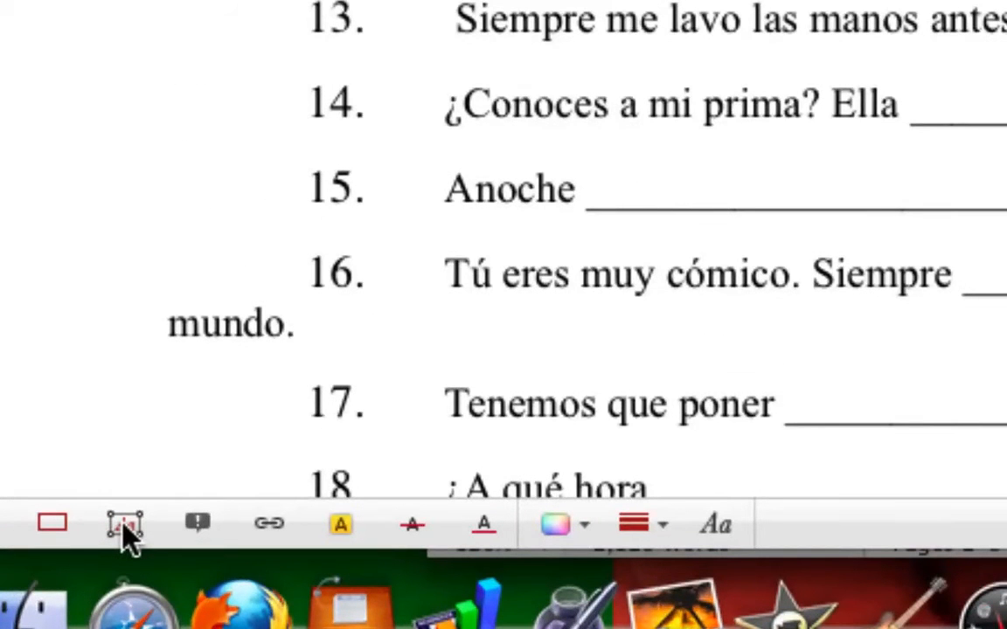
pyautogui.click(124, 523)
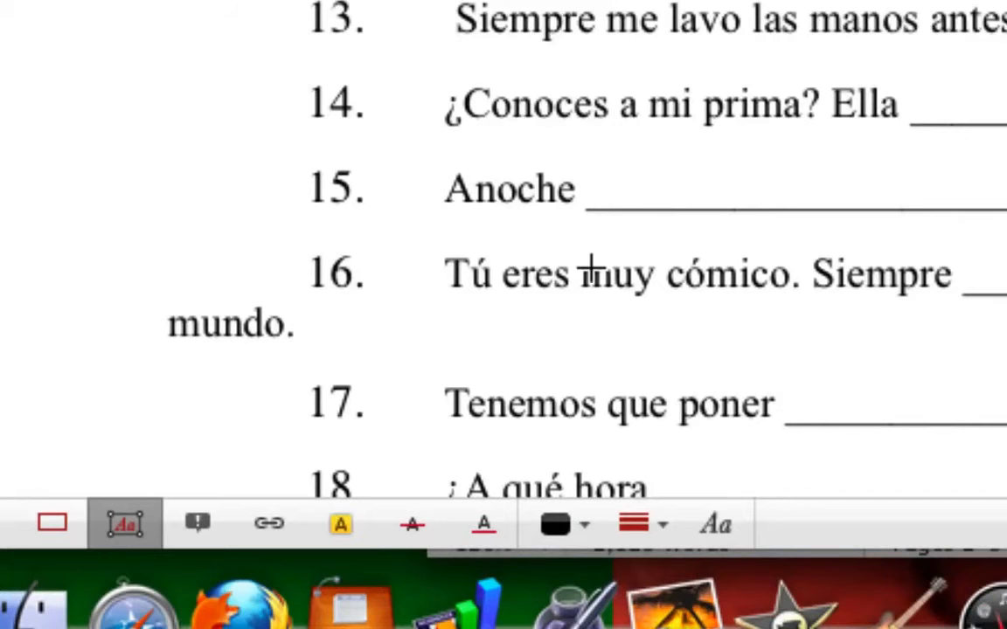
pyautogui.moveTo(579, 137)
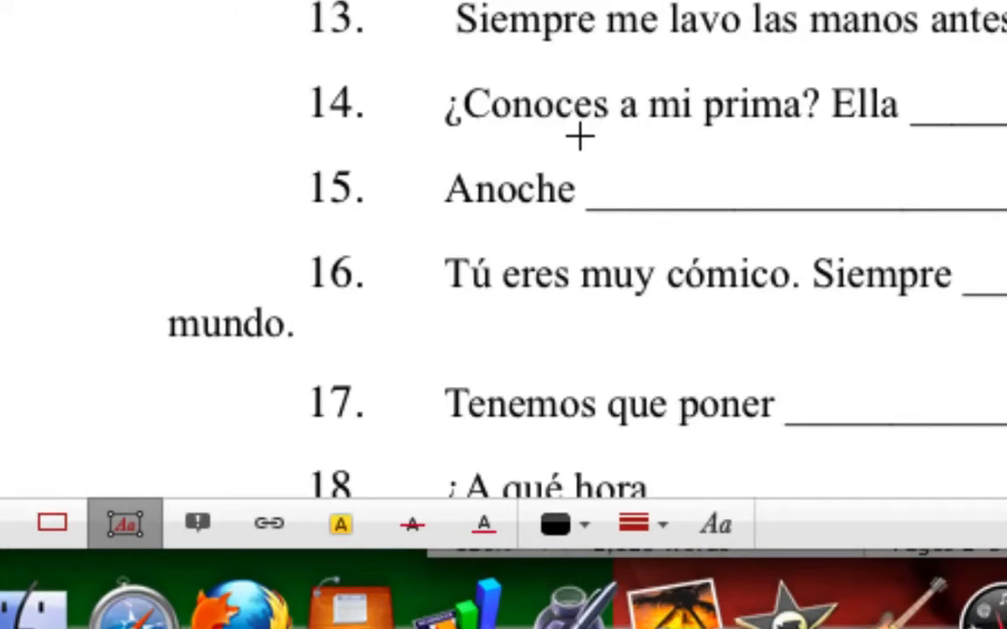
pyautogui.moveTo(577, 135); pyautogui.dragTo(769, 231)
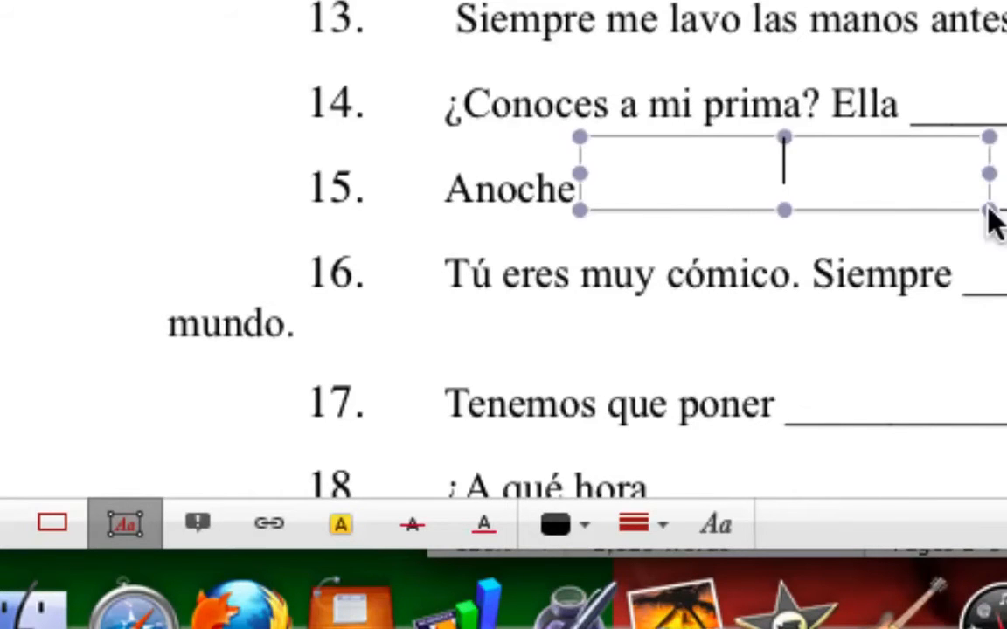
pyautogui.write('whater')
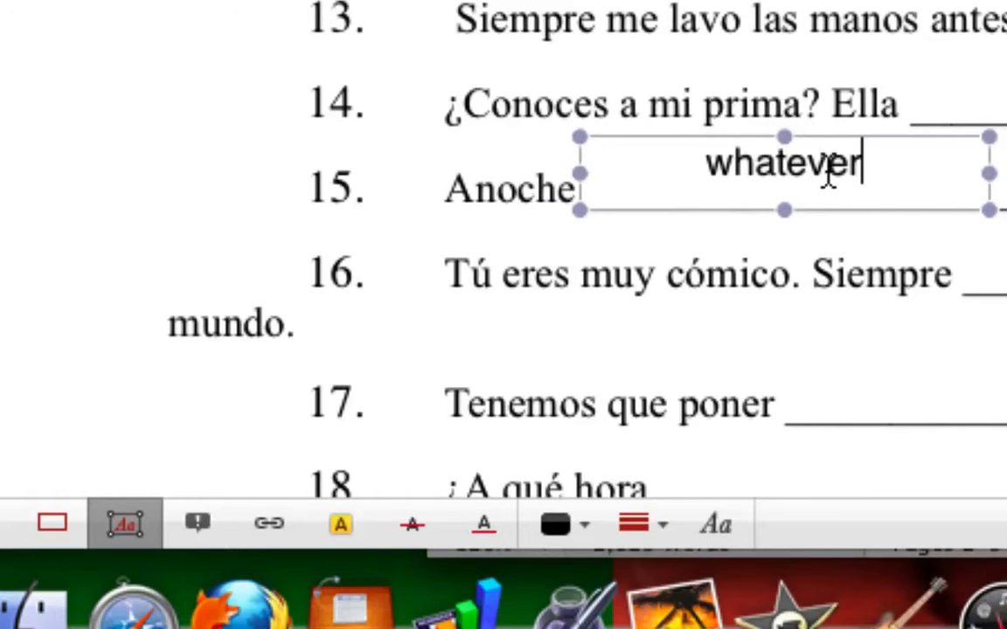
pyautogui.moveTo(612, 192)
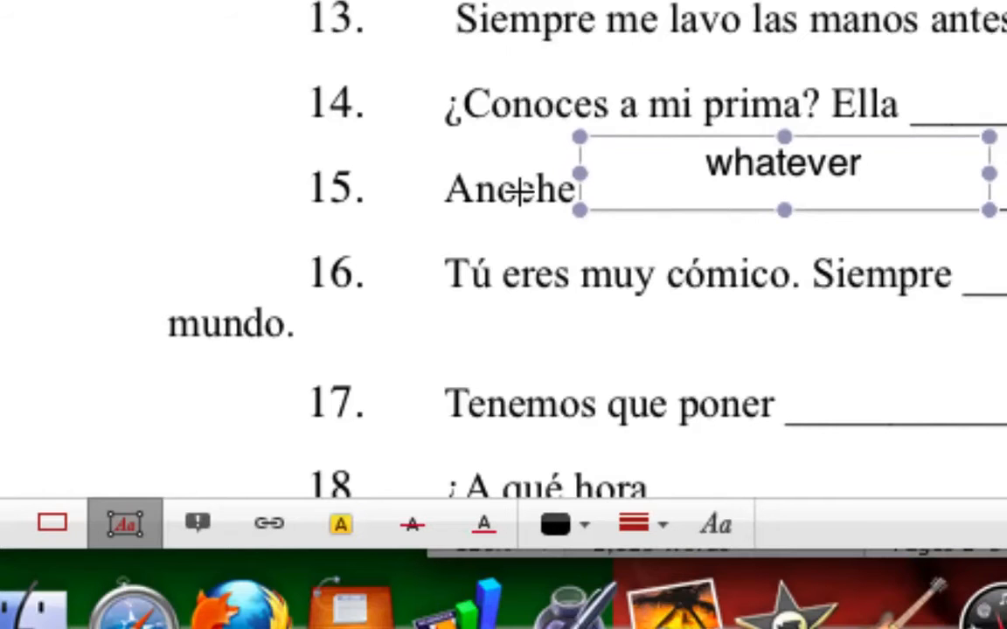
pyautogui.click(848, 162)
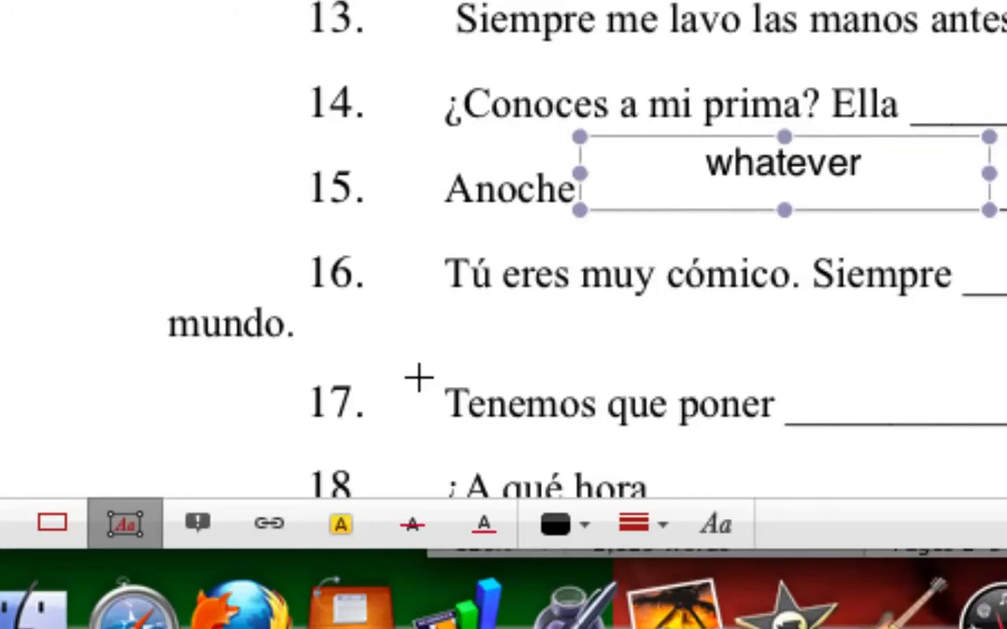
pyautogui.moveTo(415, 533)
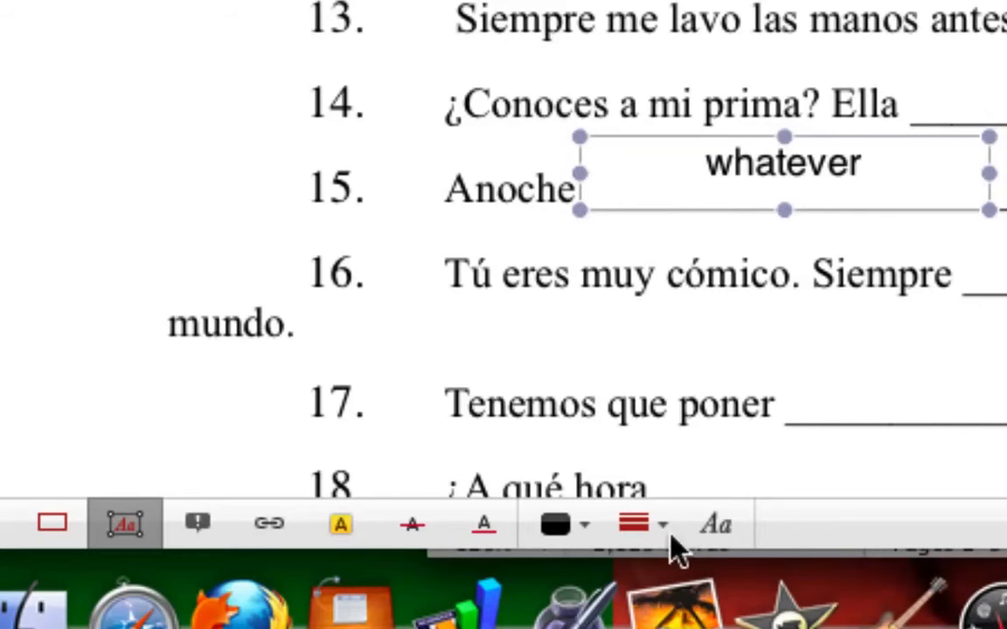
pyautogui.click(632, 522)
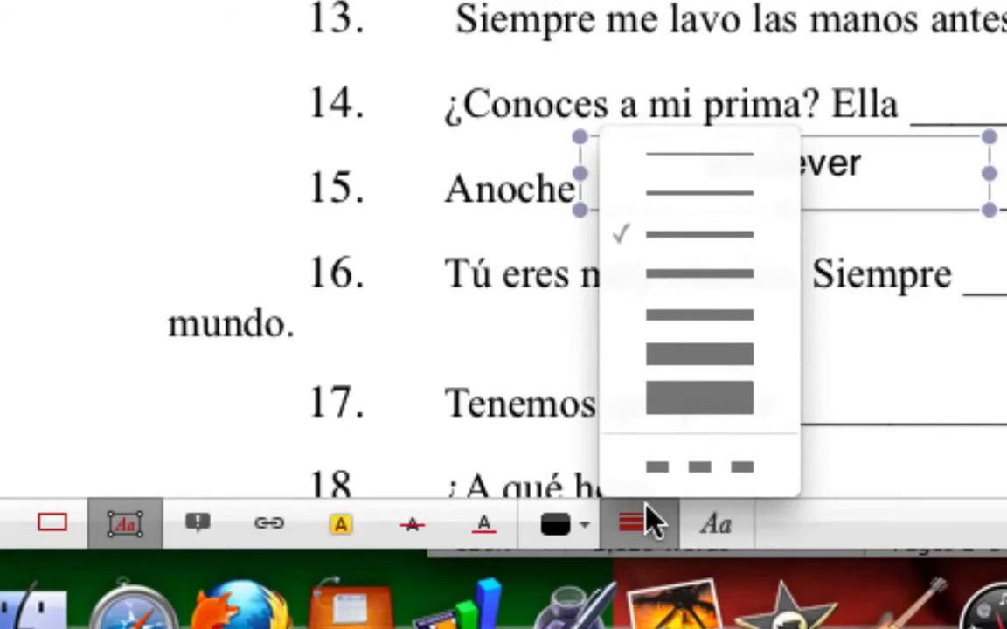
pyautogui.click(555, 523)
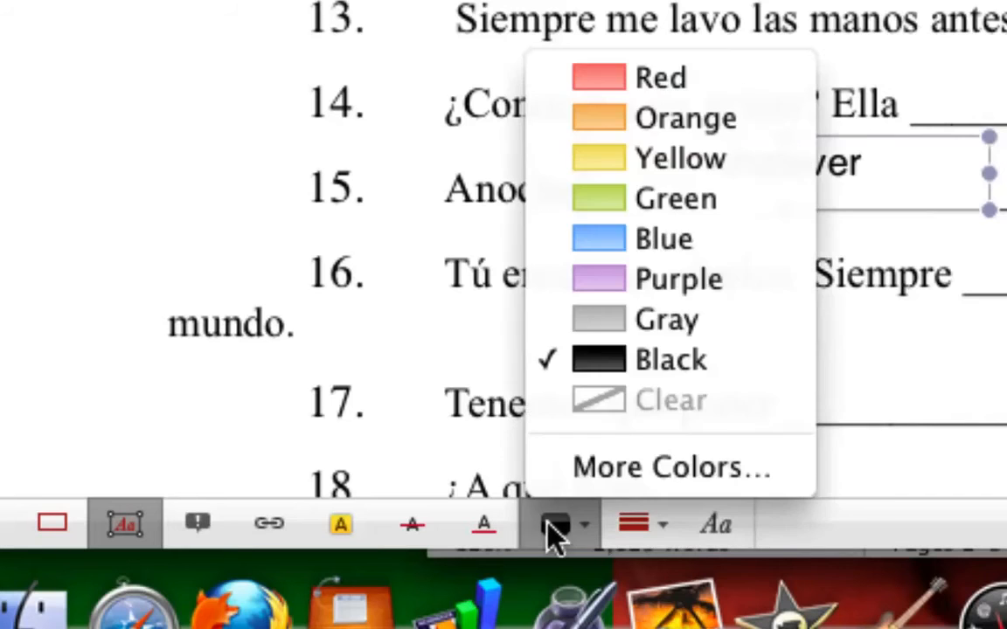
pyautogui.click(601, 158)
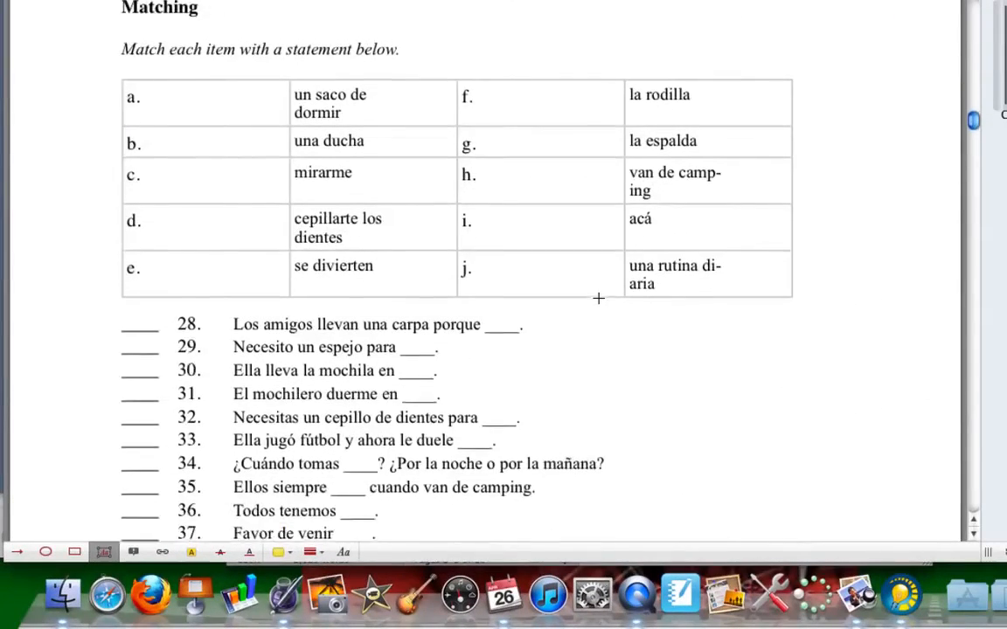
# Scroll past question 11's highlighted answer and select the Arrow annotation tool
pyautogui.scroll(-3)
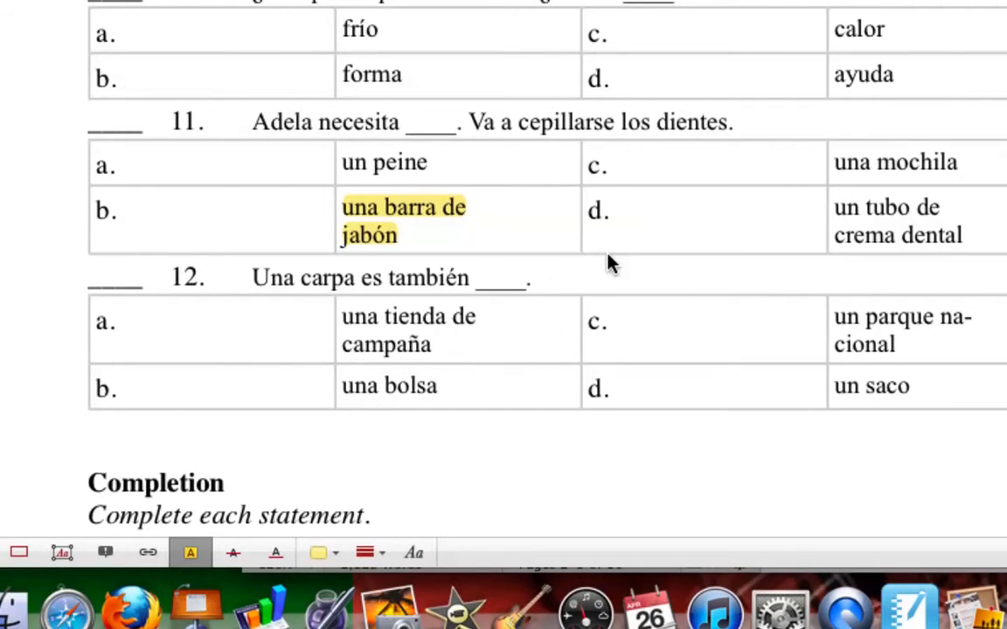
pyautogui.scroll(-3)
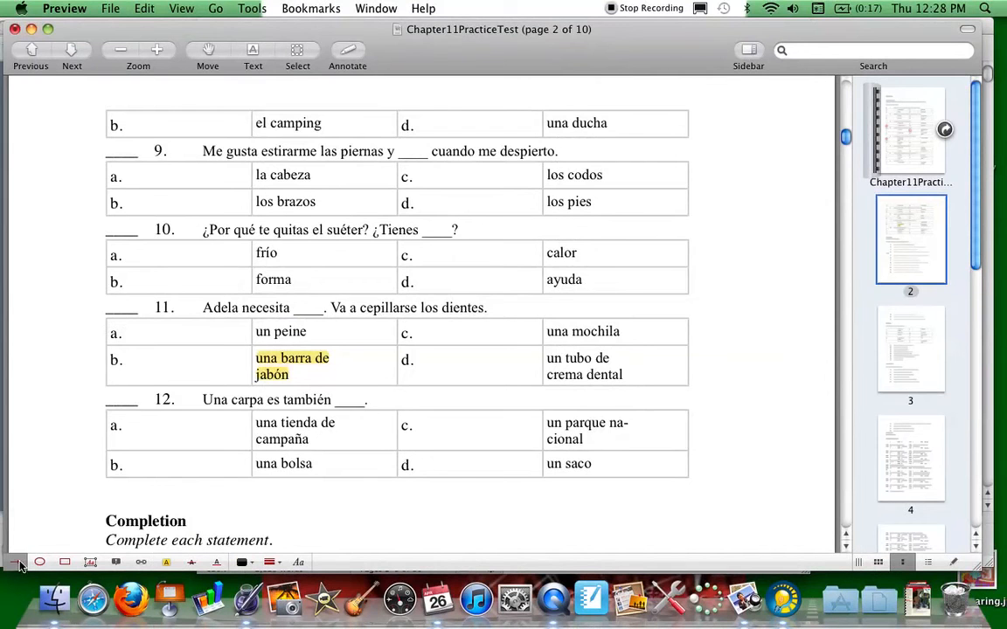
pyautogui.click(72, 53)
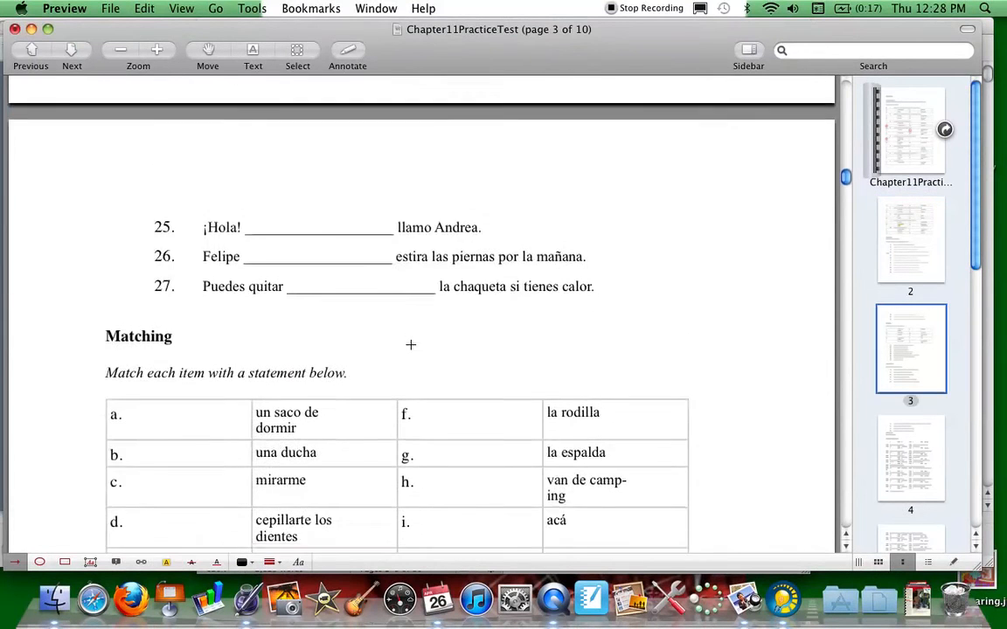
pyautogui.scroll(-3)
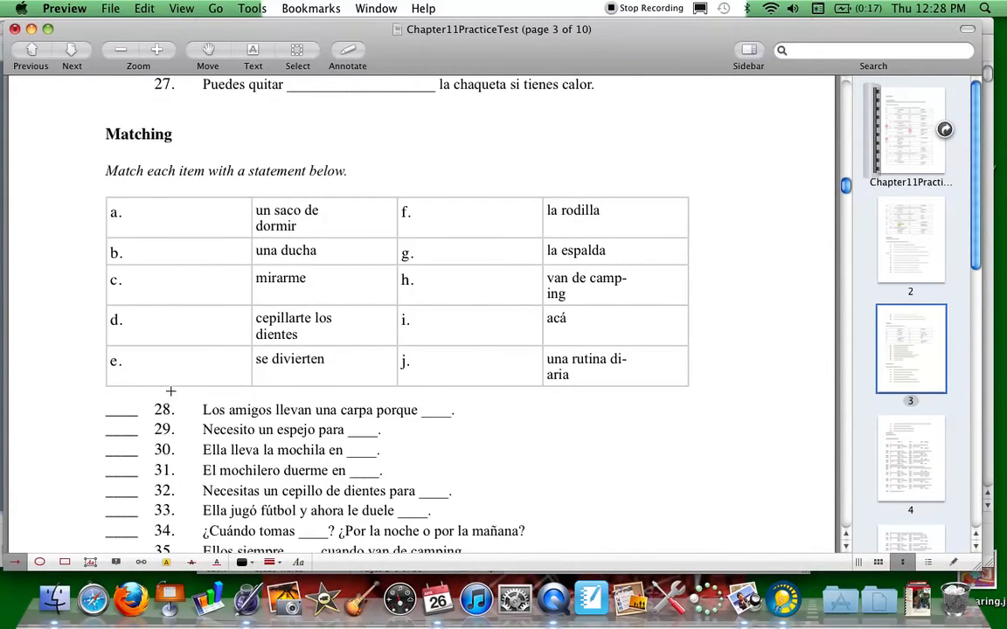
# Draw a black arrow from question 29 to a Matching answer letter
pyautogui.moveTo(170, 391); pyautogui.dragTo(402, 283)
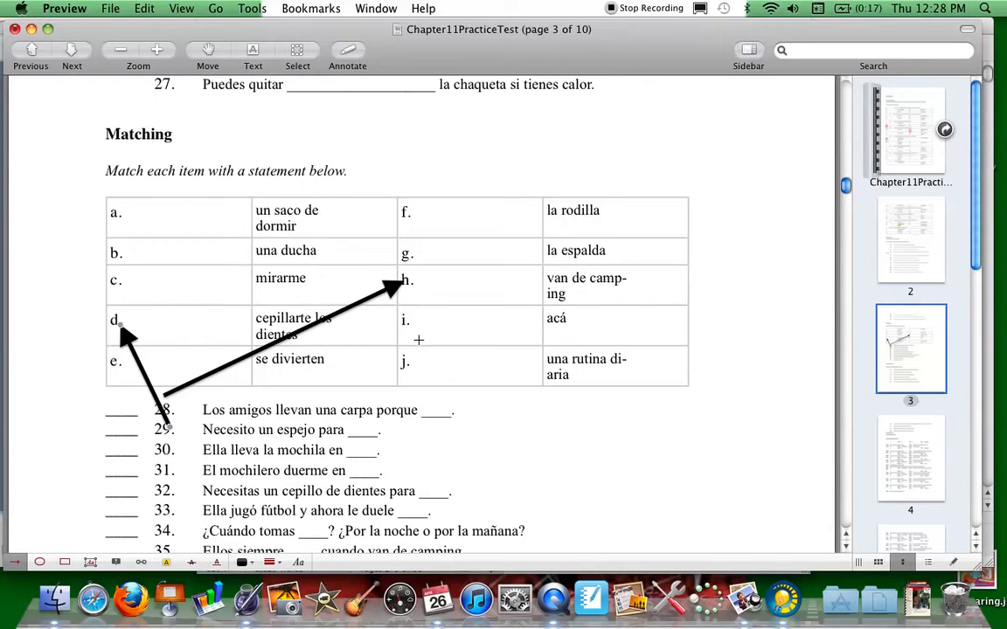
pyautogui.moveTo(534, 315)
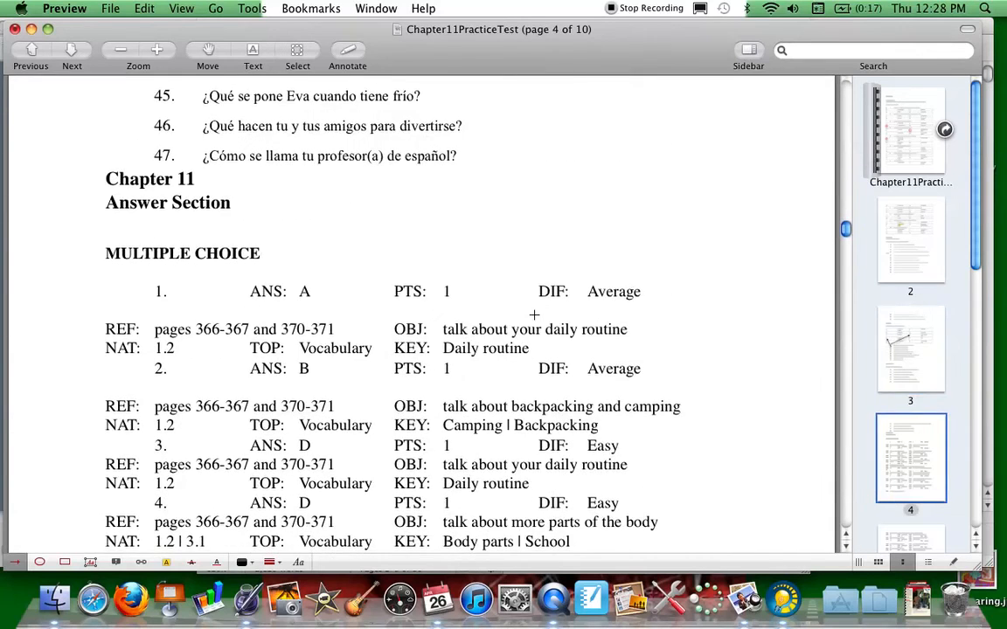
pyautogui.moveTo(531, 272)
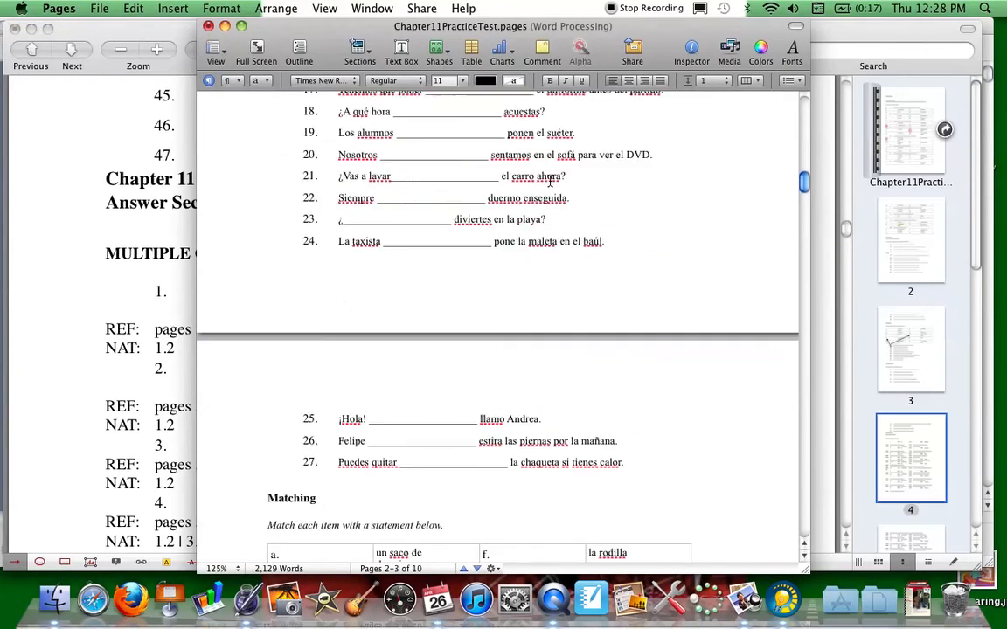
# Scroll the trimmed document down to its end at question 47
pyautogui.scroll(-3)
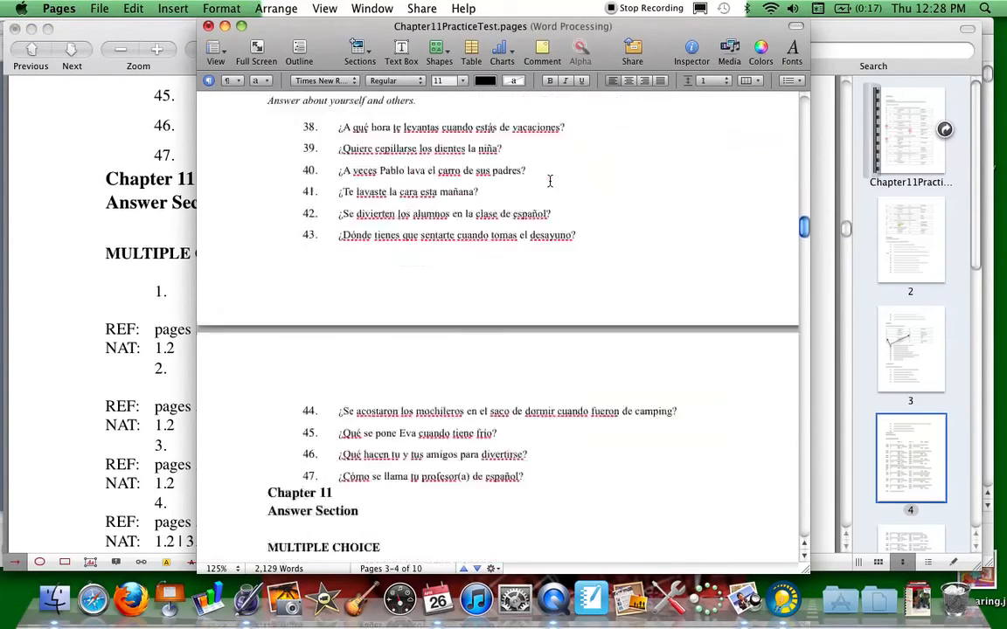
pyautogui.scroll(-3)
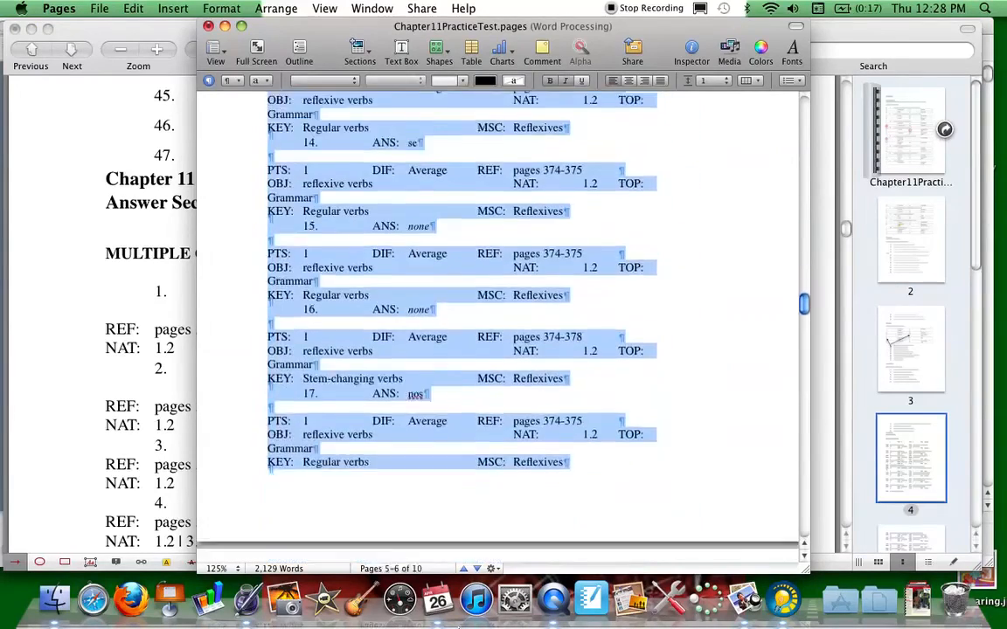
pyautogui.scroll(-3)
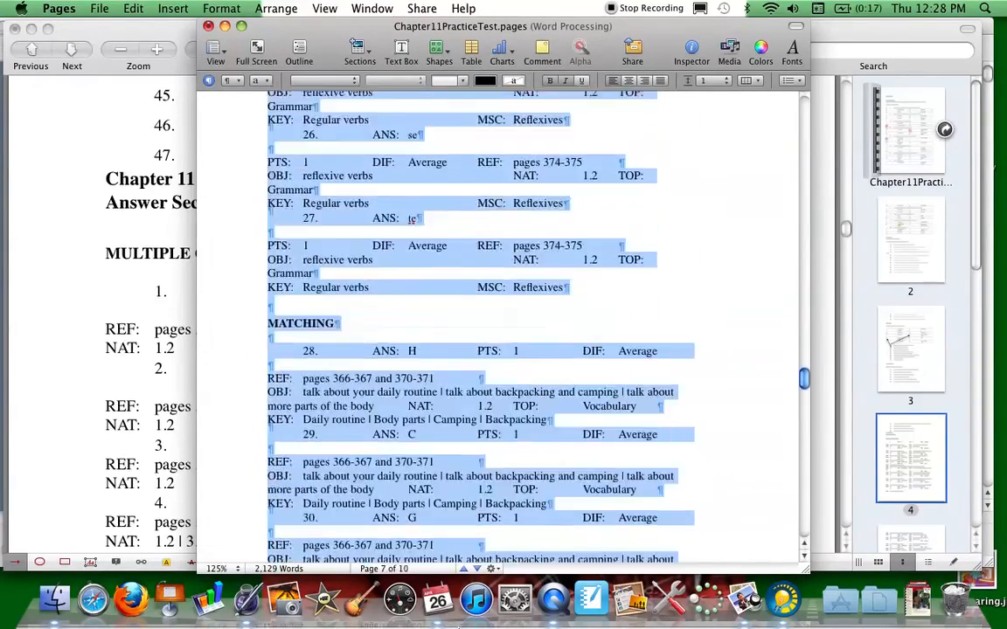
pyautogui.scroll(-3)
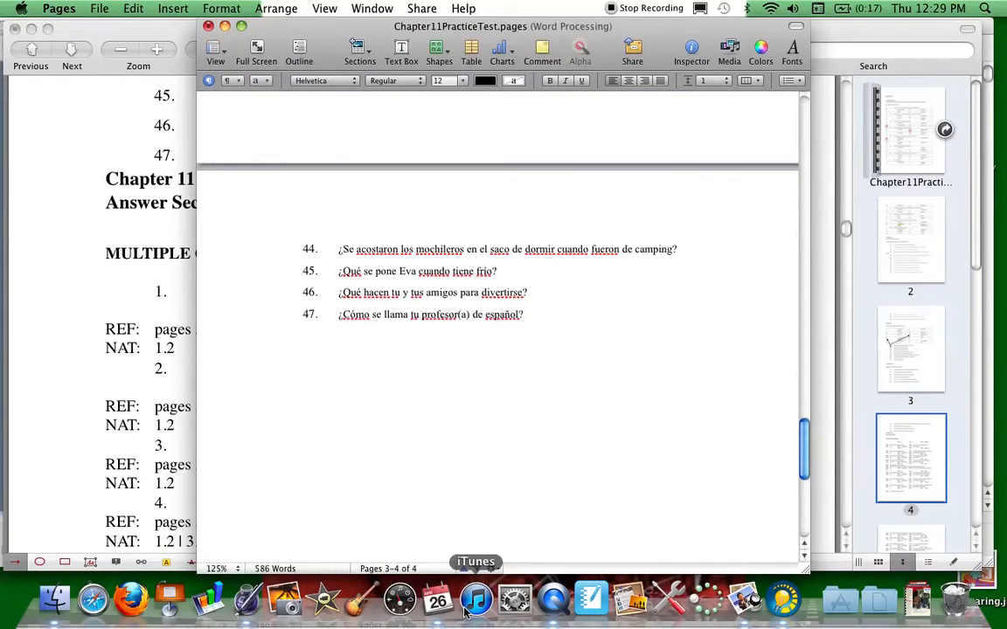
pyautogui.moveTo(237, 216)
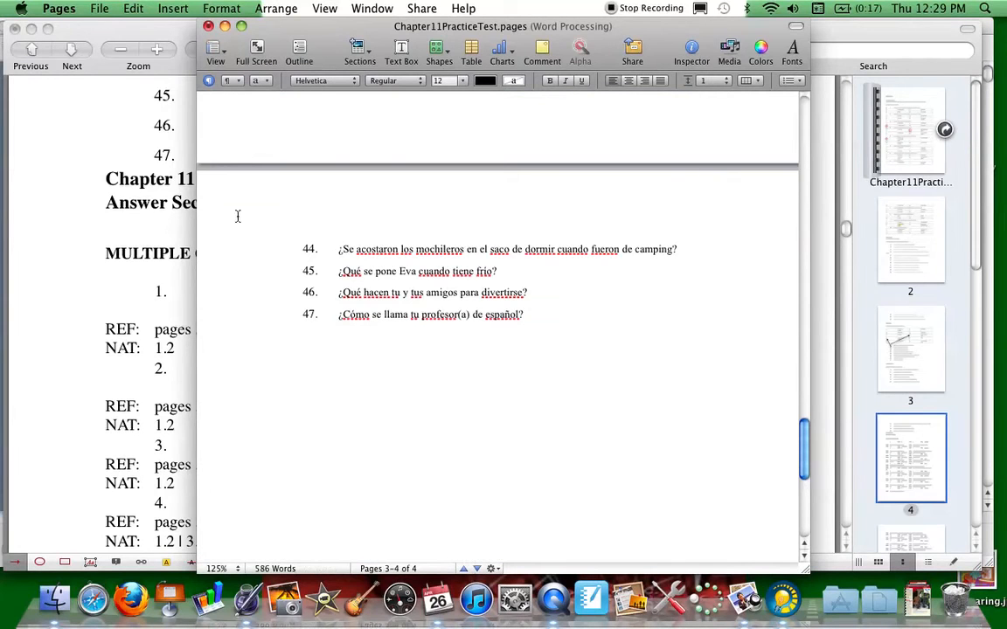
pyautogui.click(98, 8)
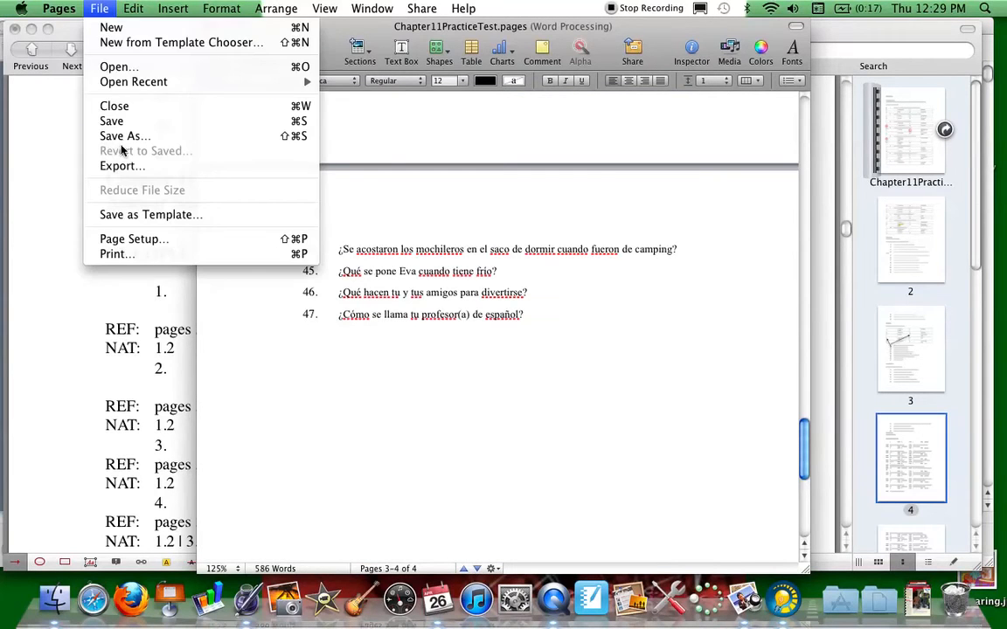
pyautogui.moveTo(123, 166)
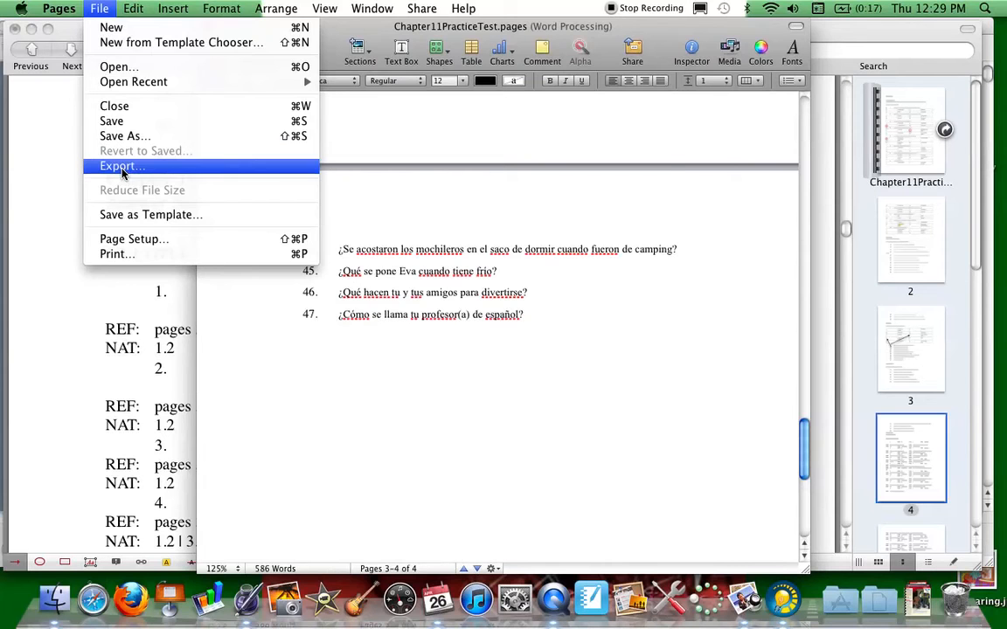
# Re-export the test as a PDF to the Desktop, replacing Chapter11PracticeTest.pdf
pyautogui.click(123, 166)
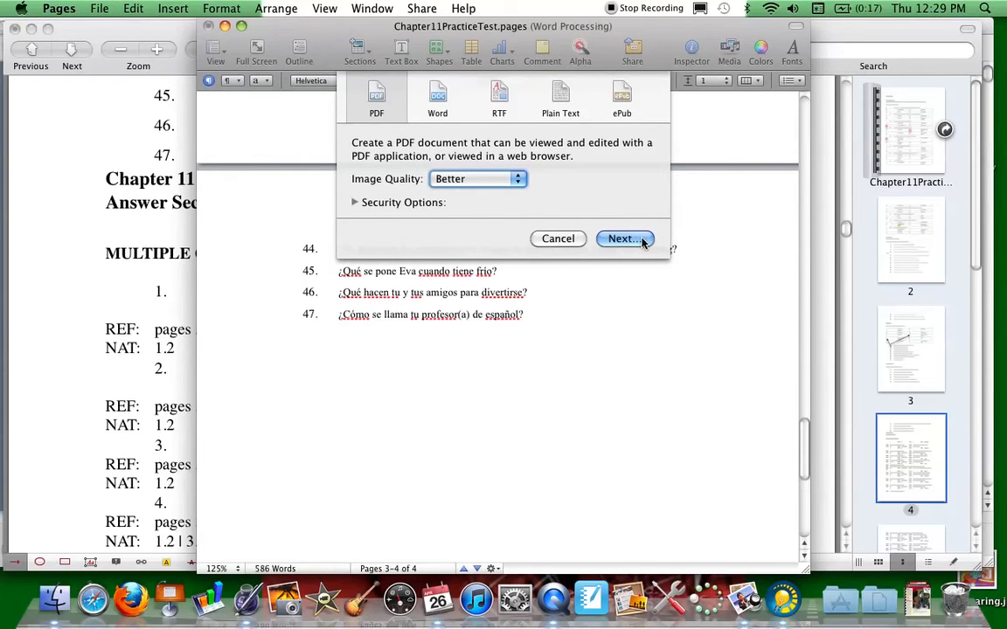
pyautogui.click(624, 238)
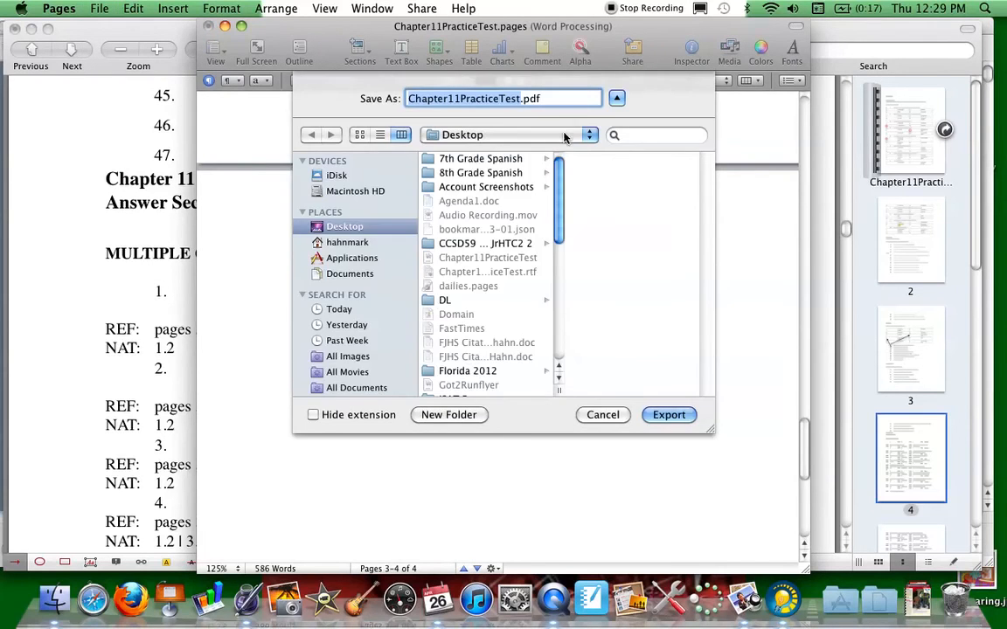
pyautogui.click(669, 415)
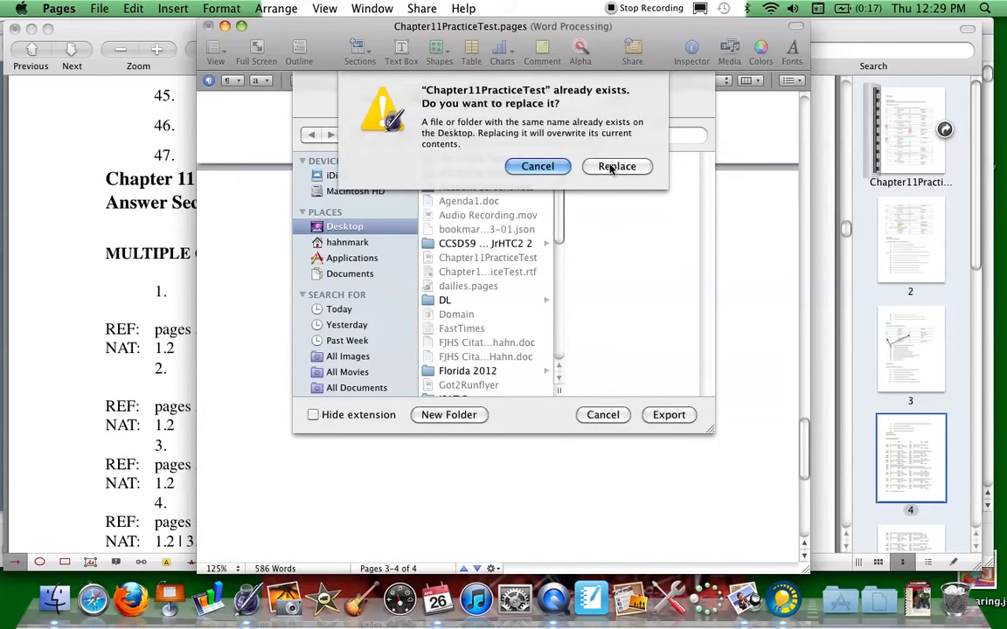
pyautogui.click(617, 166)
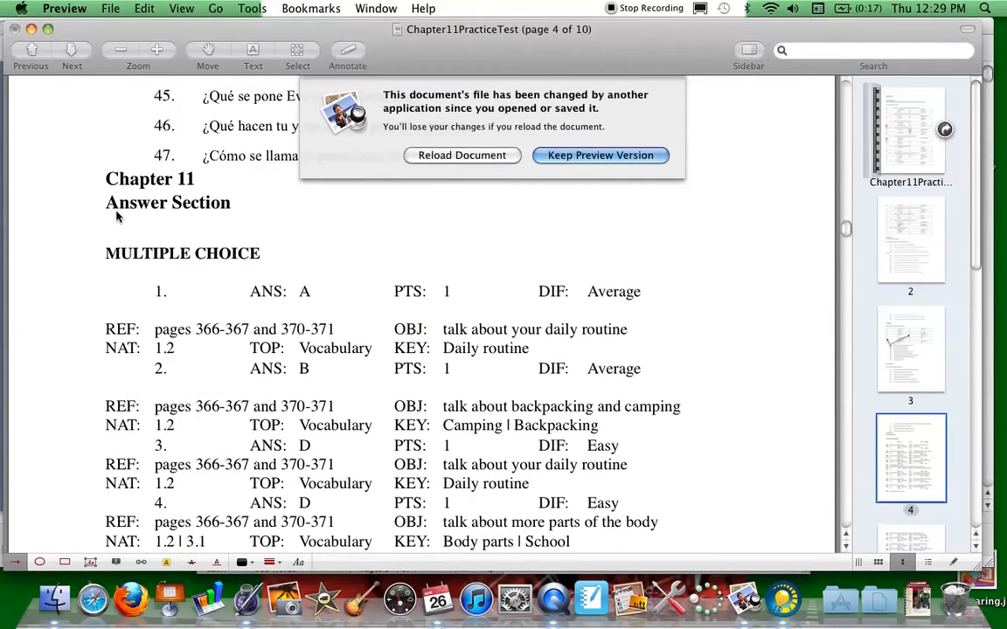
# Reload Chapter11PracticeTest in Preview and scroll to the questions on page 4
pyautogui.click(461, 155)
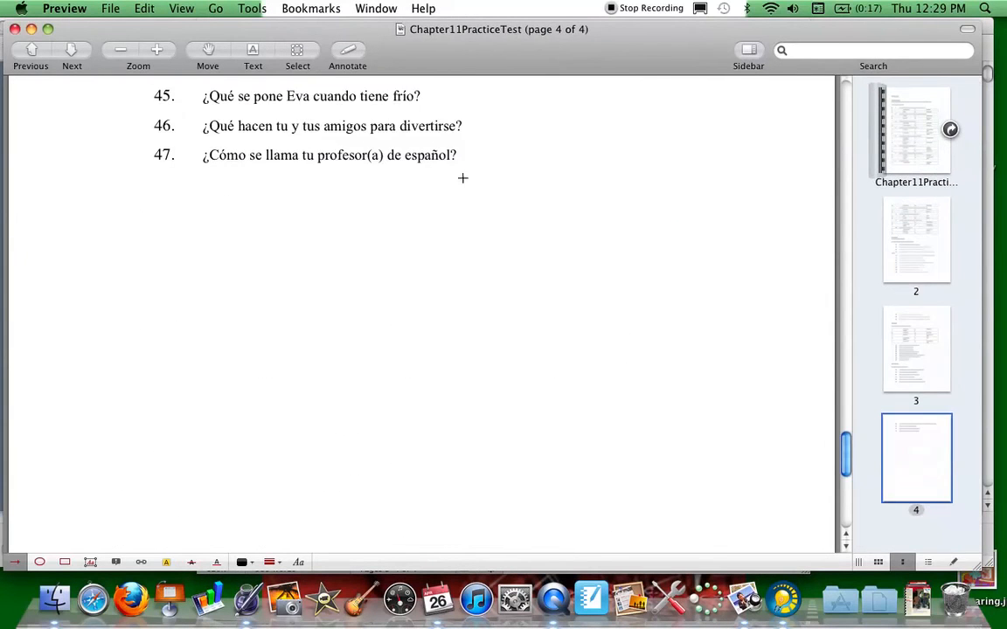
pyautogui.click(916, 239)
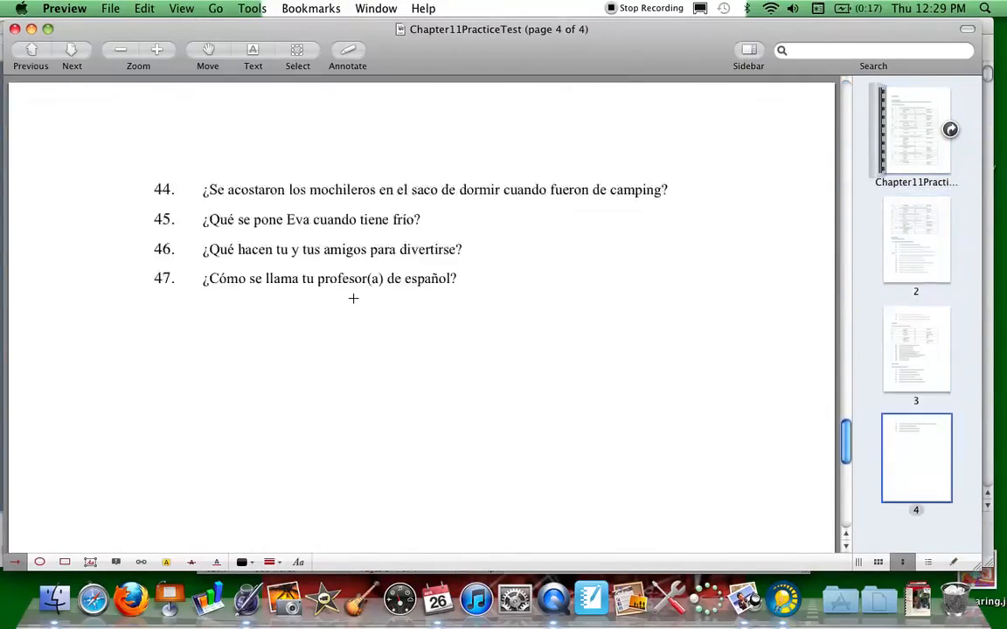
pyautogui.scroll(-3)
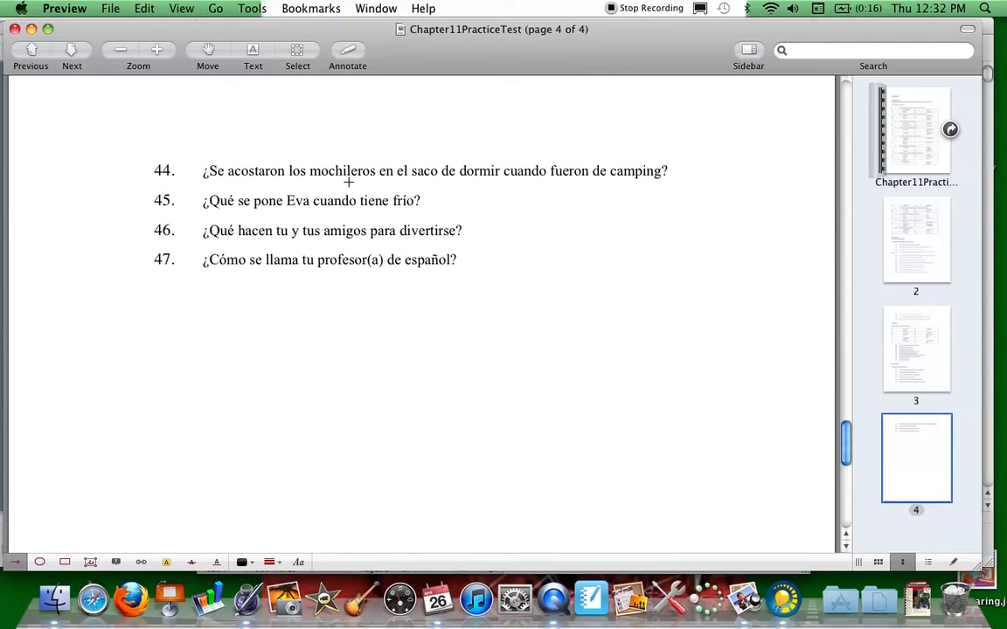
pyautogui.moveTo(453, 187)
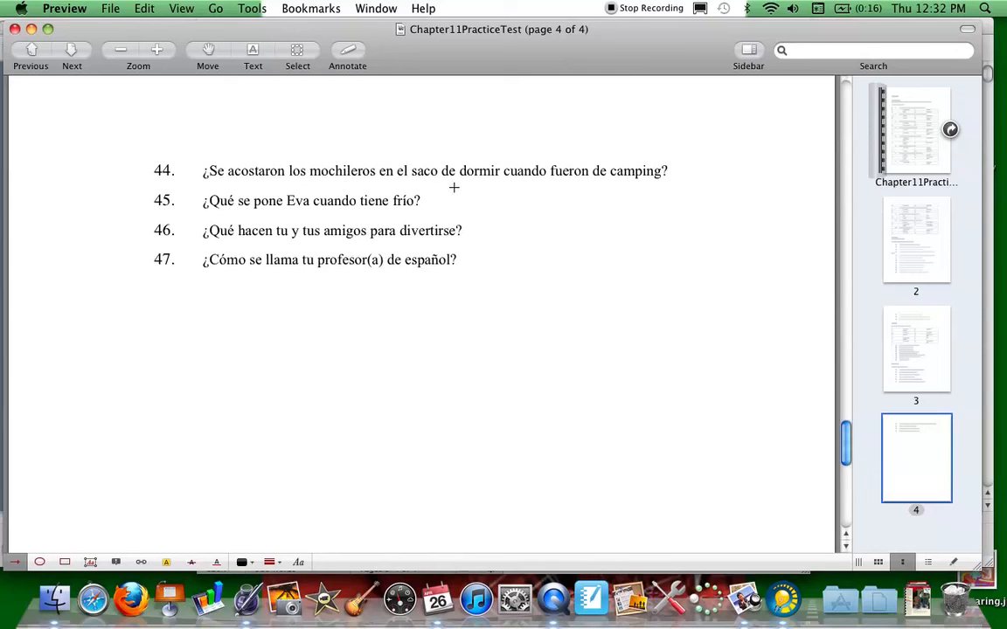
pyautogui.moveTo(148, 494)
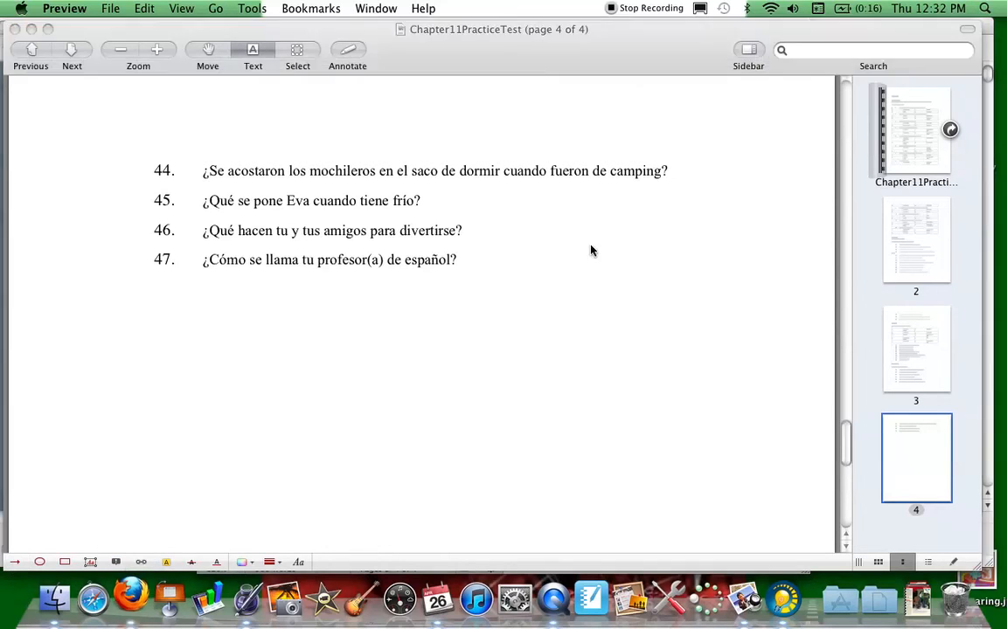
pyautogui.click(129, 599)
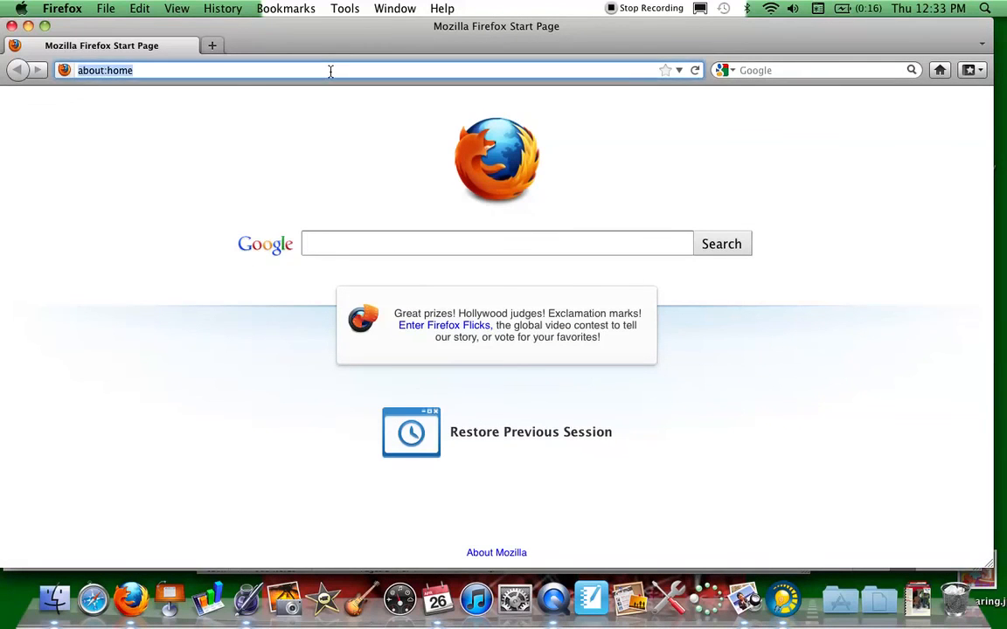
# Log in at estudio.quia.com/books and open the Period 1 Quarter 4 class dashboard
pyautogui.write('estudio.quia.com/books/')
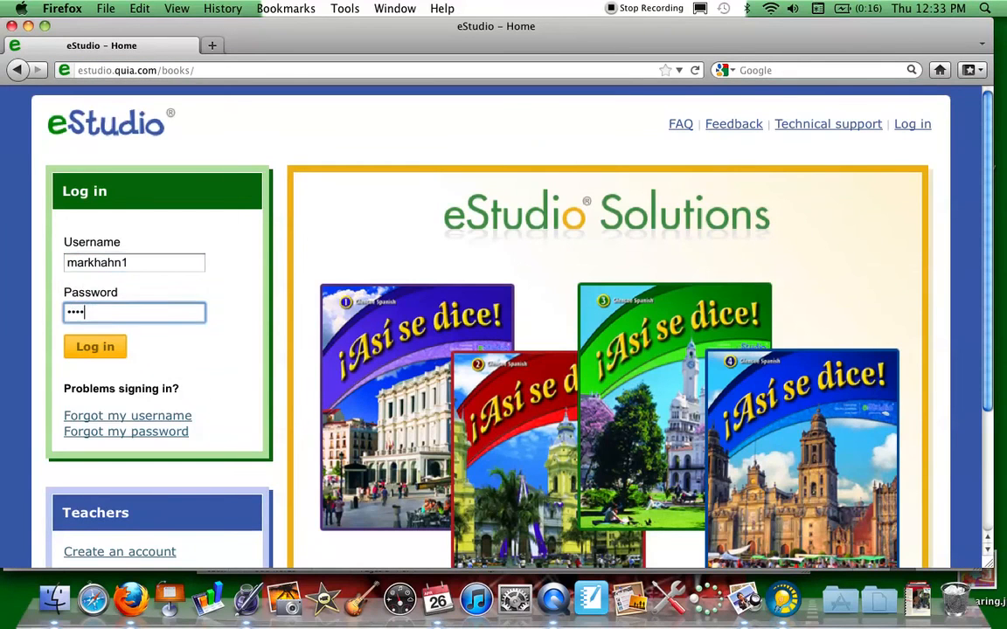
pyautogui.click(94, 347)
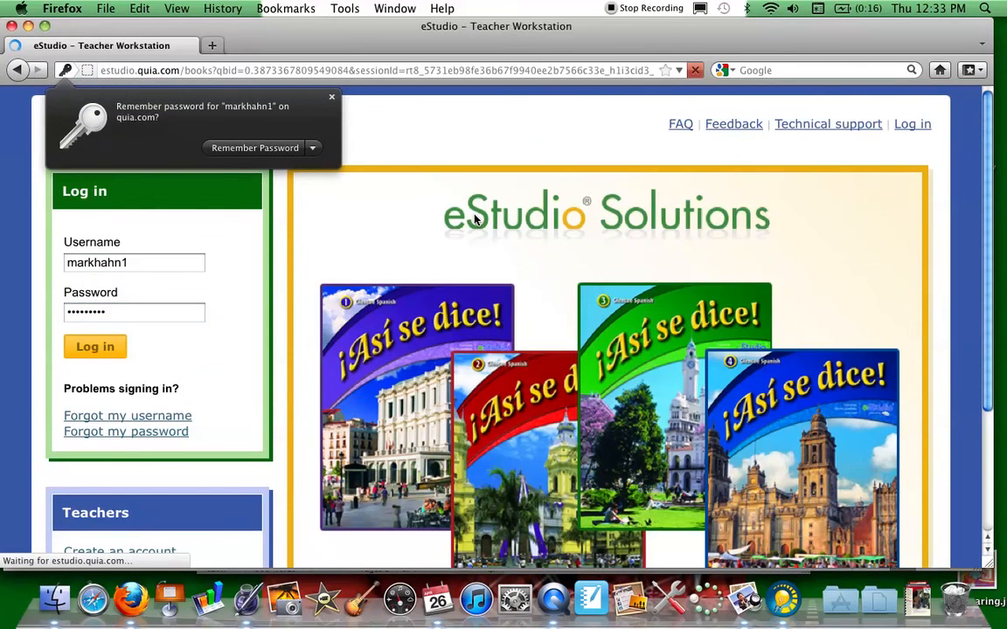
pyautogui.click(94, 346)
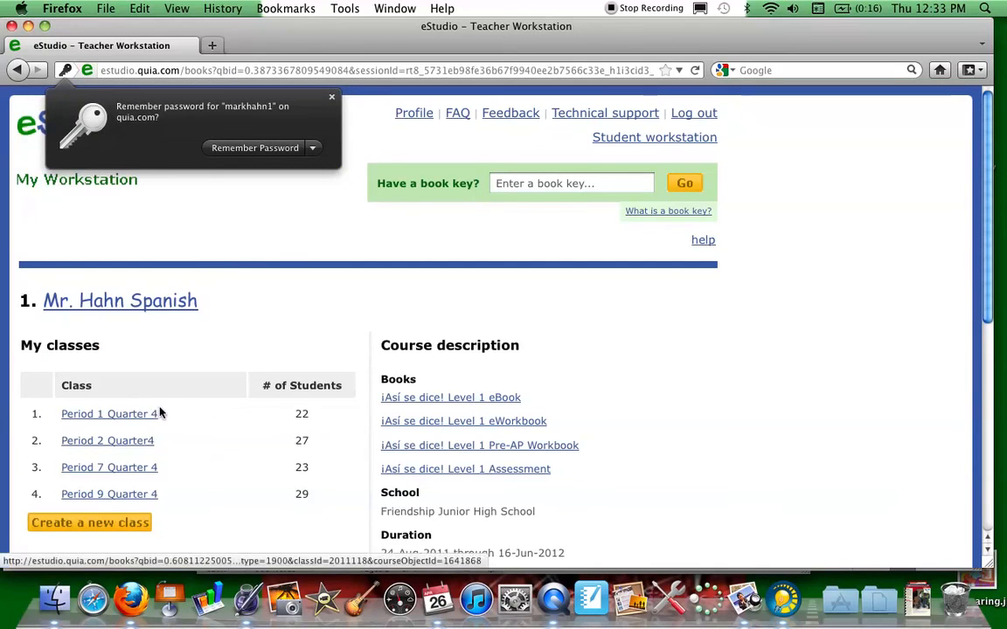
pyautogui.click(332, 96)
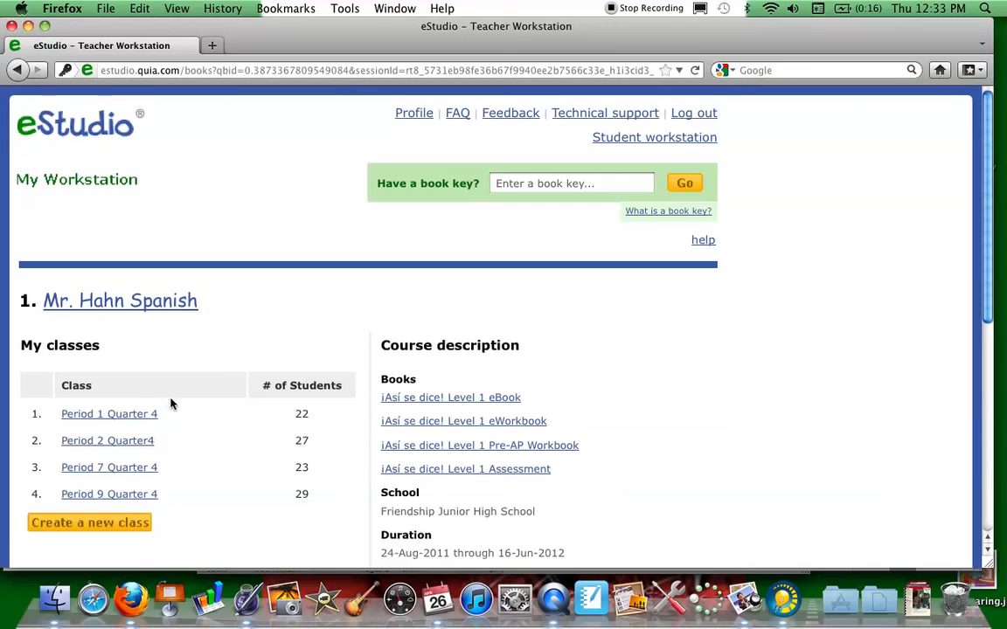
pyautogui.moveTo(317, 316)
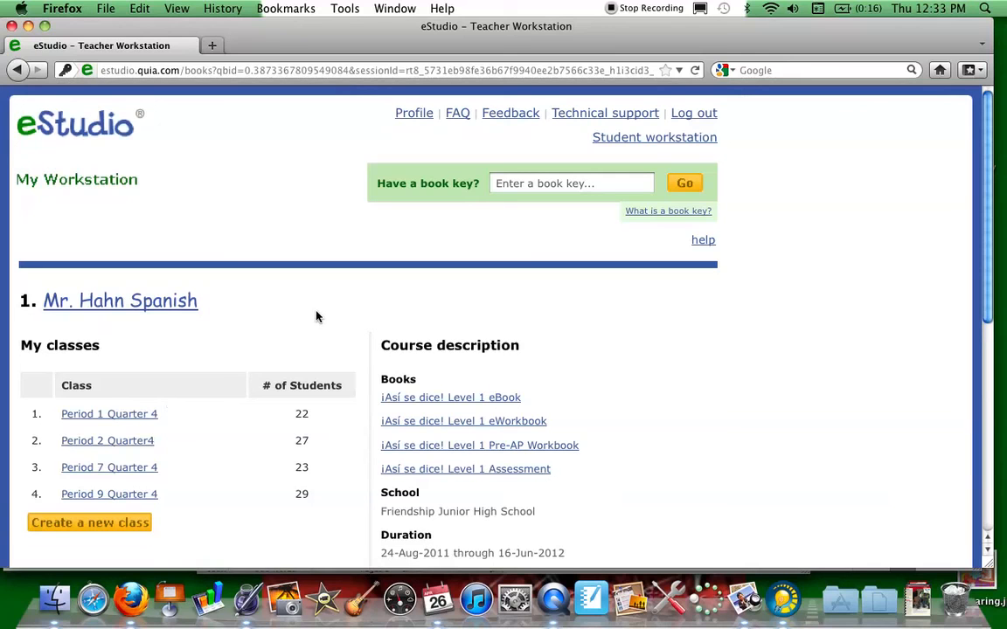
pyautogui.click(108, 413)
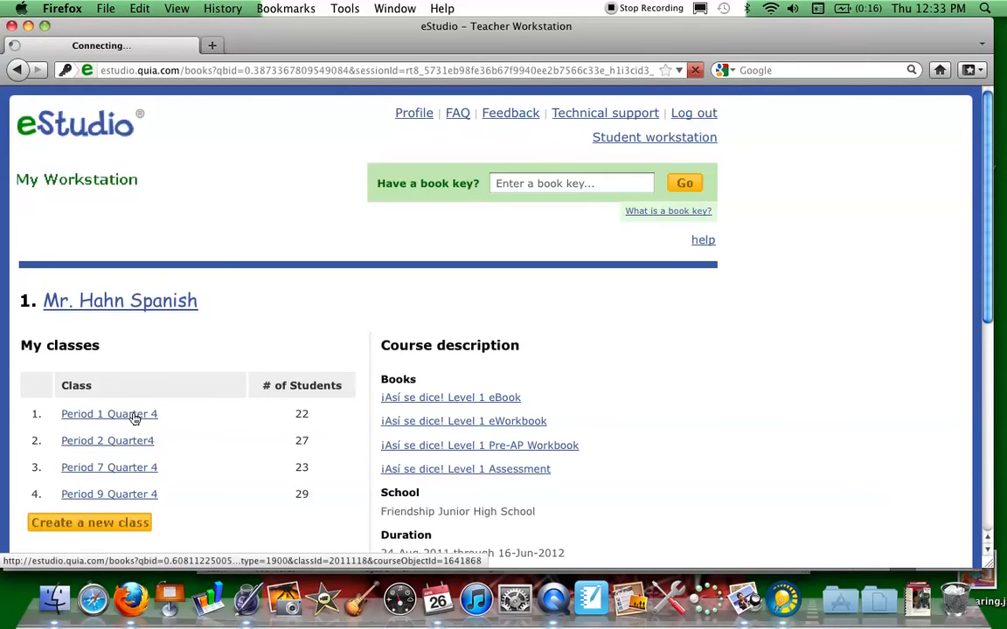
pyautogui.click(109, 413)
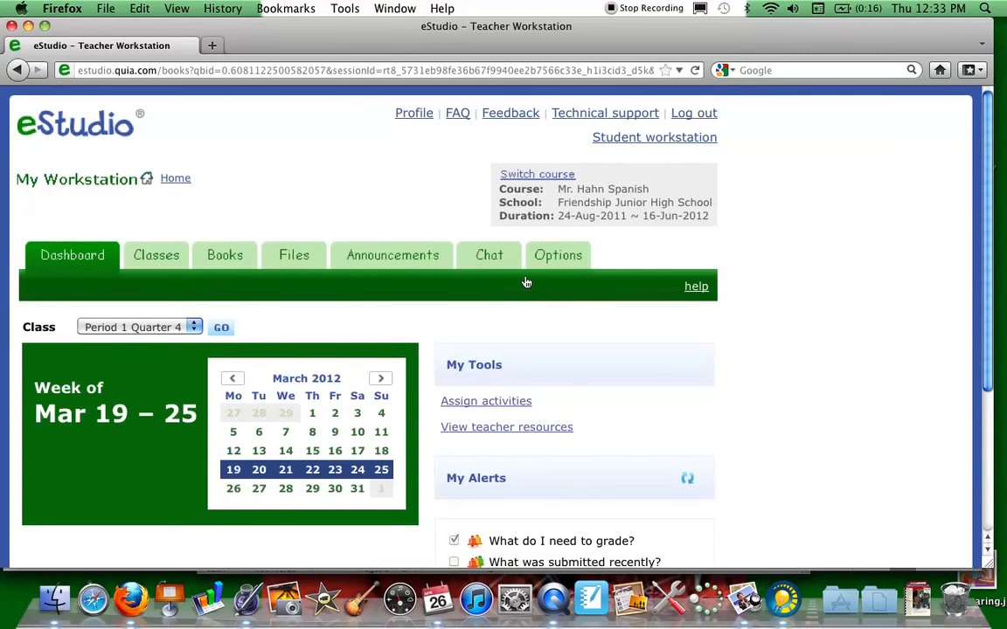
# Show the eBook's insresources folders, Teacher Edition through Additional Help Files
pyautogui.scroll(-3)
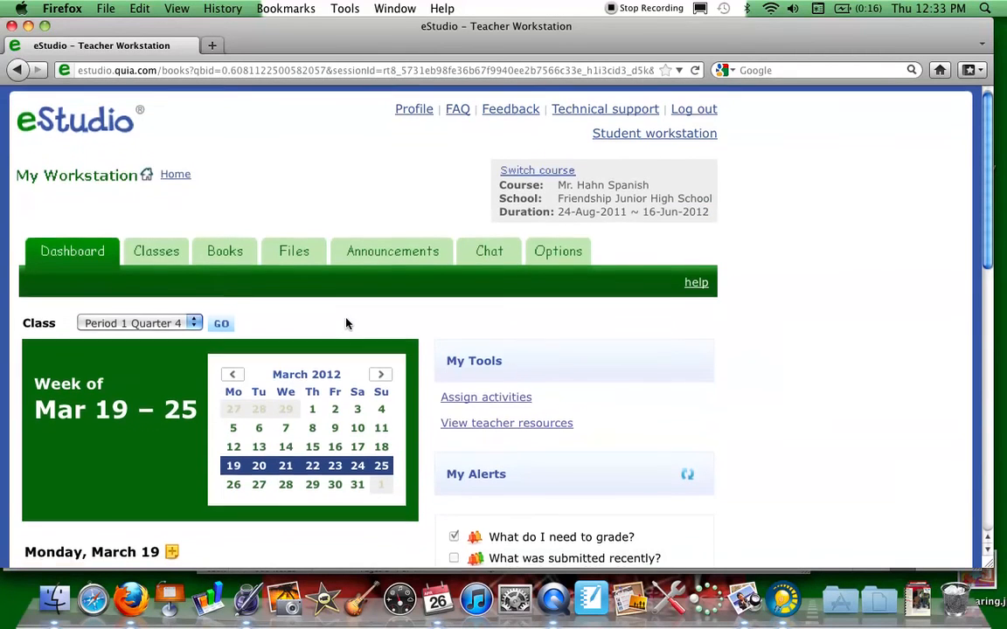
pyautogui.scroll(-3)
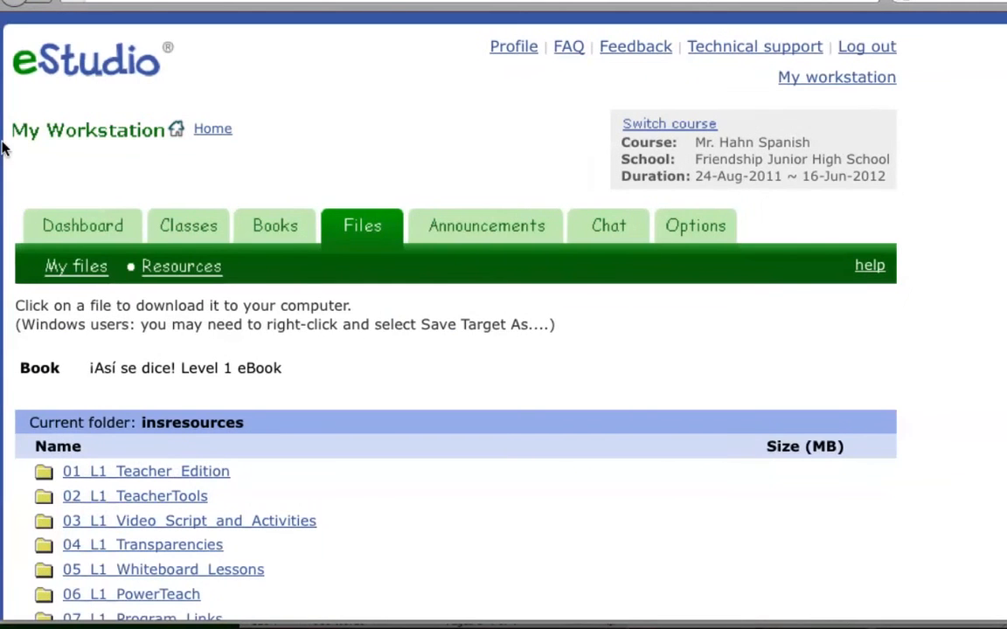
pyautogui.click(82, 226)
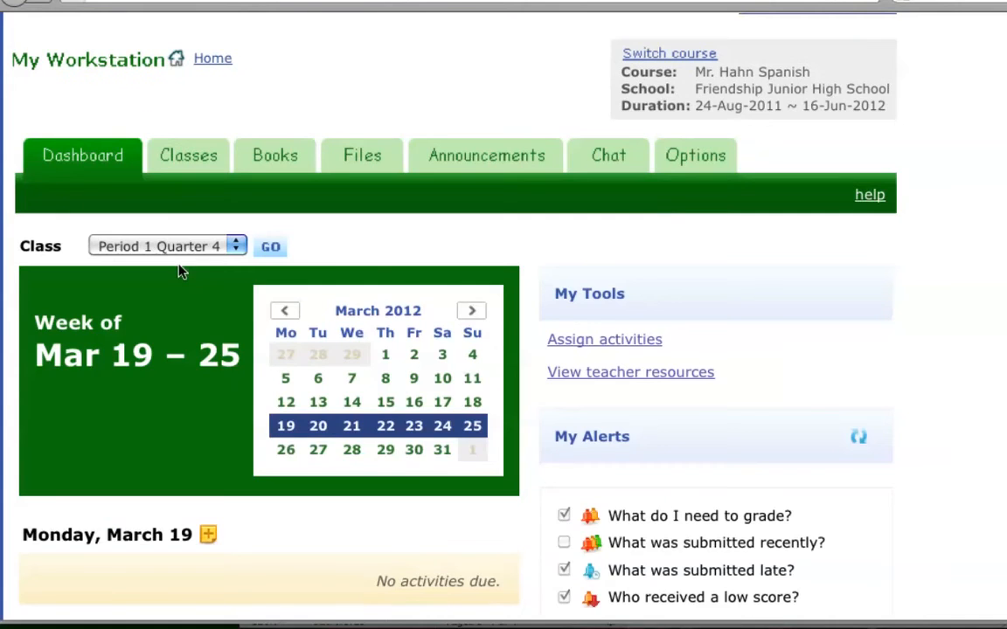
pyautogui.moveTo(630, 371)
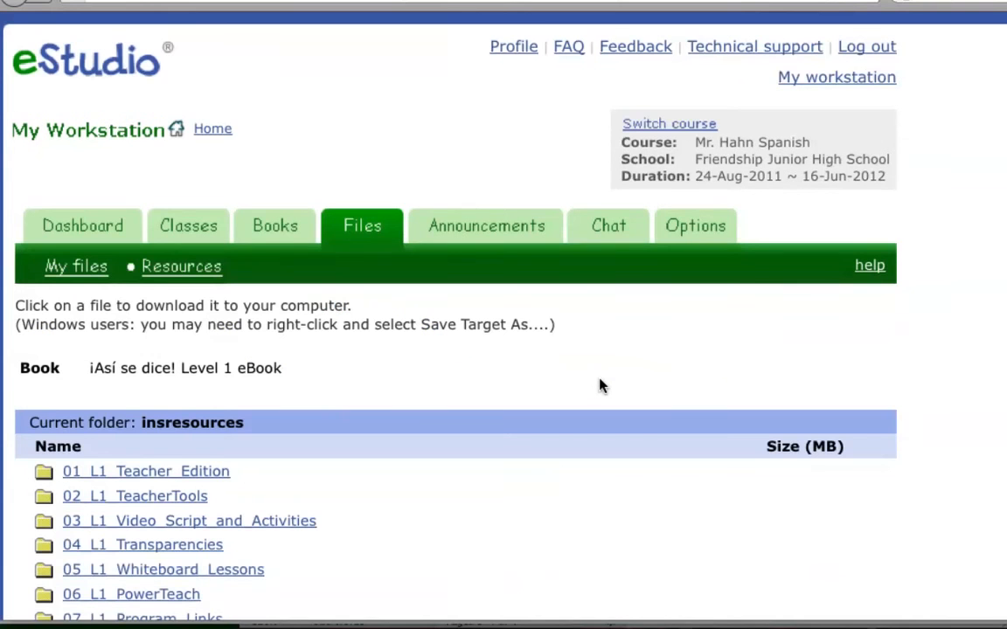
pyautogui.scroll(-3)
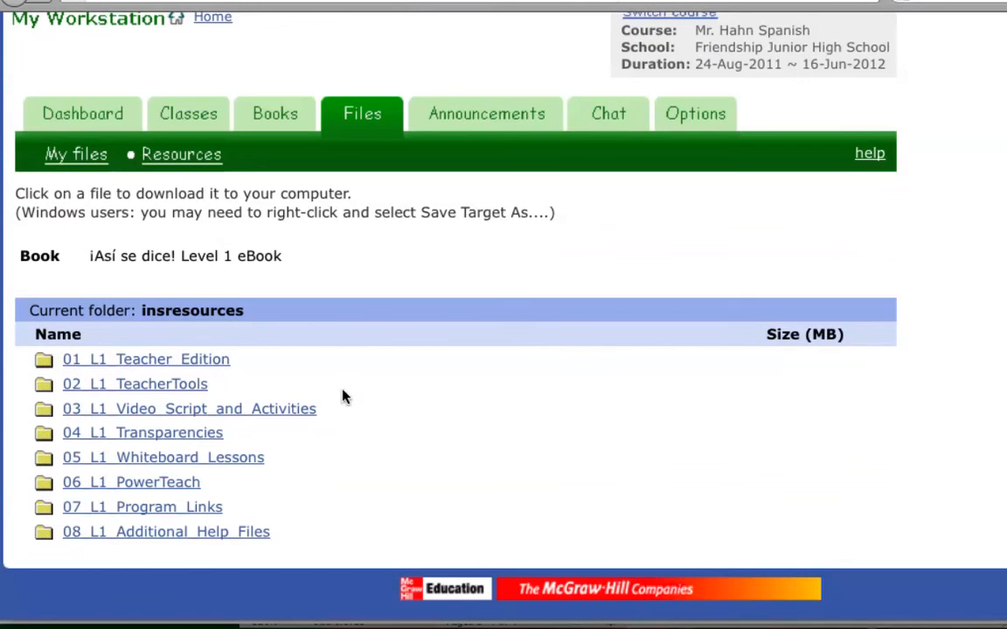
pyautogui.moveTo(134, 384)
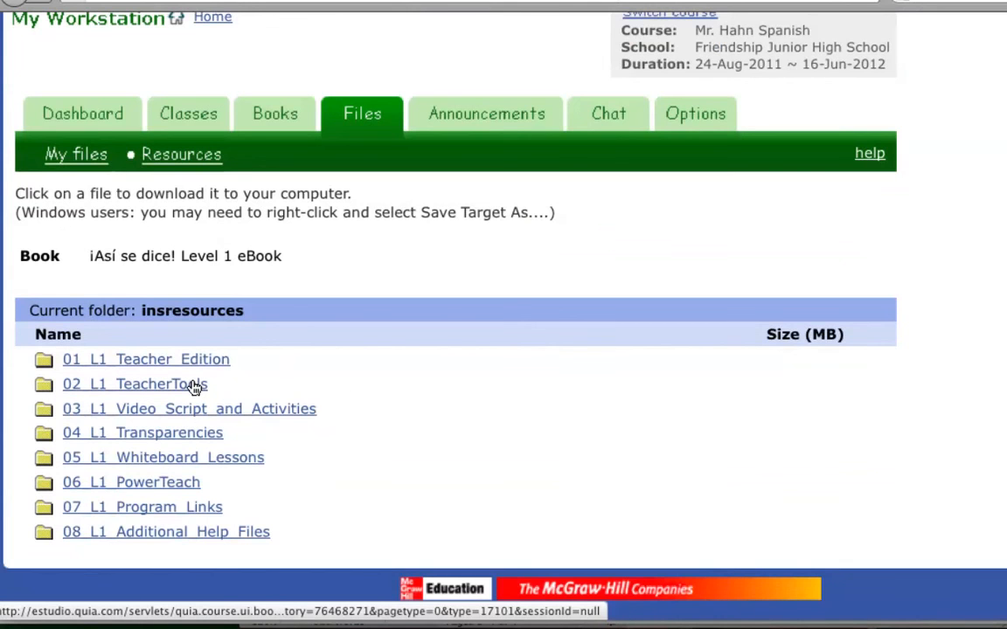
pyautogui.moveTo(455, 388)
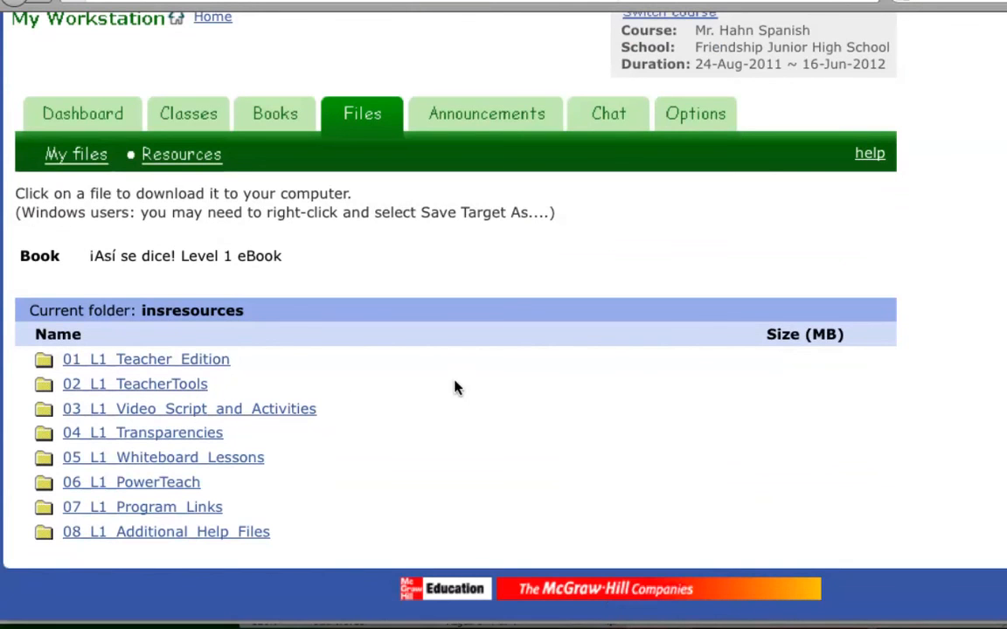
pyautogui.moveTo(439, 393)
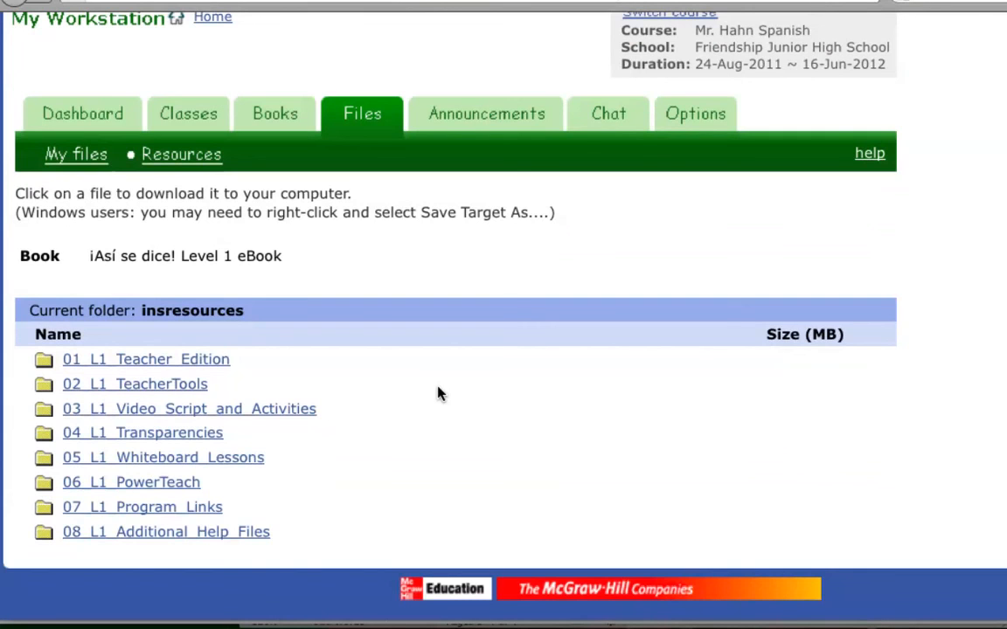